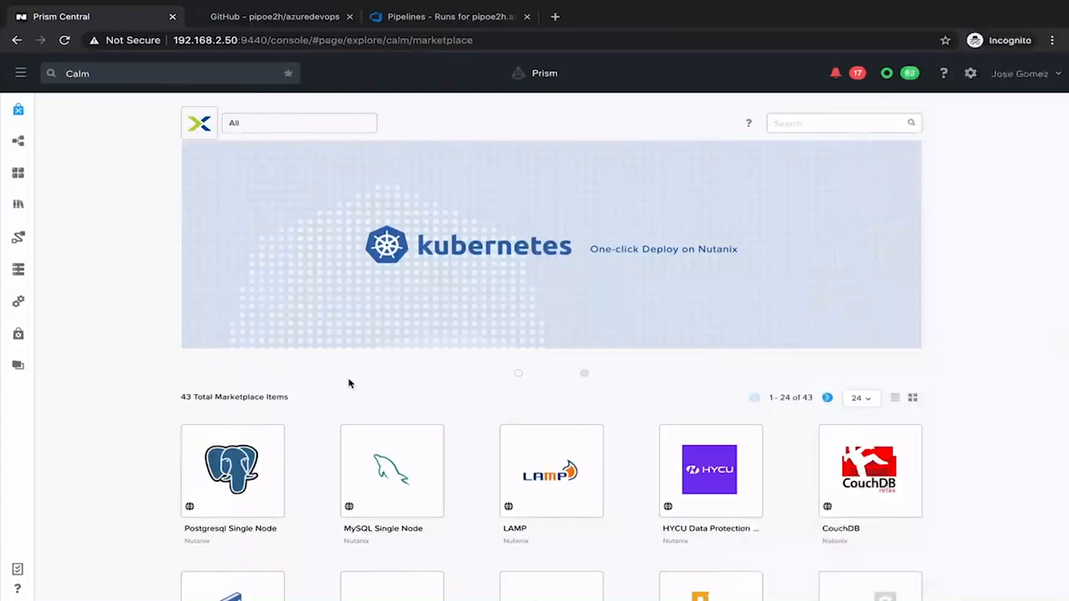
mouse_move(546, 383)
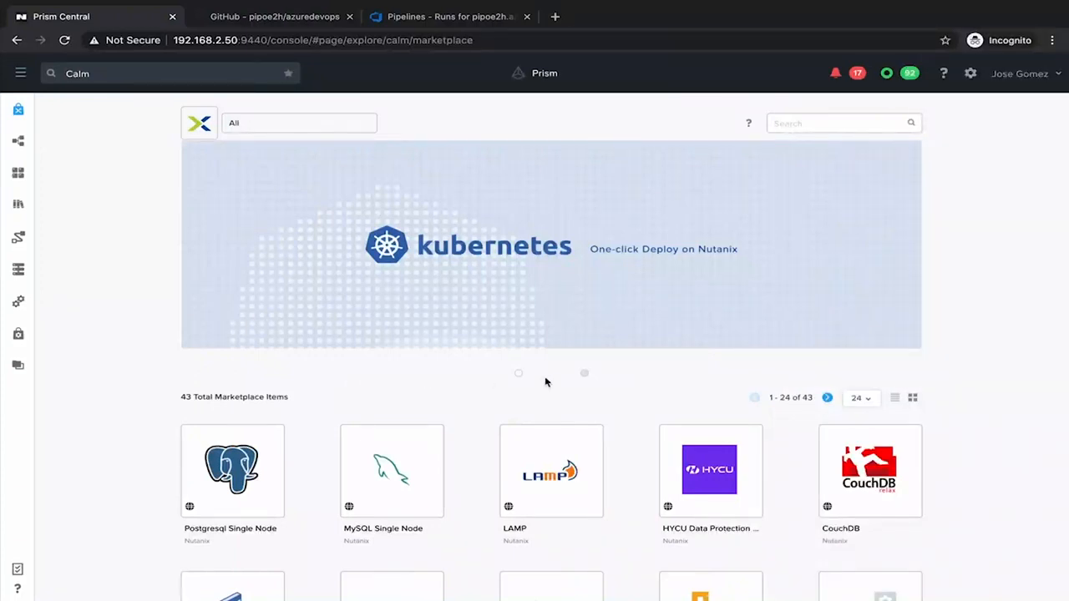
Open main.py from the pipoe2h/azuredevops repository's file list on GitHub
scroll("down", 3)
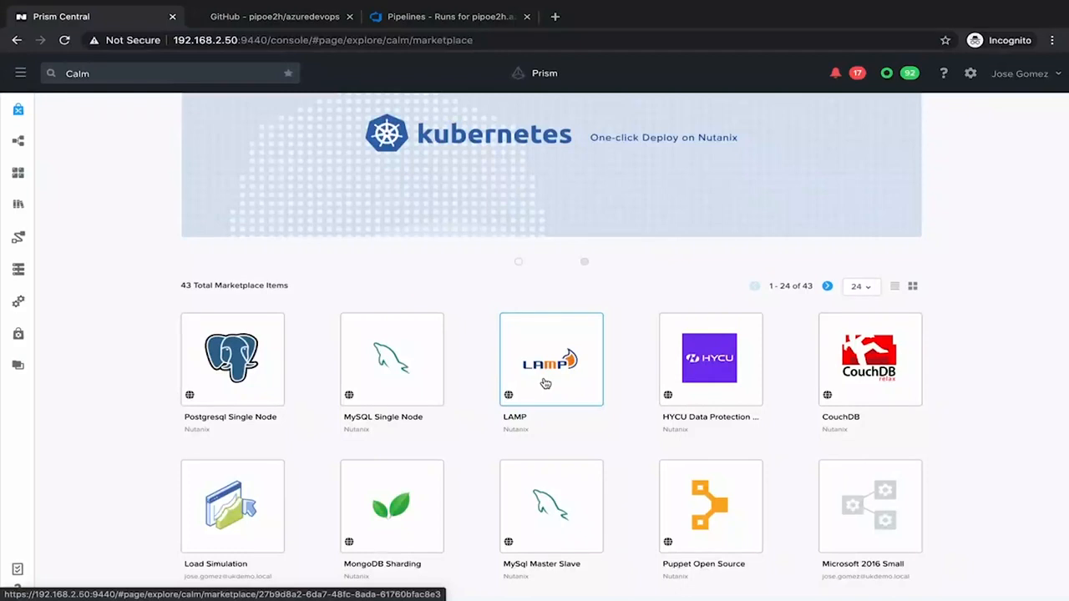
mouse_move(18, 303)
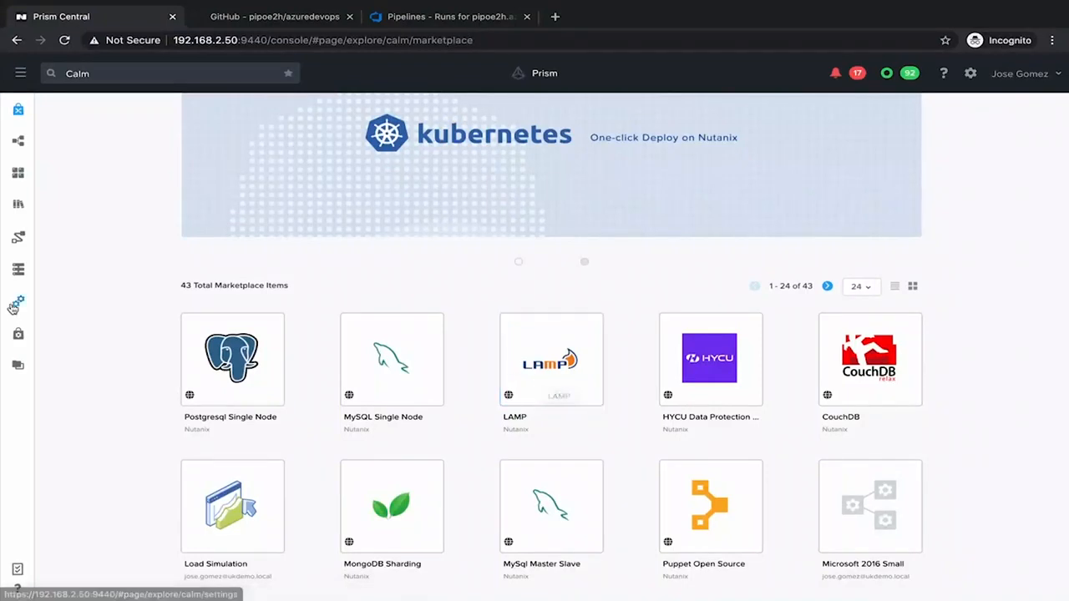
mouse_move(82, 308)
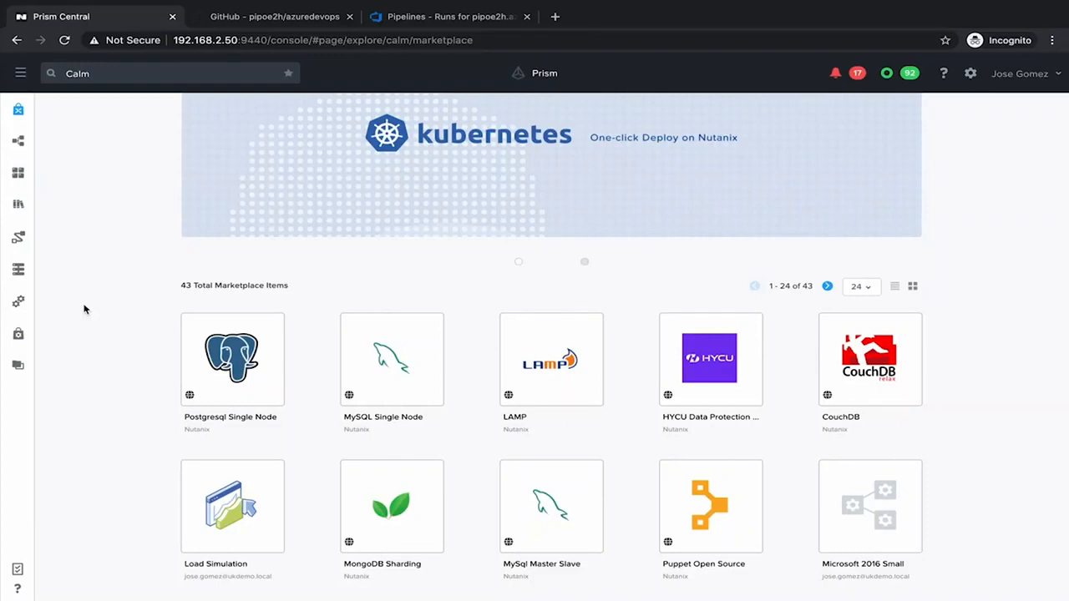
mouse_move(239, 116)
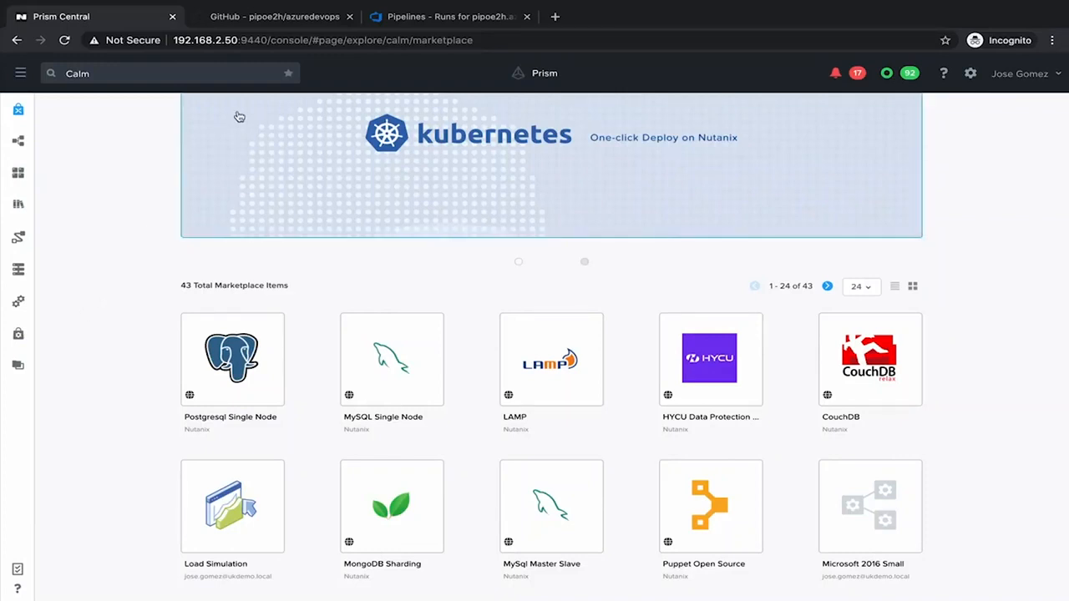
left_click(274, 15)
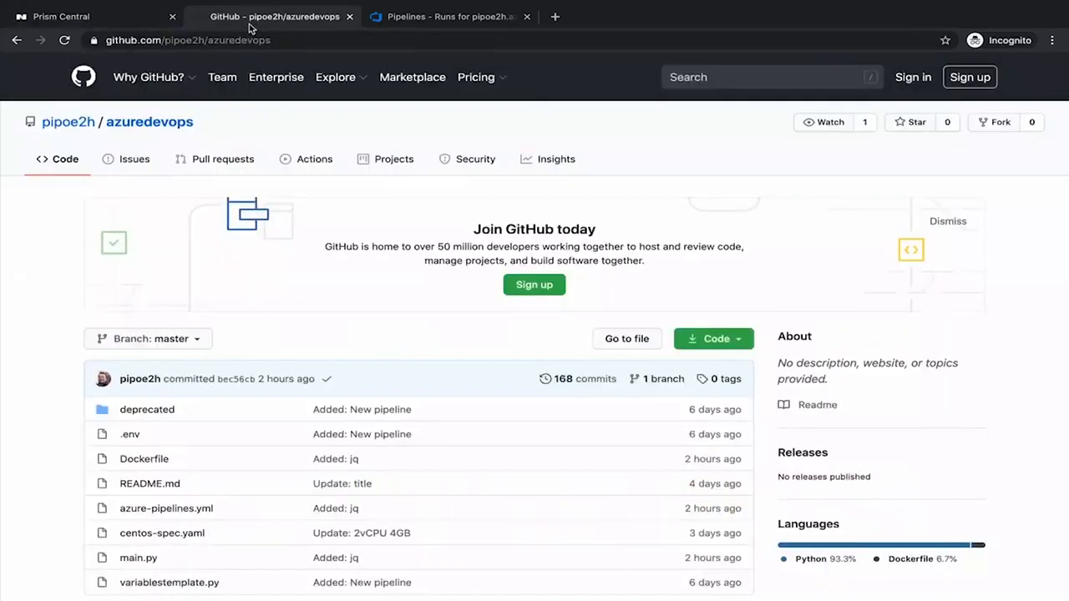
mouse_move(310, 206)
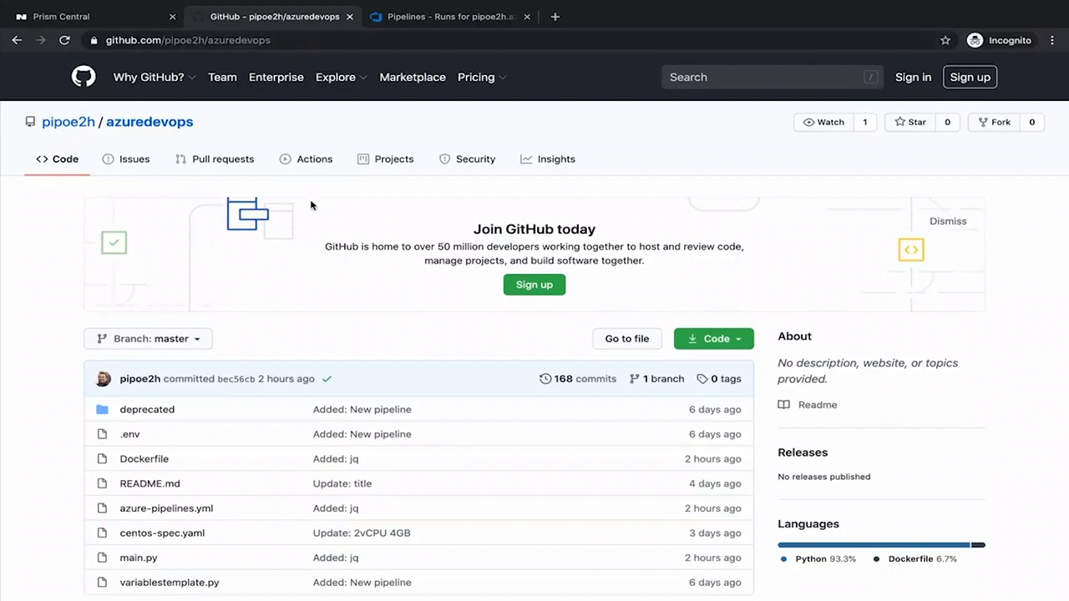
scroll("down", 3)
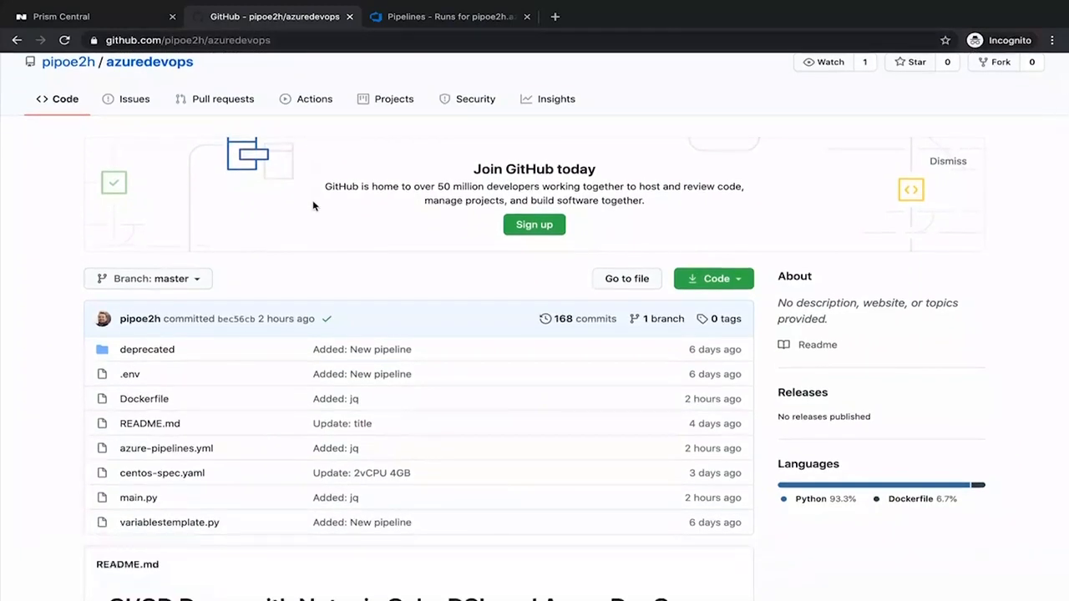
mouse_move(224, 426)
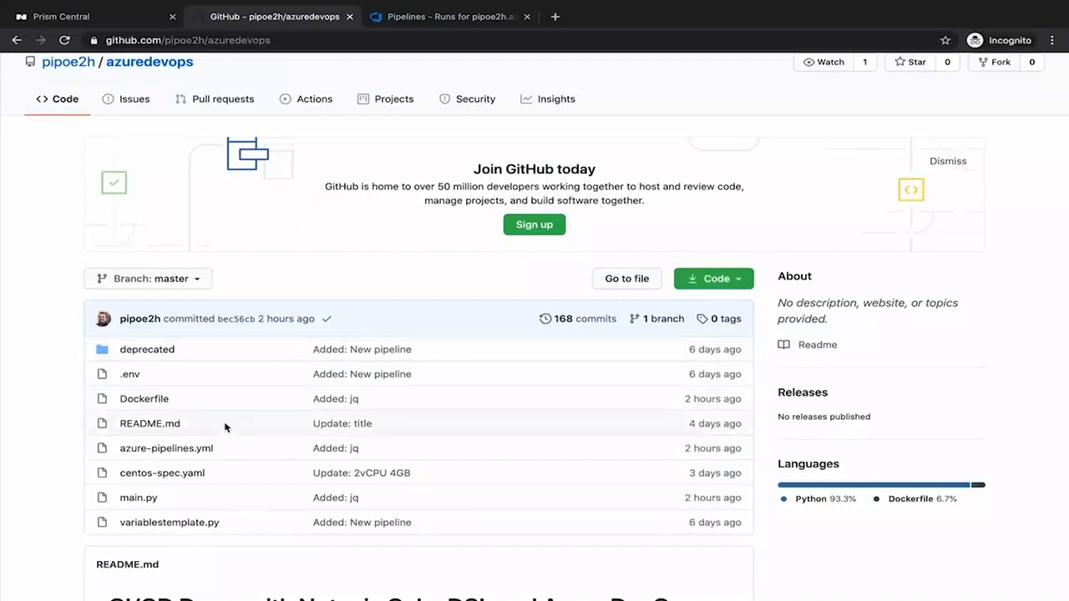
left_click(138, 498)
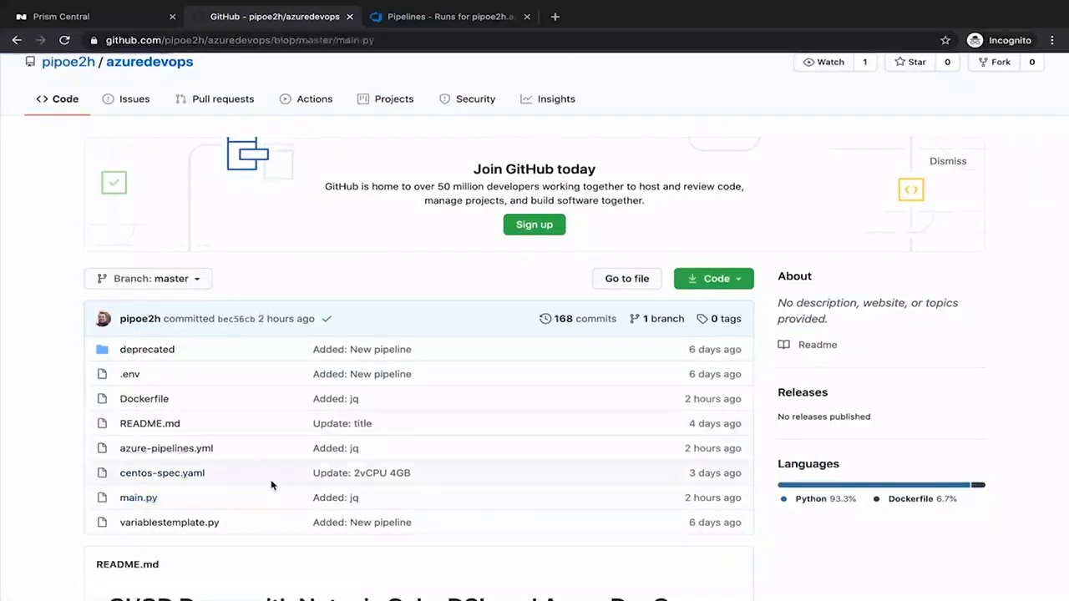
left_click(138, 497)
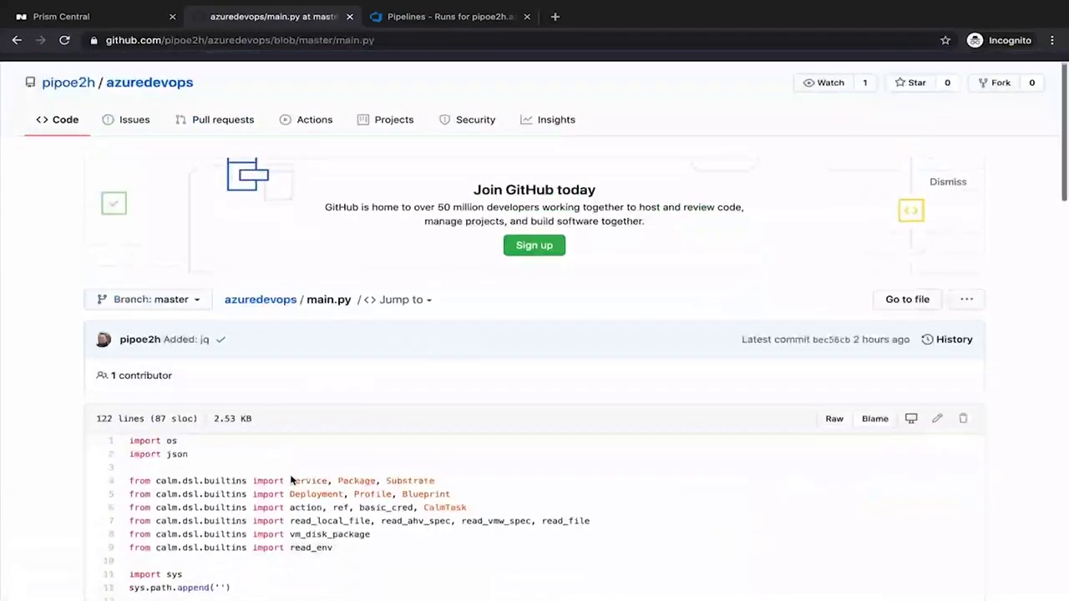
scroll("down", 3)
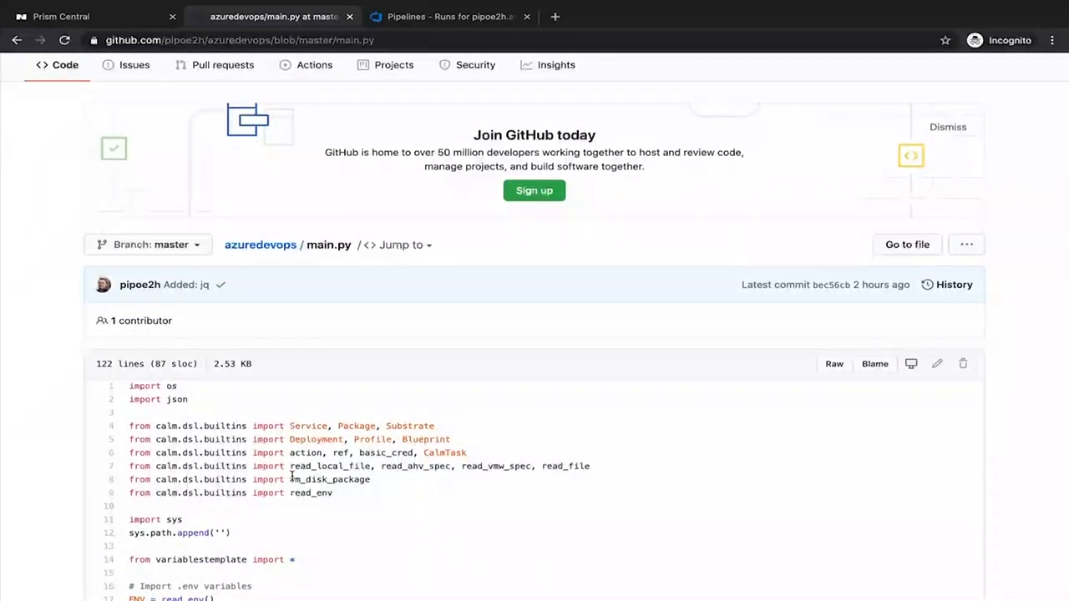
scroll("down", 3)
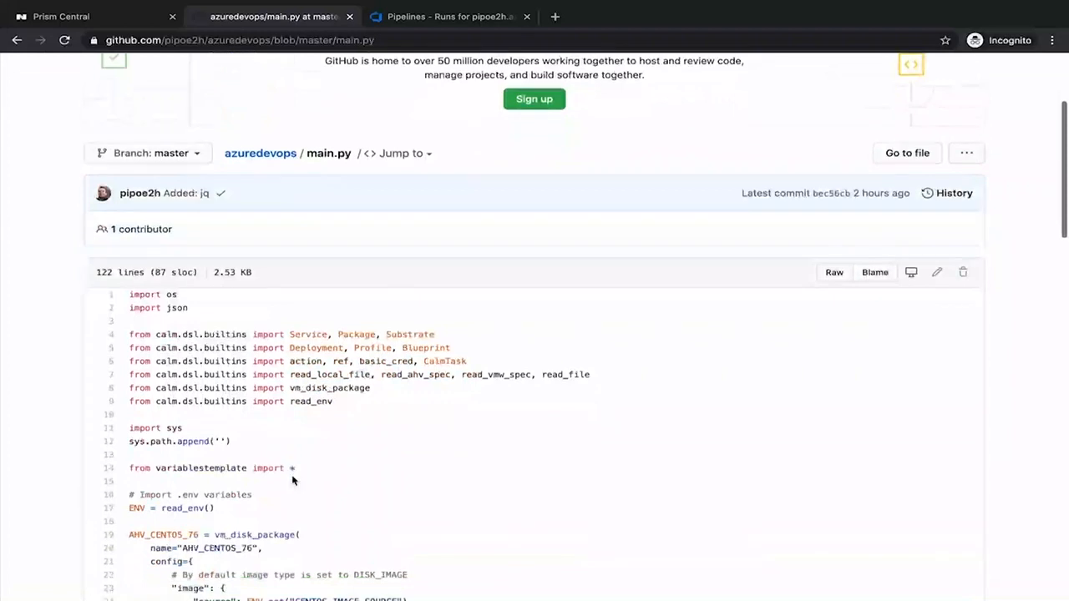
scroll("down", 3)
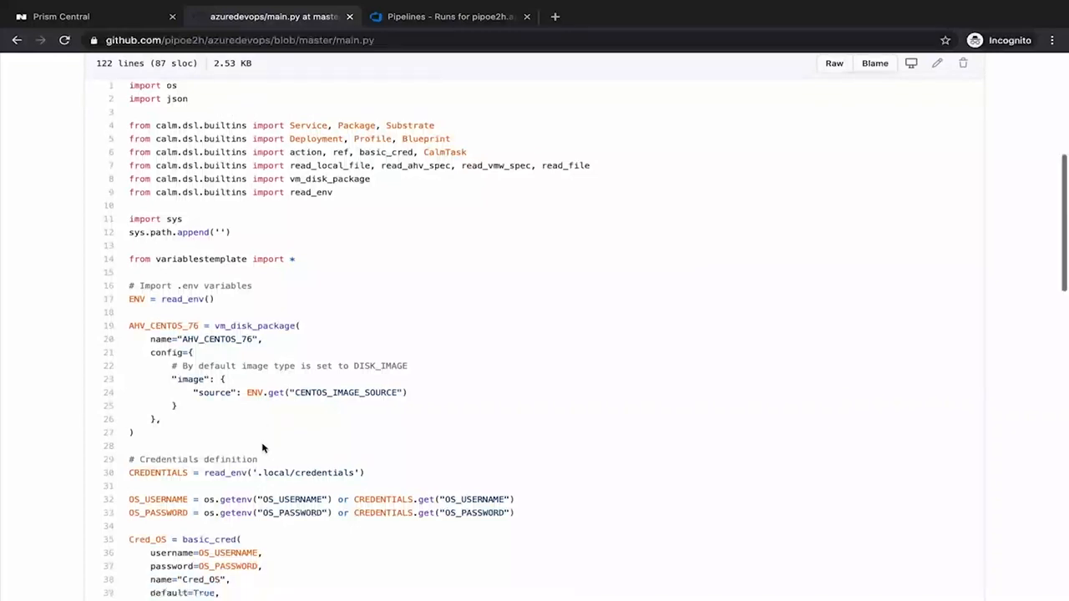
scroll("down", 3)
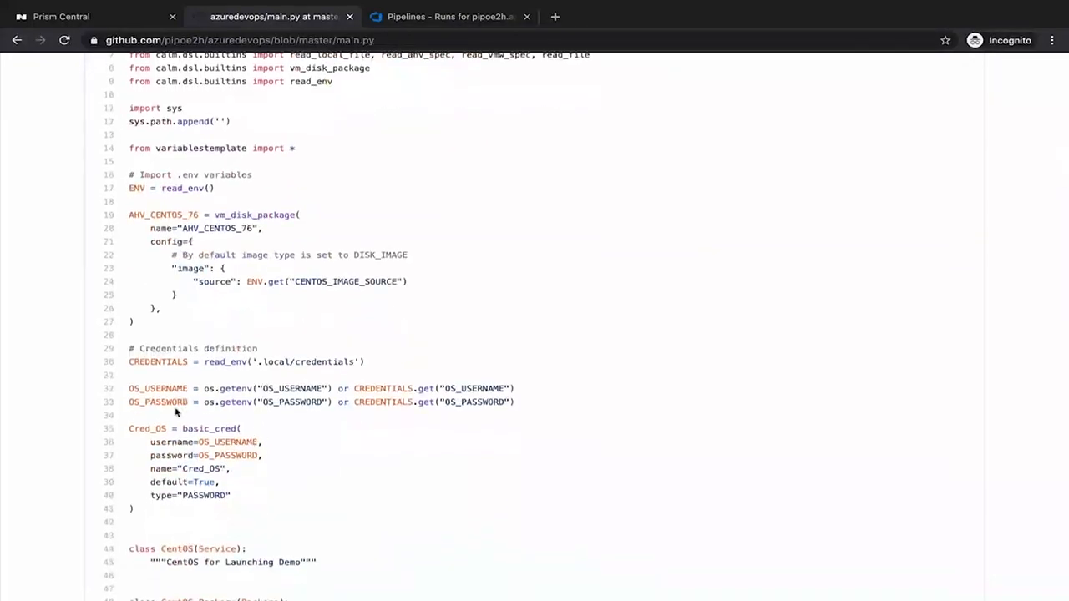
scroll("up", 3)
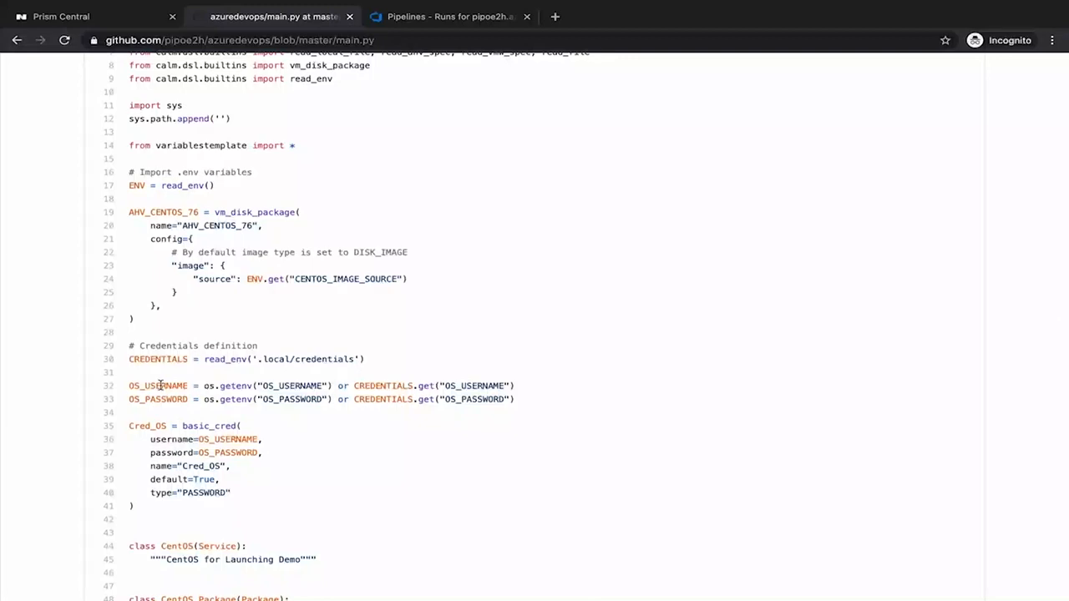
scroll("down", 3)
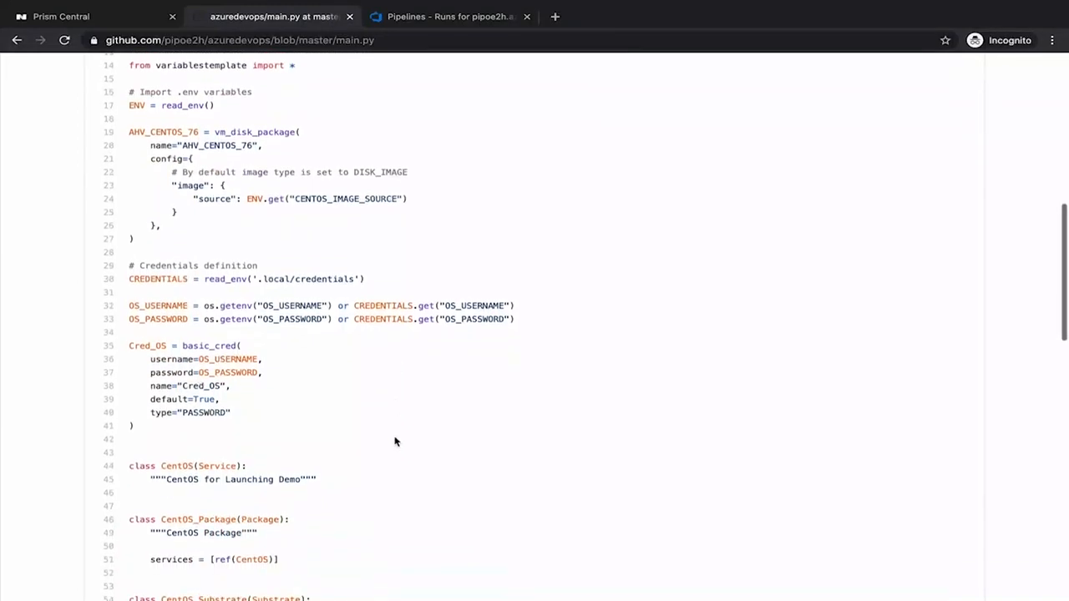
scroll("down", 3)
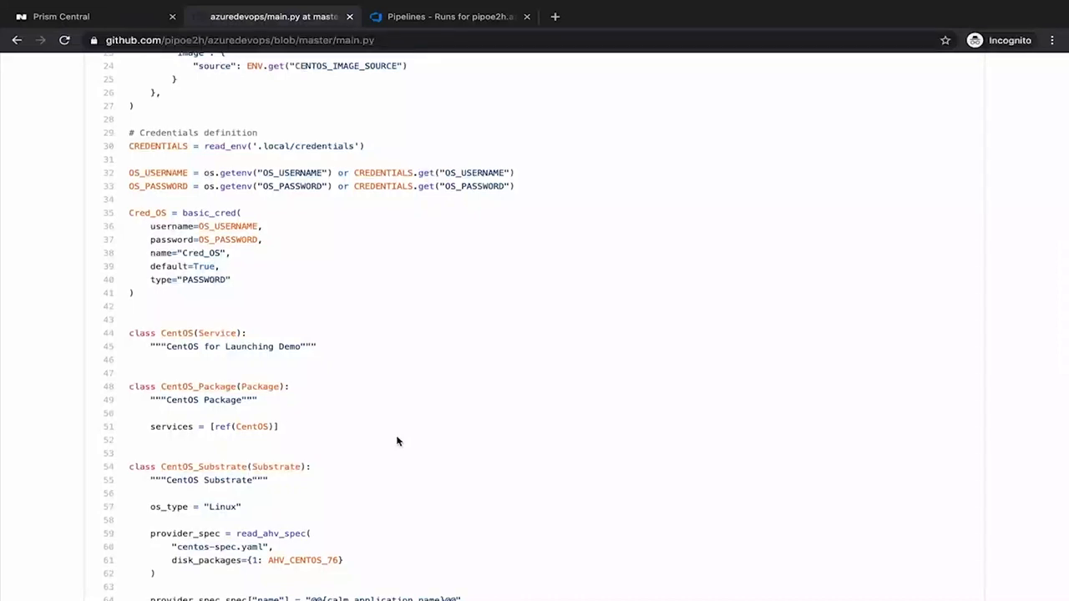
mouse_move(335, 426)
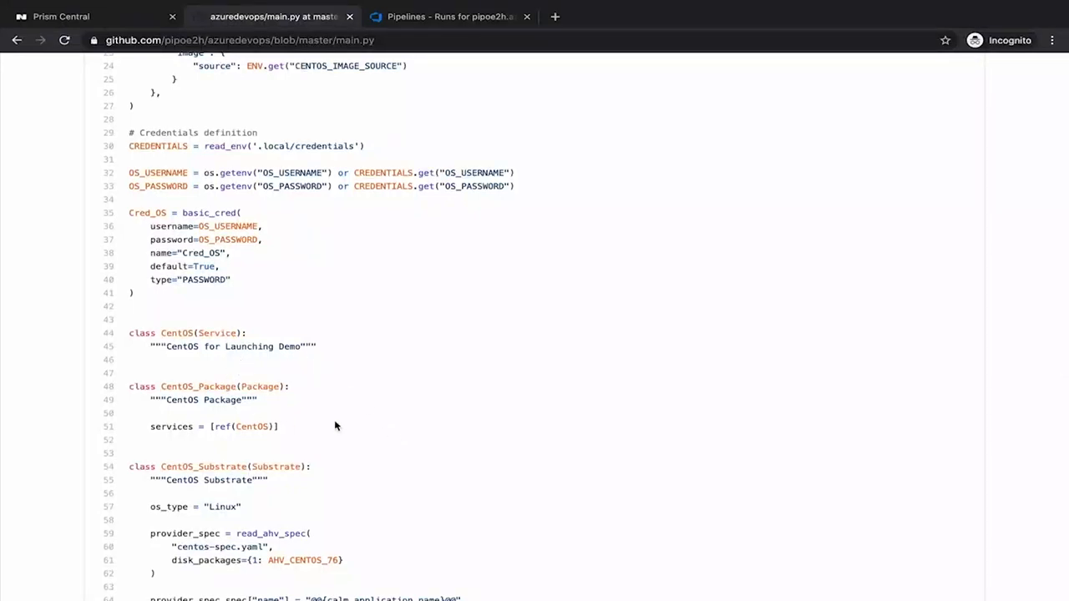
scroll("down", 3)
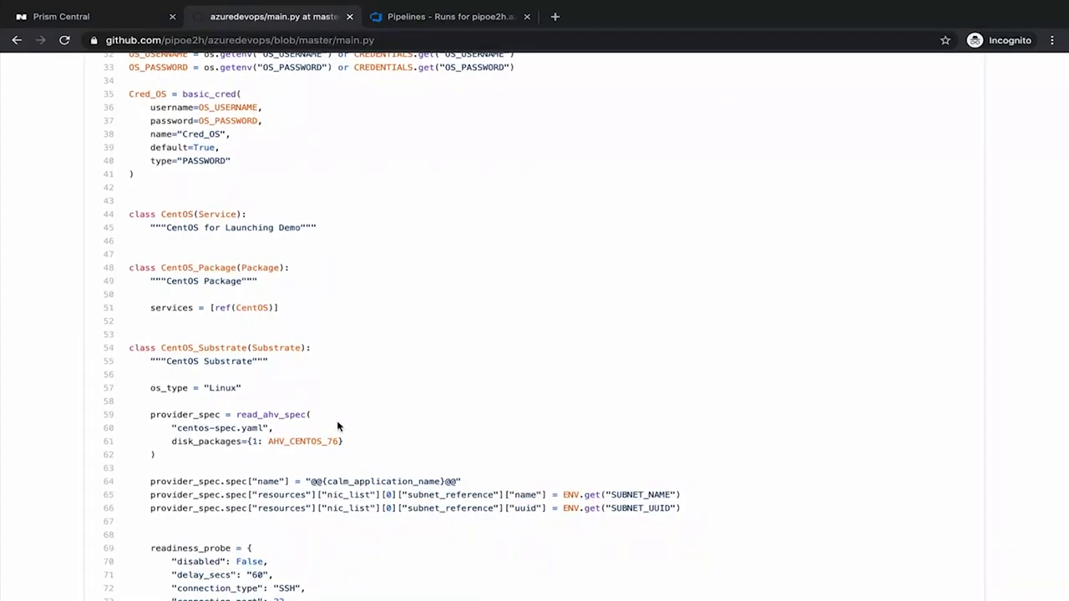
mouse_move(316, 442)
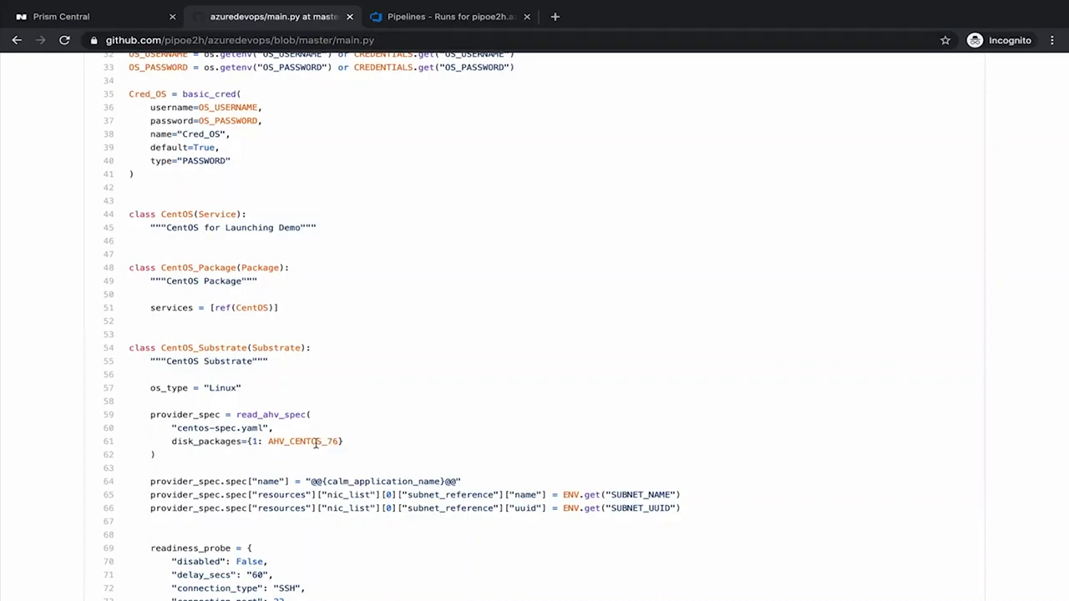
mouse_move(187, 427)
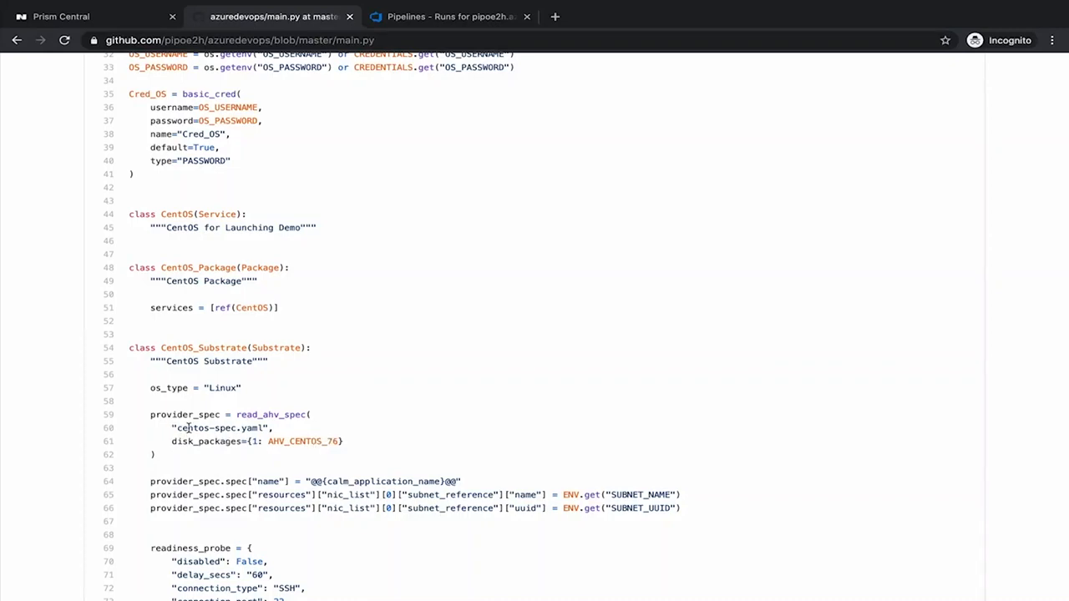
mouse_move(337, 454)
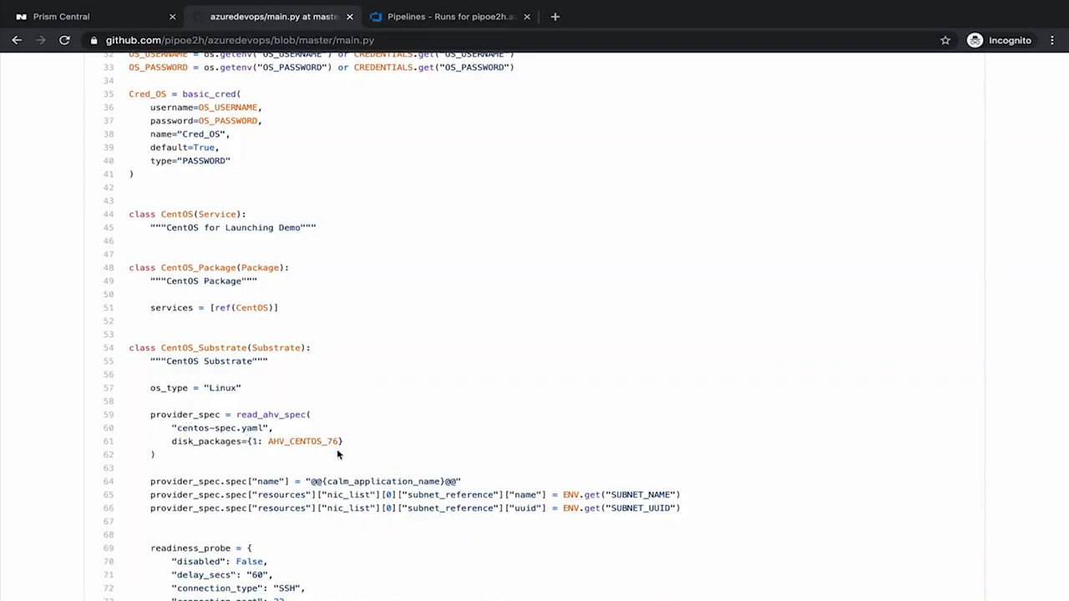
scroll("down", 3)
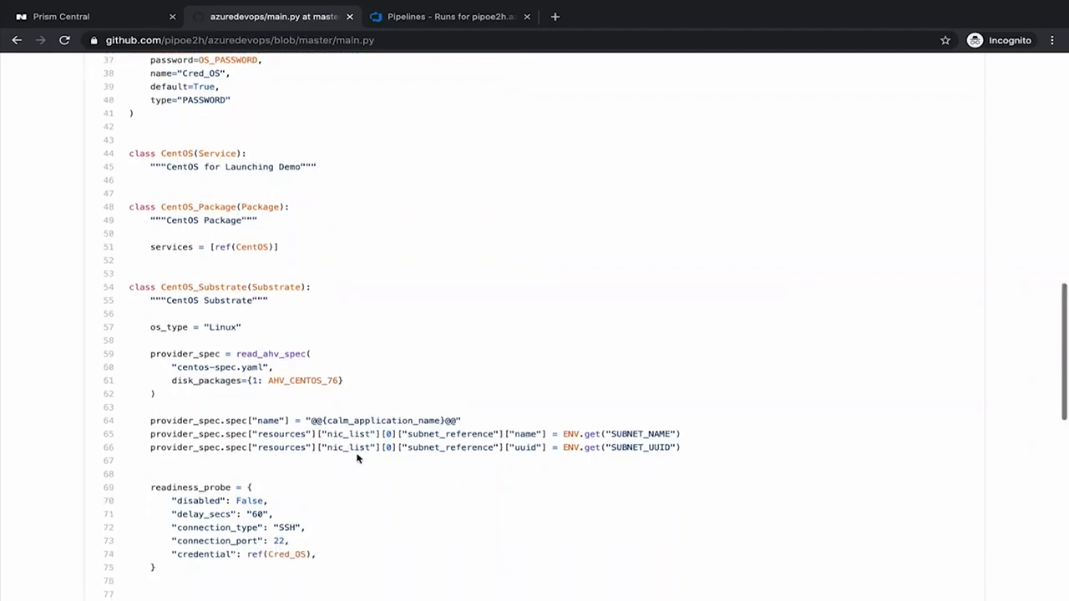
mouse_move(577, 465)
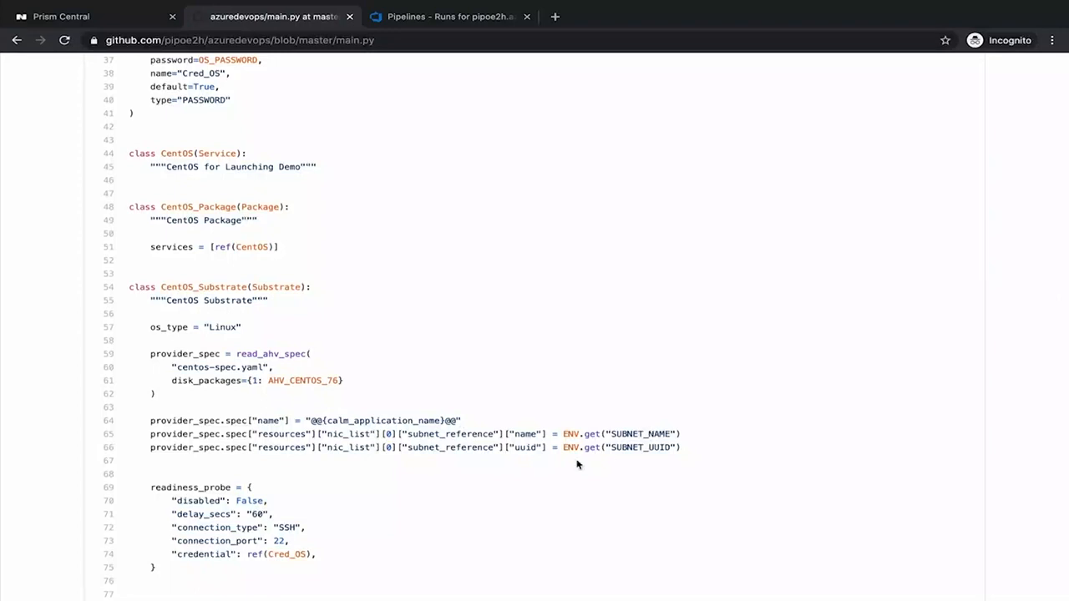
mouse_move(409, 480)
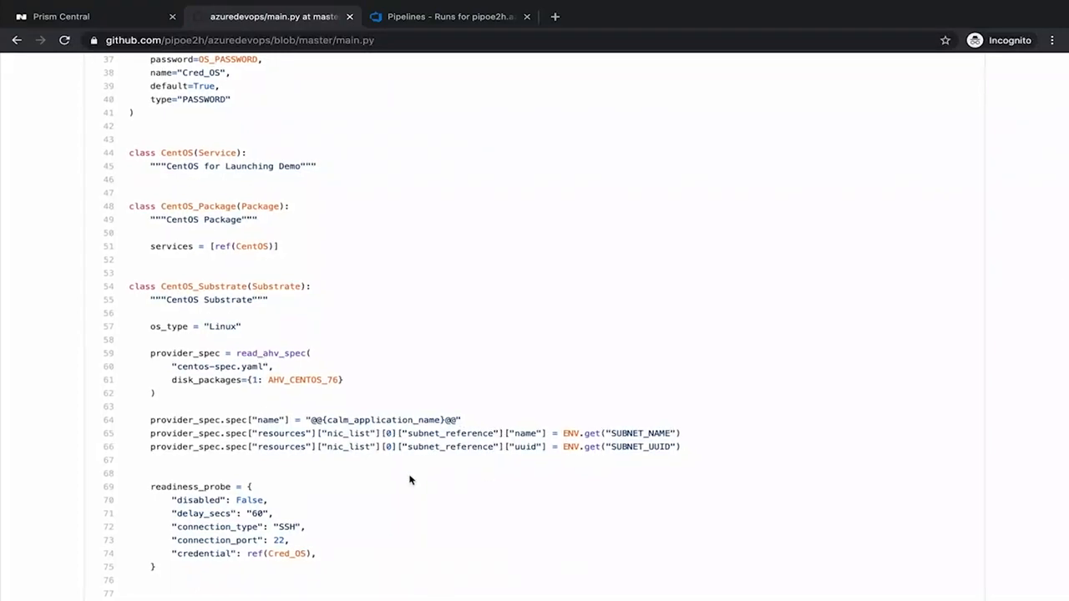
scroll("down", 3)
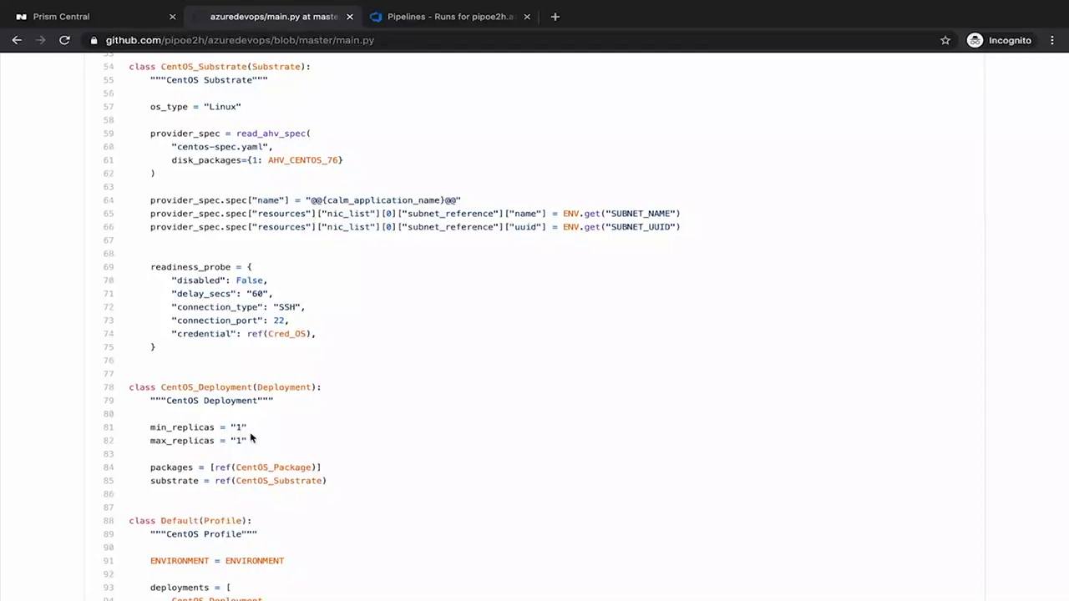
scroll("down", 3)
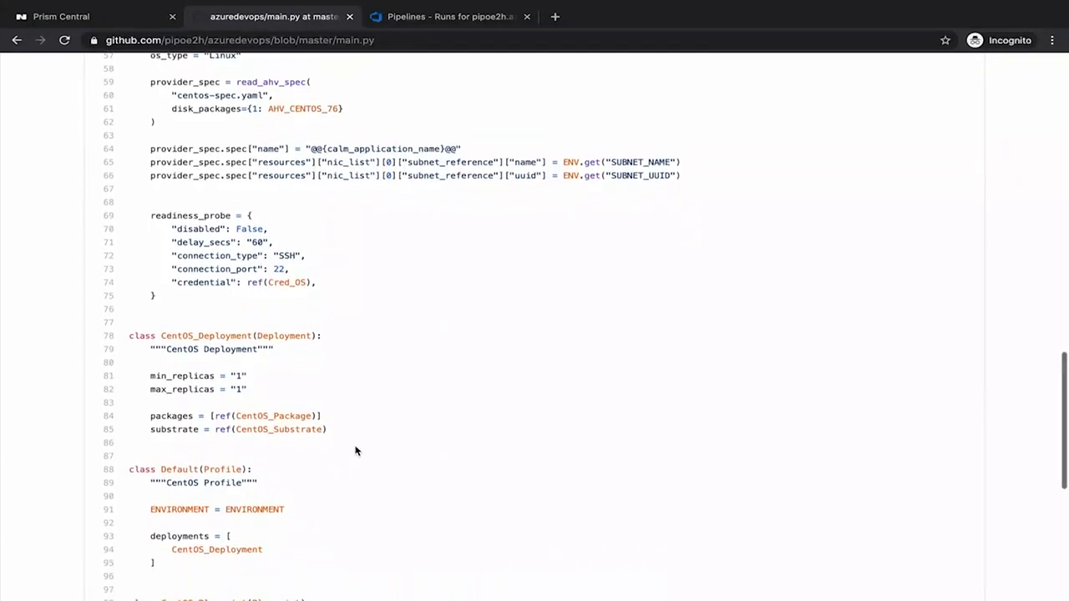
scroll("down", 3)
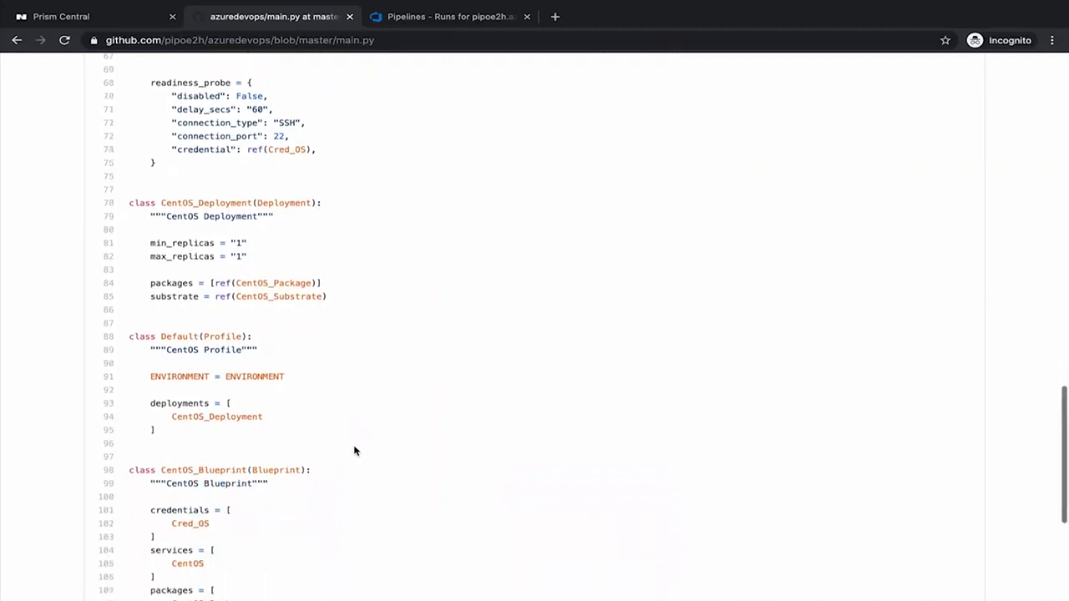
scroll("down", 3)
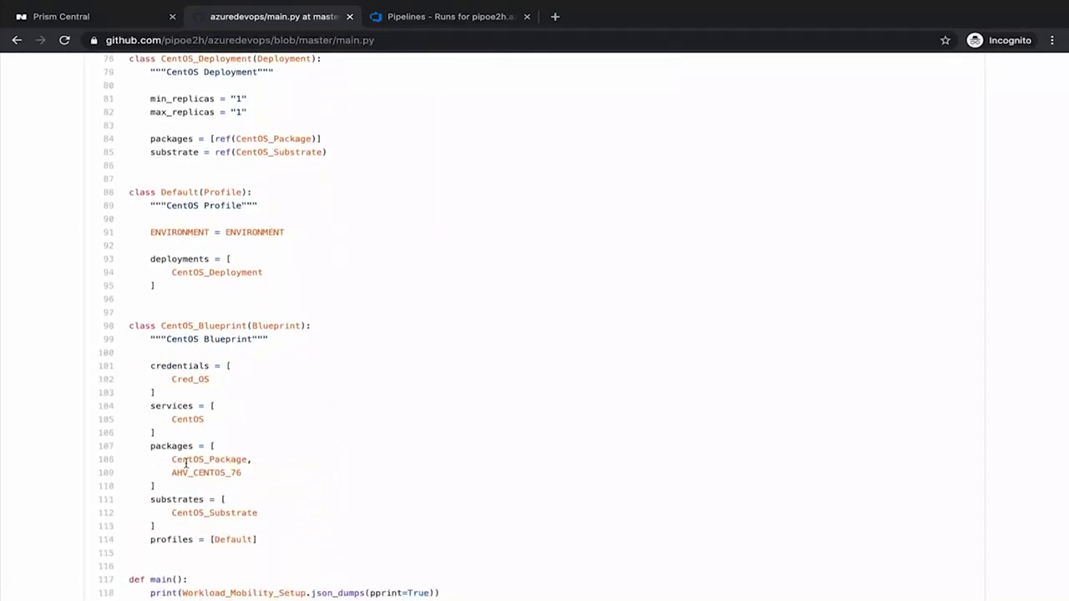
mouse_move(346, 490)
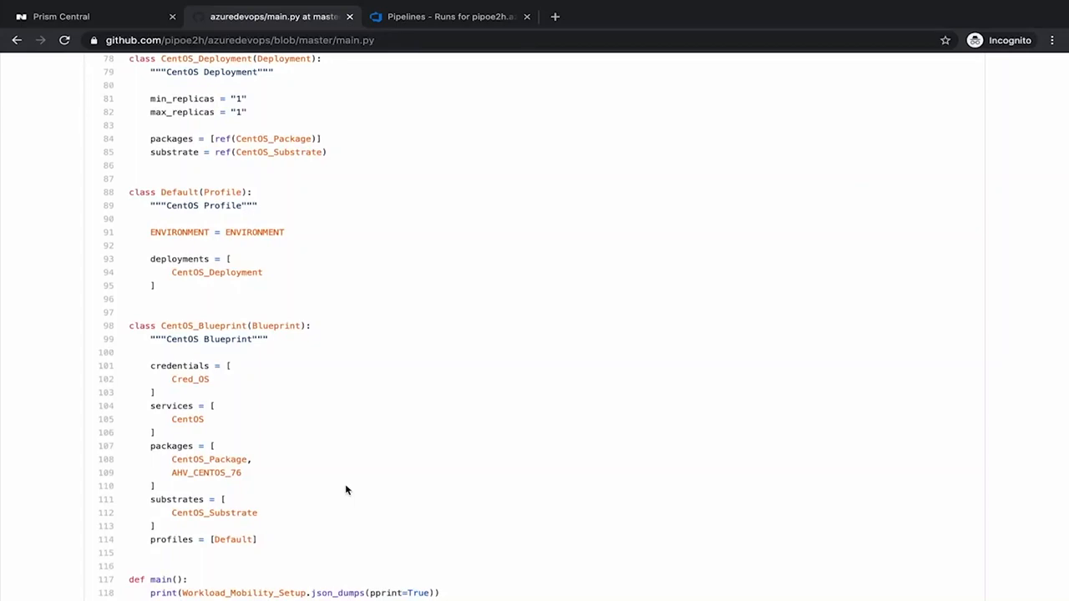
scroll("down", 3)
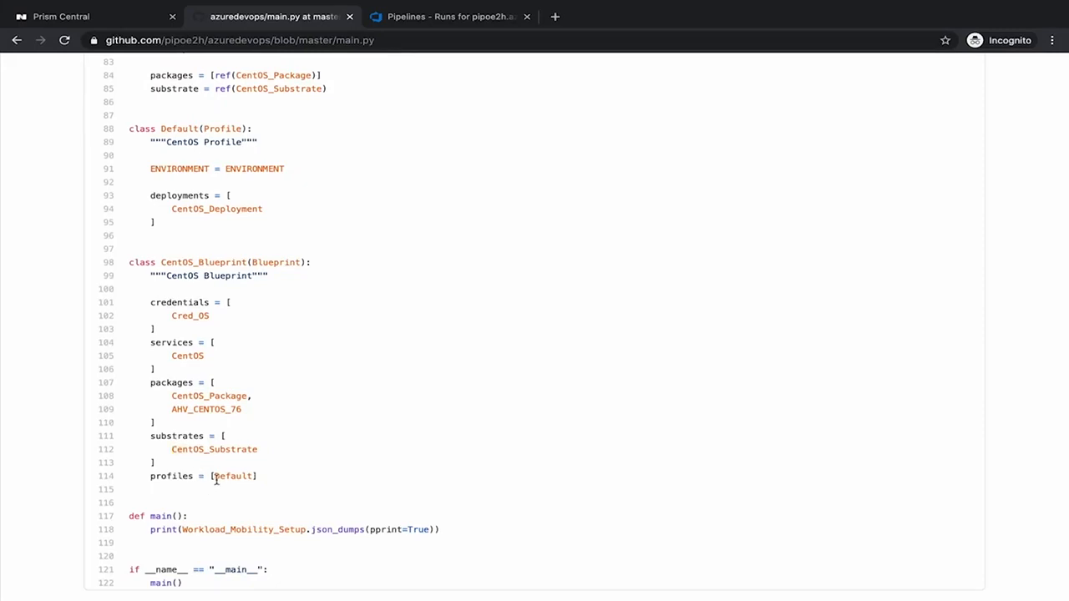
mouse_move(321, 465)
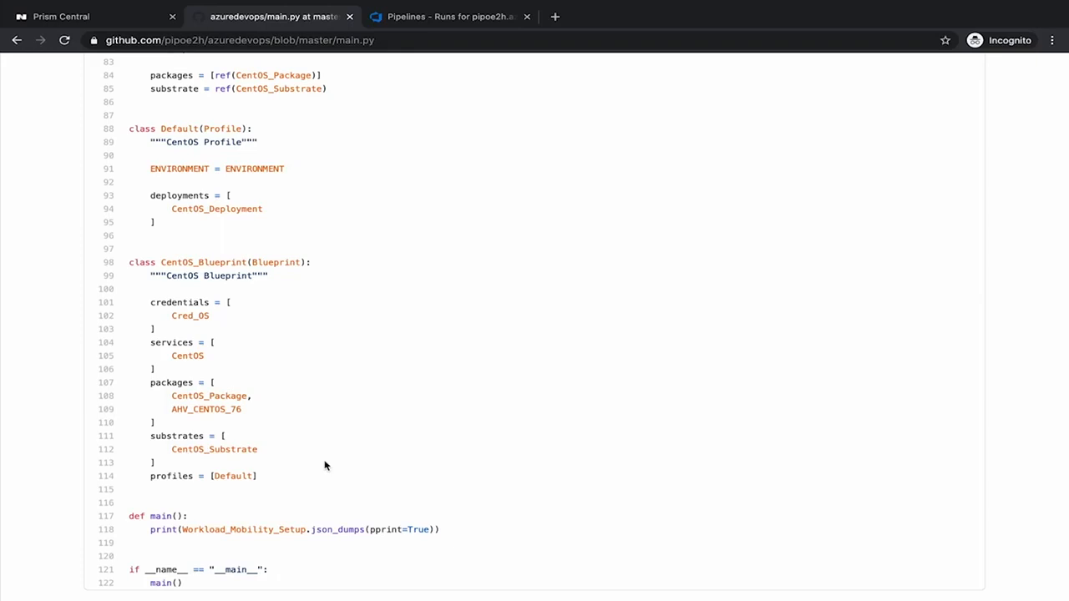
mouse_move(355, 347)
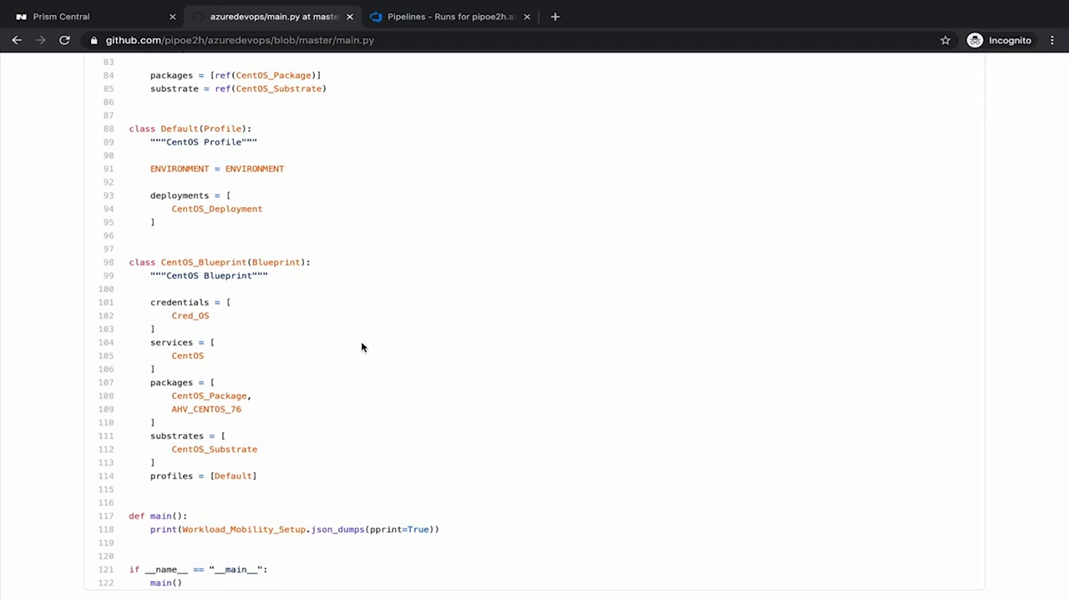
scroll("up", 3)
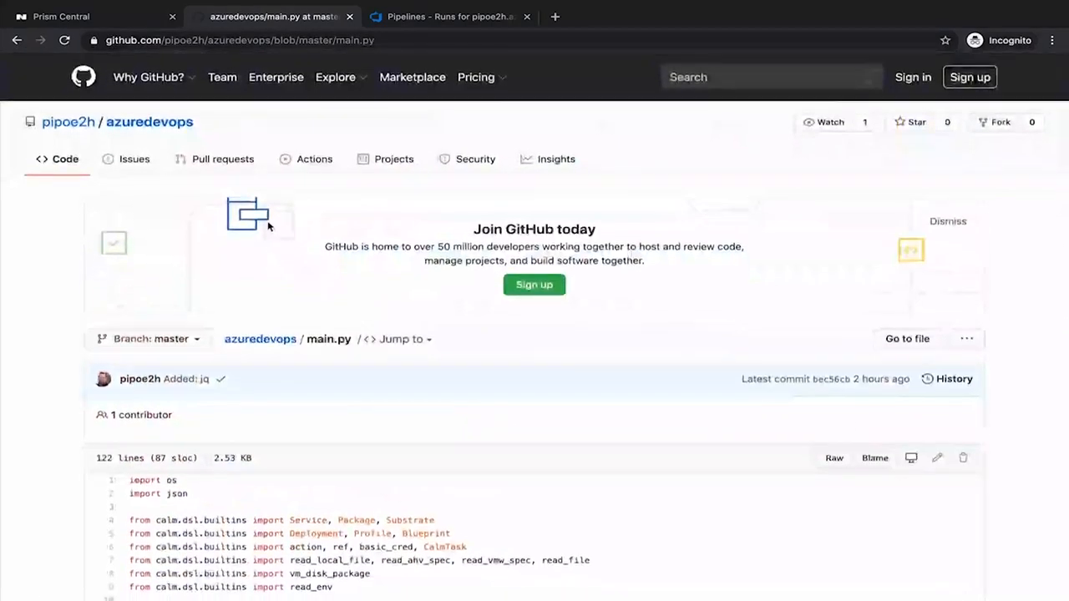
Open centos-spec.yaml and read its VM spec: 4096 MiB memory, 2 vCPUs, cloud-init users
left_click(149, 122)
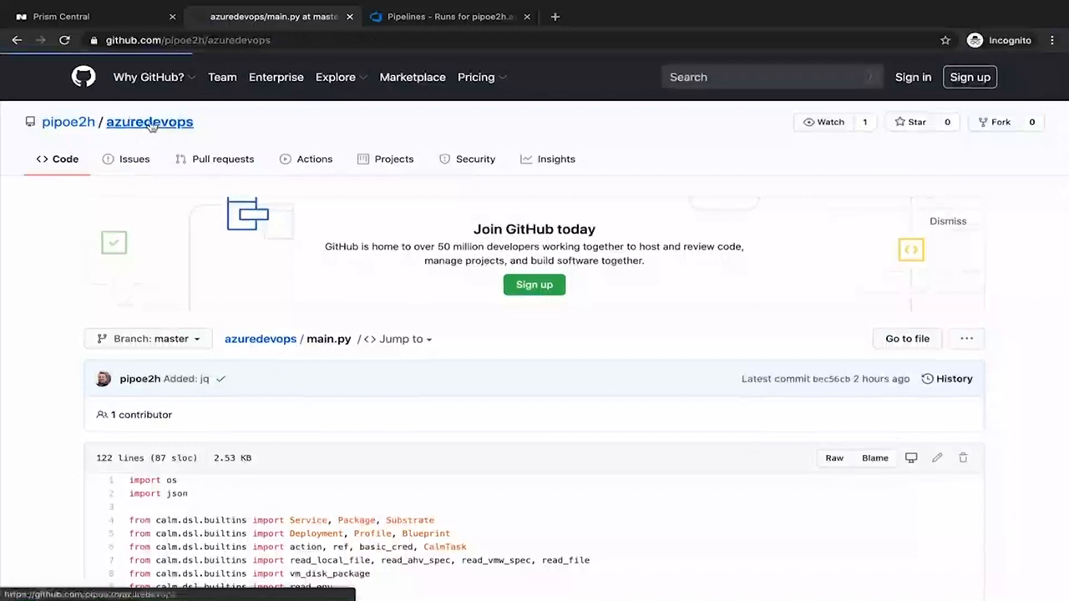
left_click(150, 121)
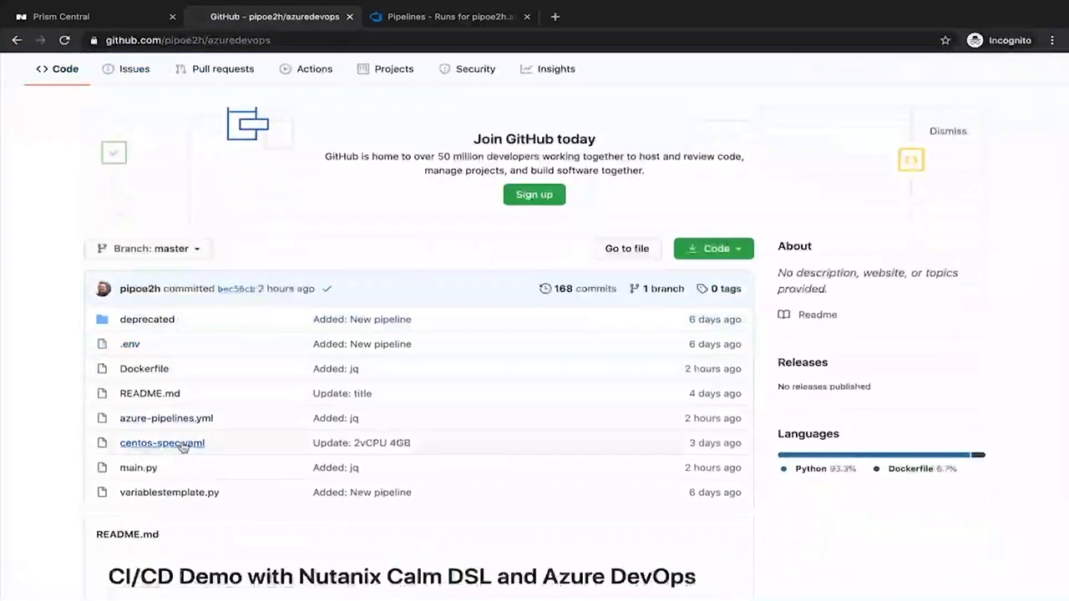
left_click(162, 443)
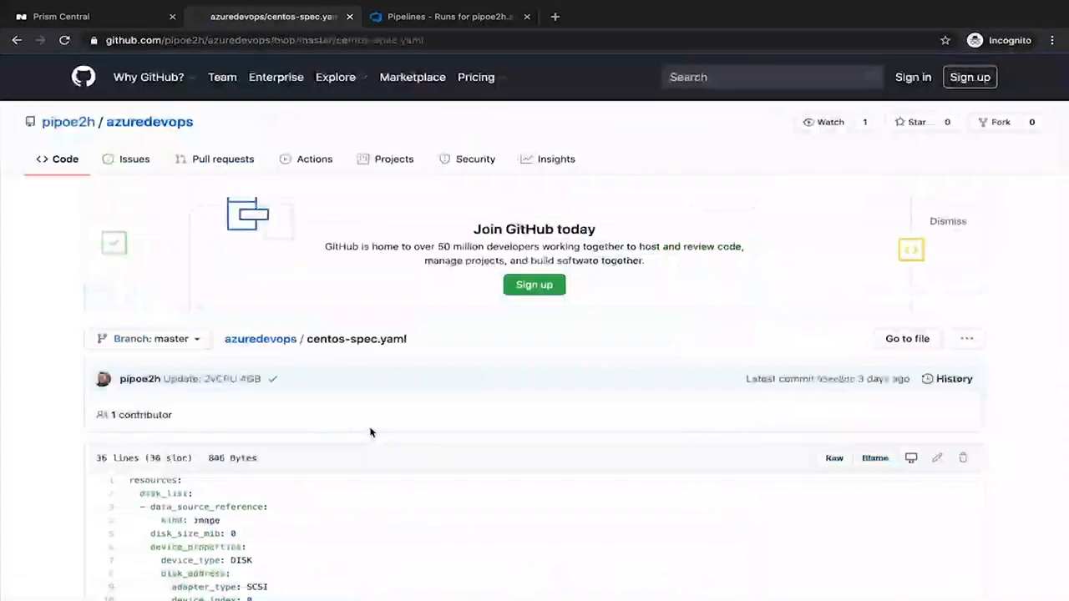
scroll("down", 3)
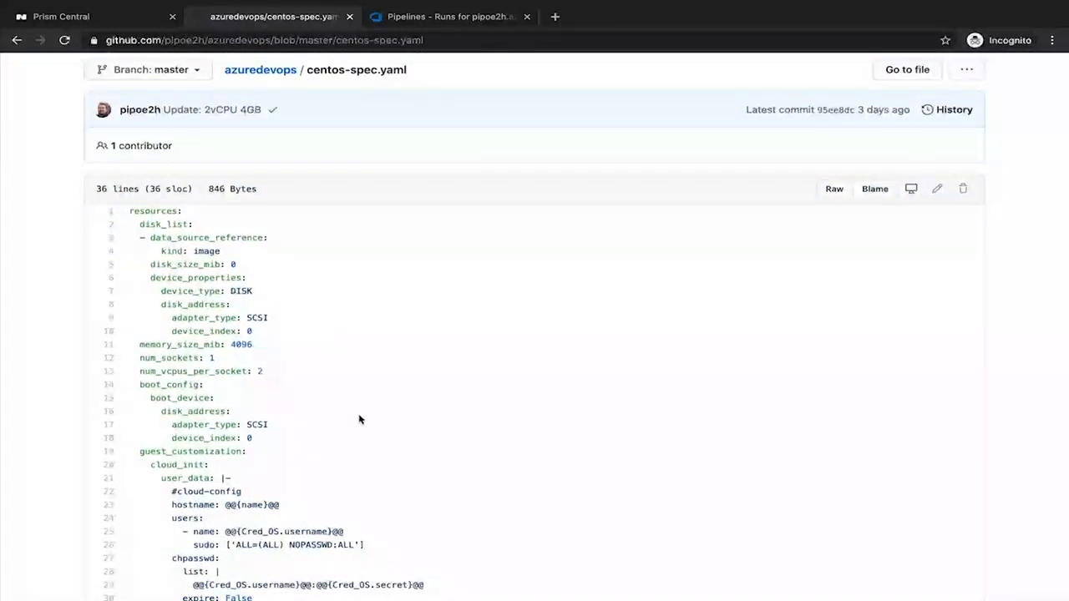
scroll("down", 3)
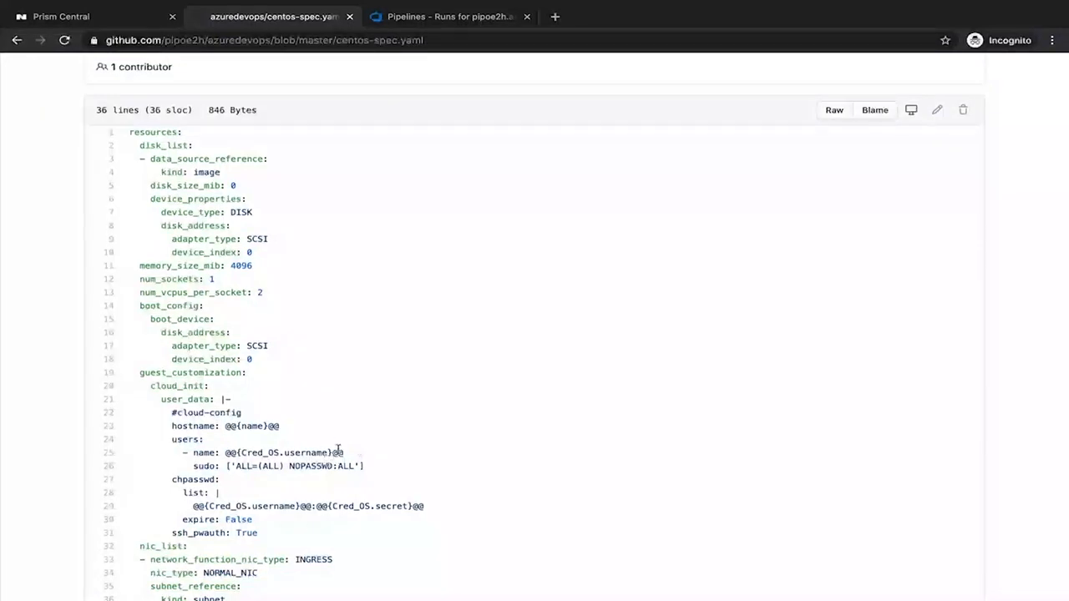
mouse_move(295, 336)
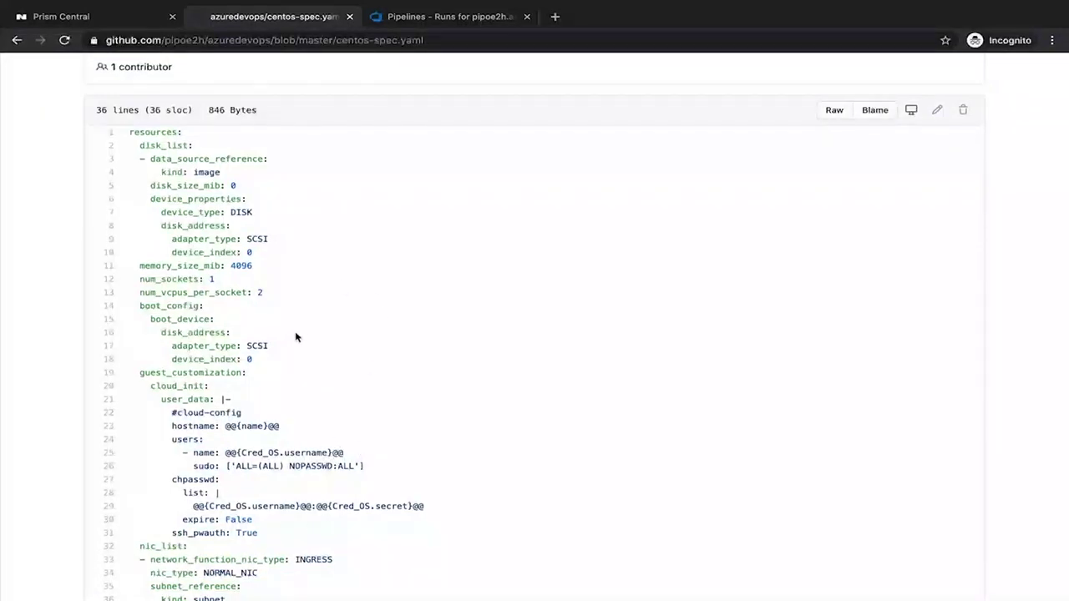
mouse_move(245, 284)
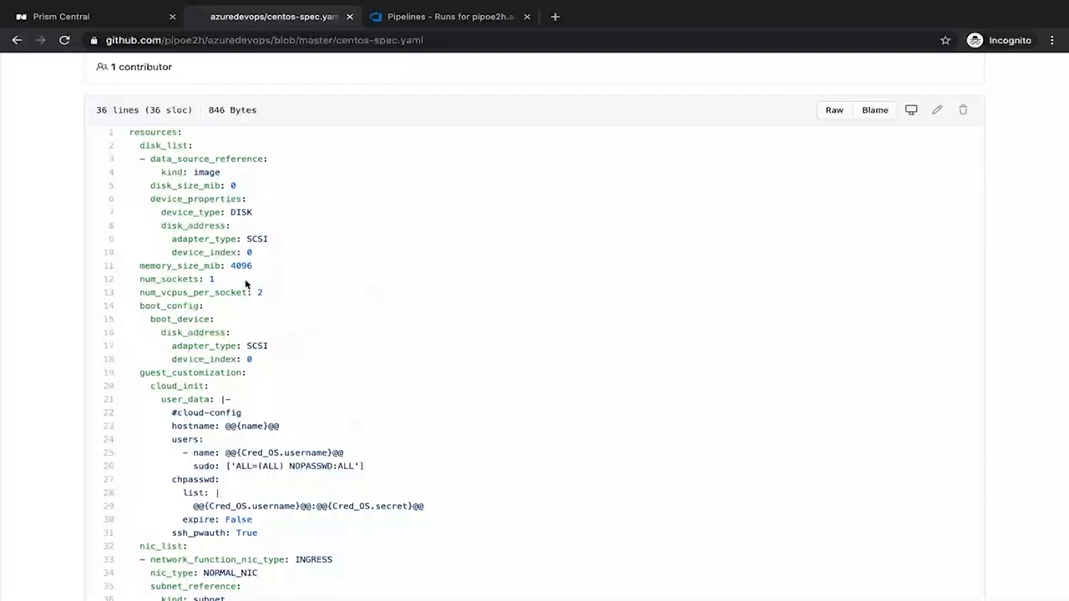
mouse_move(308, 312)
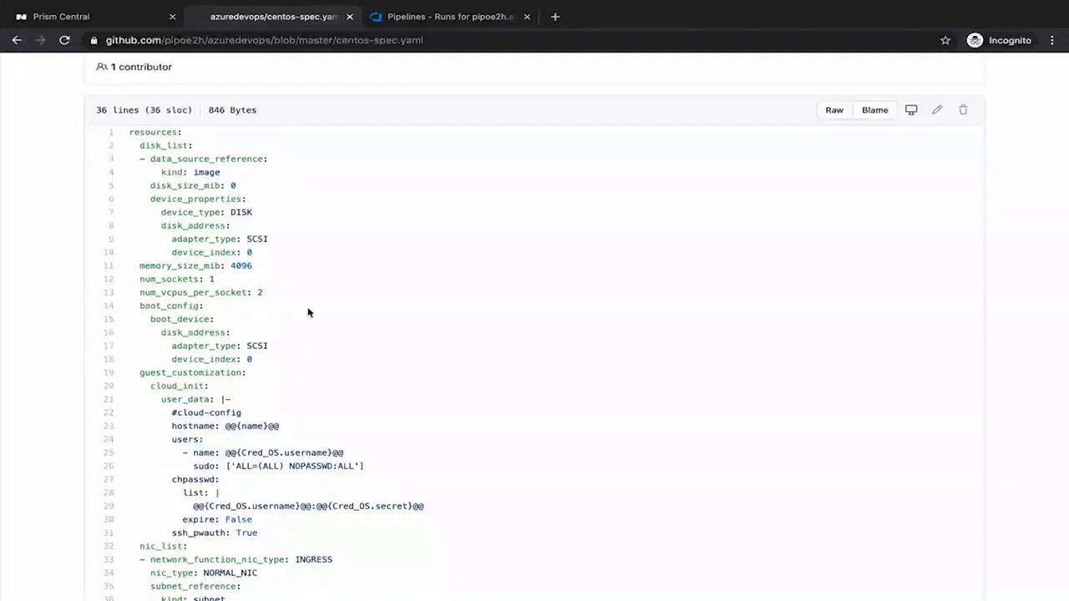
Scroll back to the top and return to the azuredevops repository file list
scroll("up", 3)
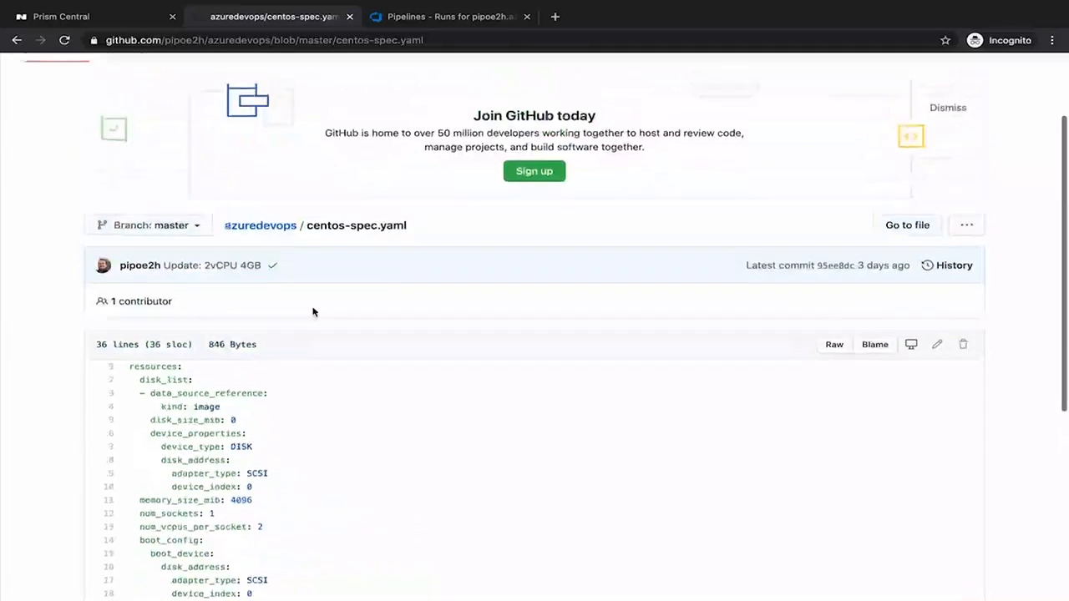
scroll("up", 3)
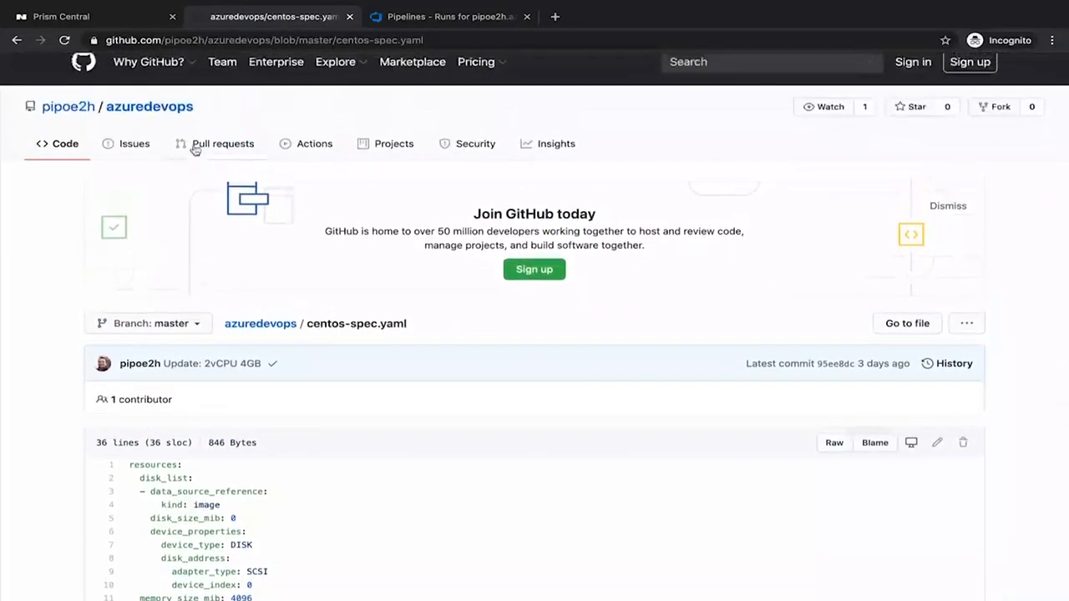
left_click(148, 106)
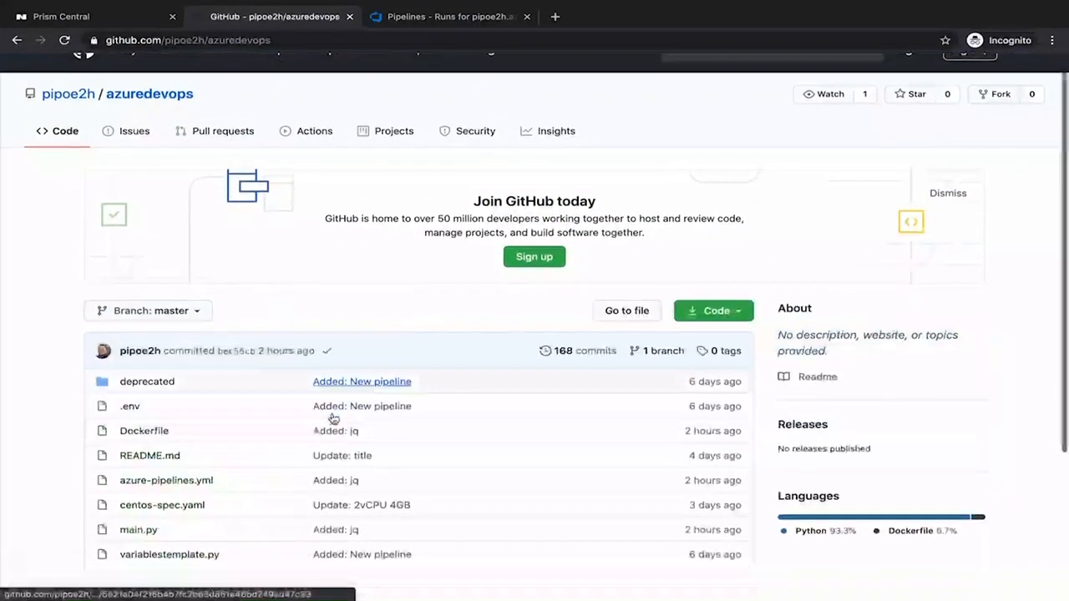
scroll("down", 3)
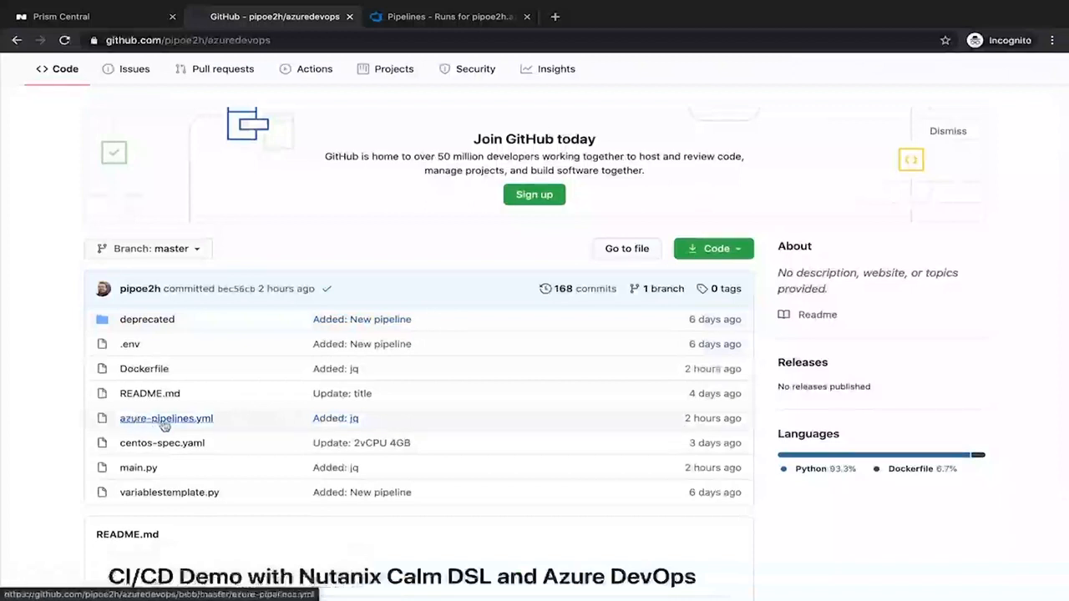
Read azure-pipelines.yml's Build stage pushing ukdemo/calm-dsl and its Deploy to Calm stage
left_click(166, 418)
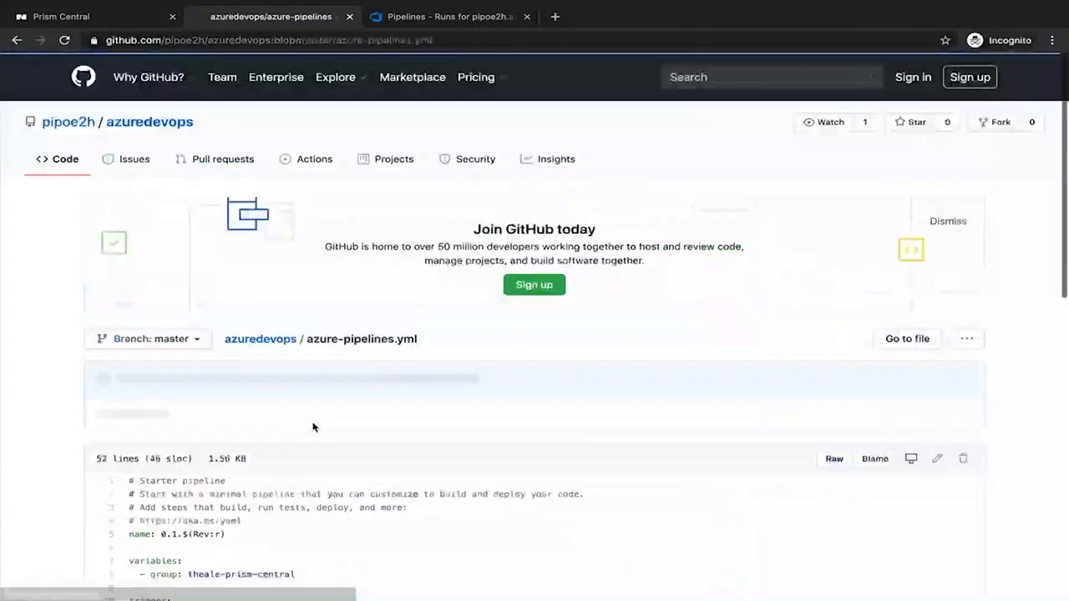
scroll("down", 3)
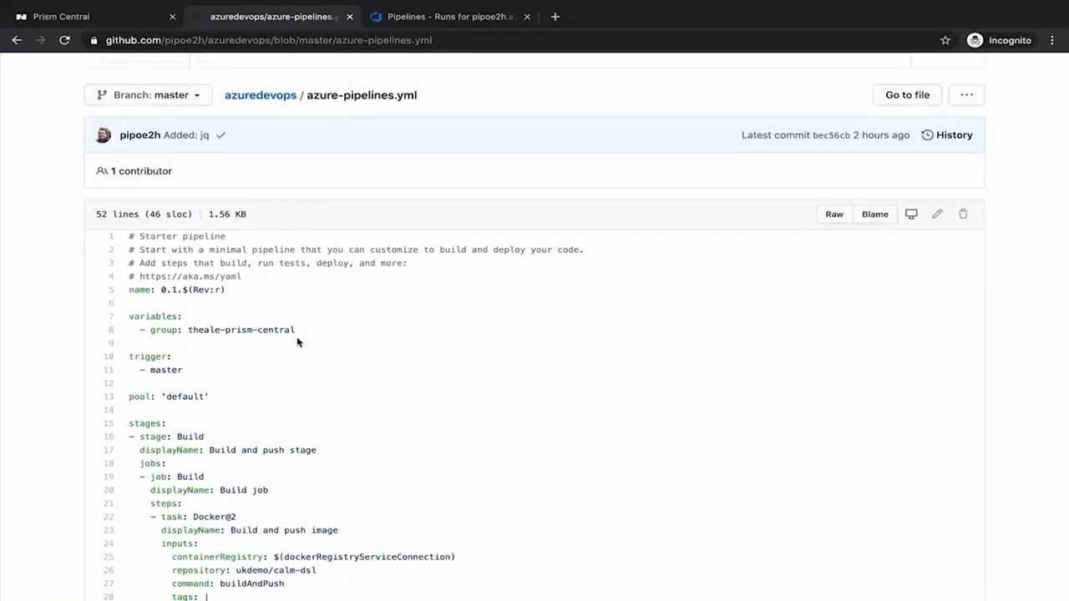
scroll("down", 3)
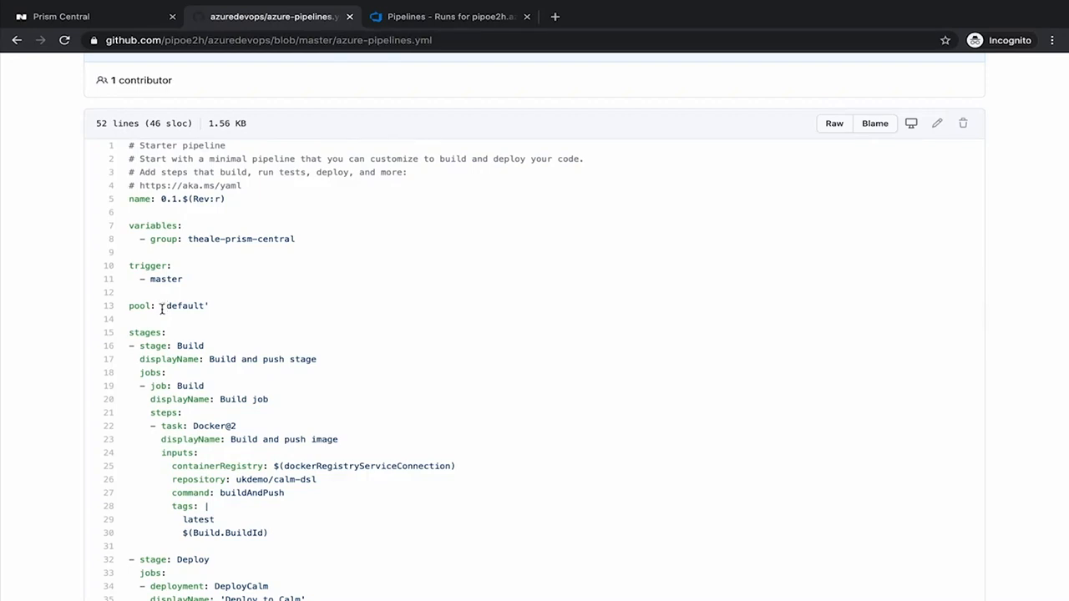
mouse_move(359, 333)
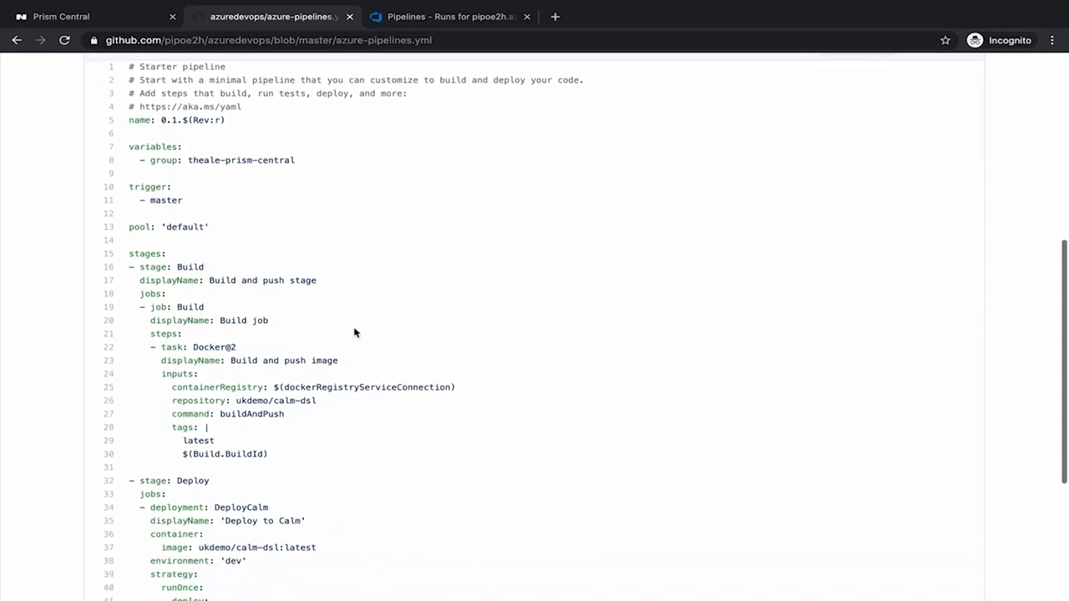
scroll("down", 3)
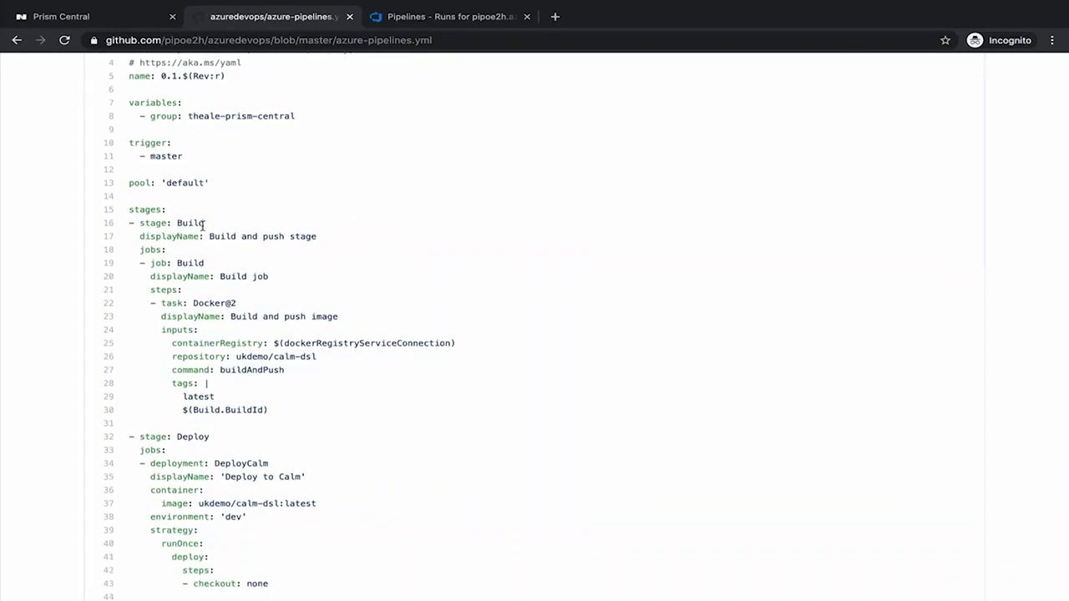
mouse_move(219, 231)
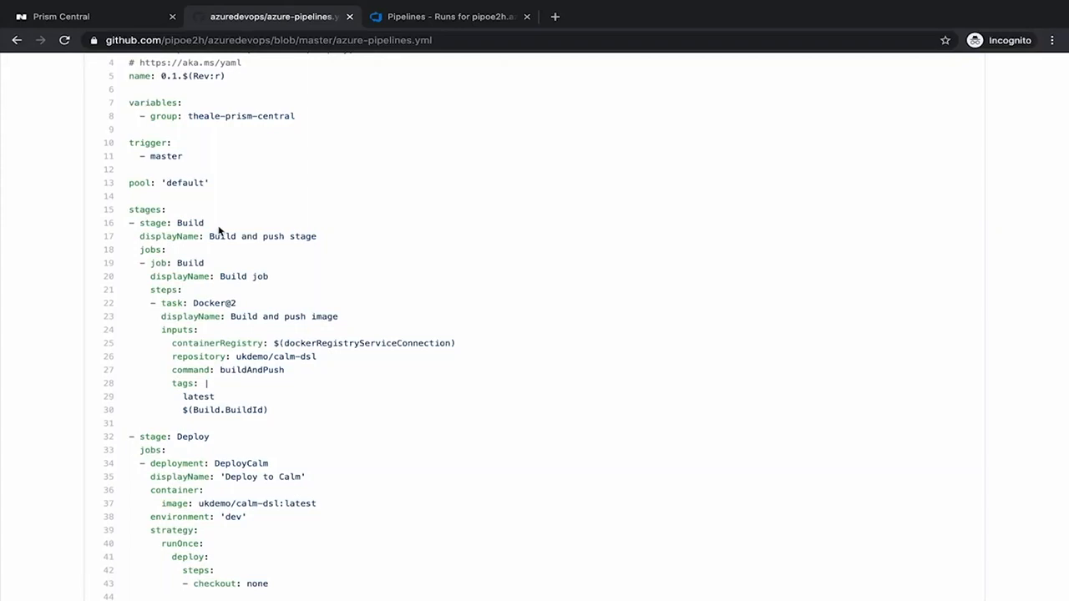
mouse_move(269, 313)
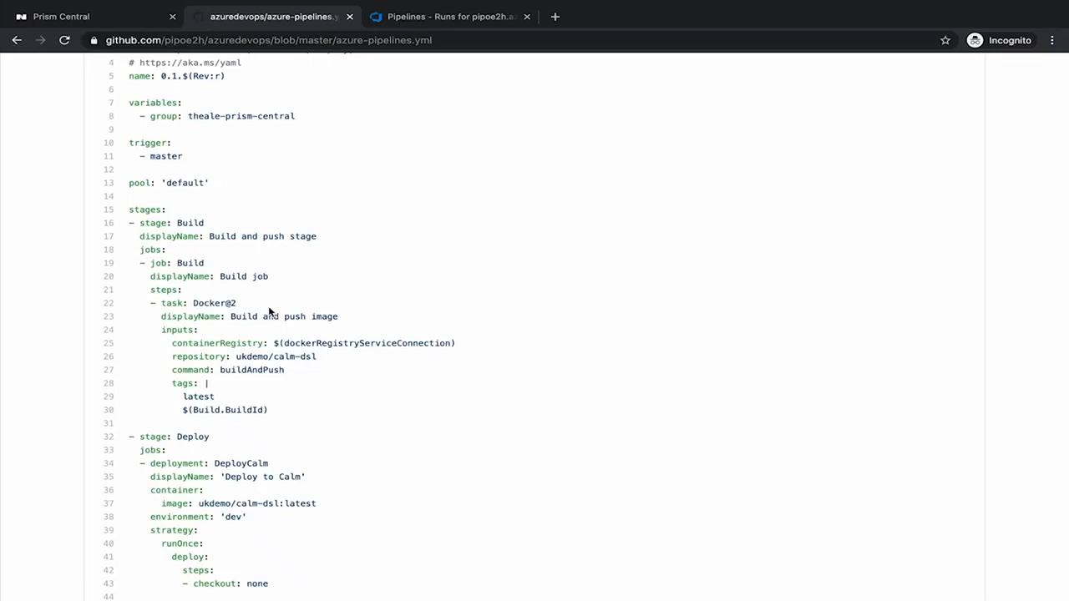
mouse_move(266, 310)
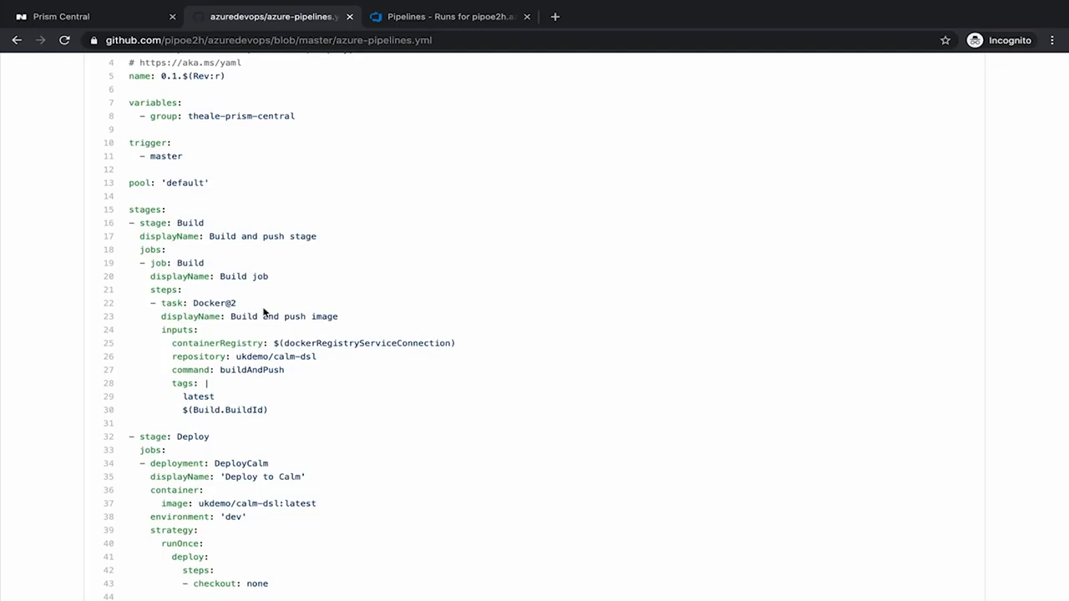
mouse_move(299, 314)
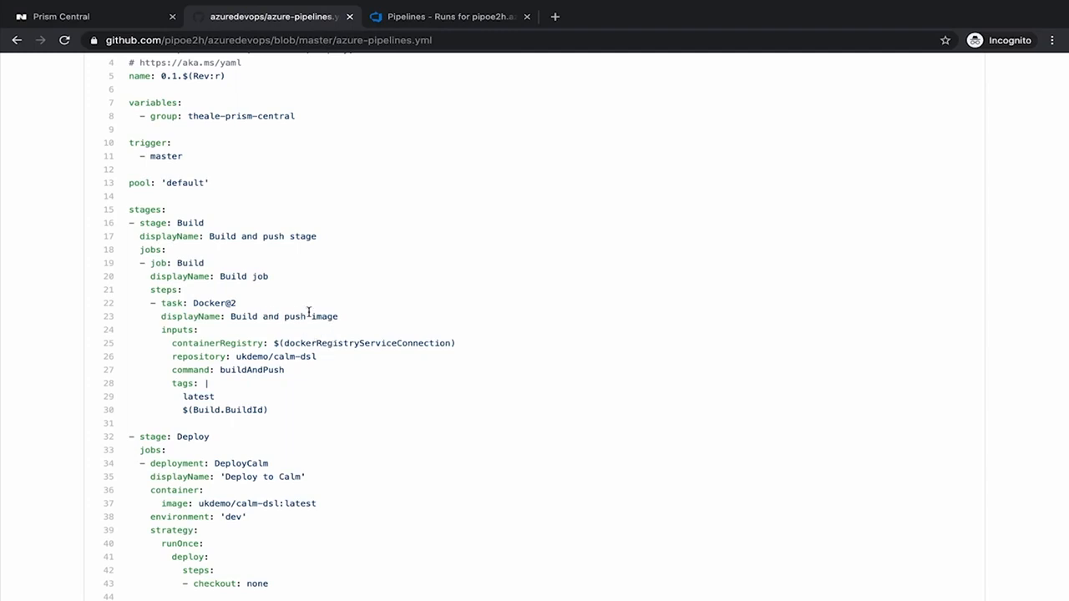
mouse_move(374, 325)
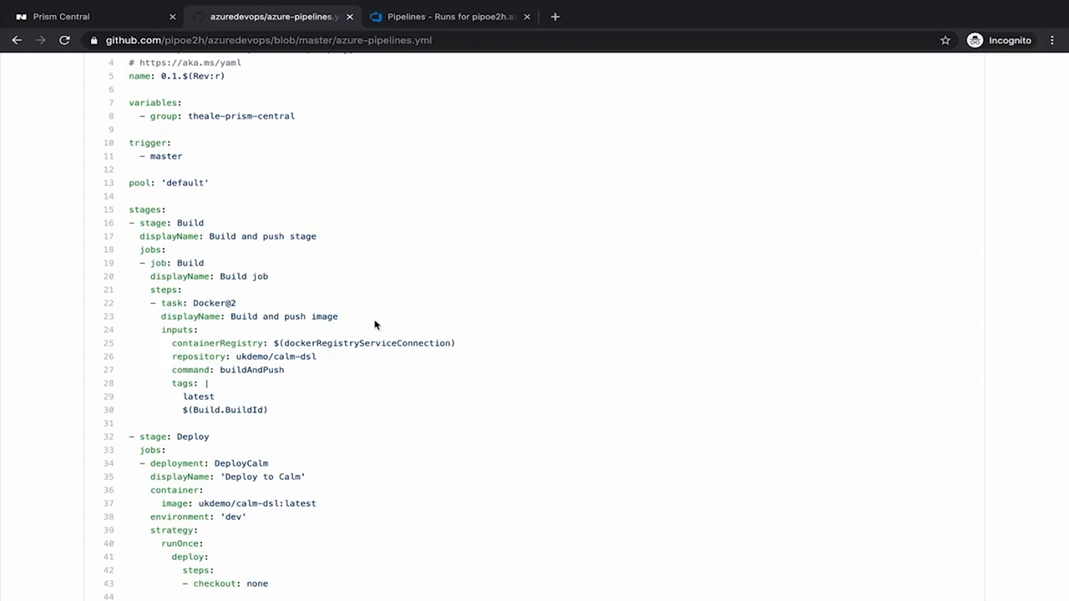
mouse_move(251, 345)
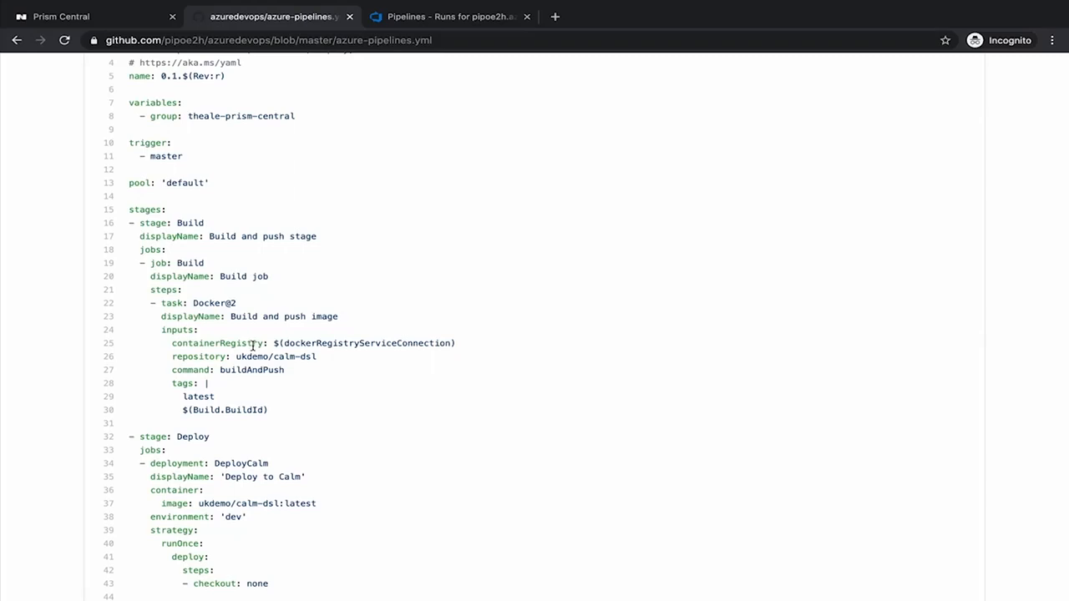
scroll("down", 3)
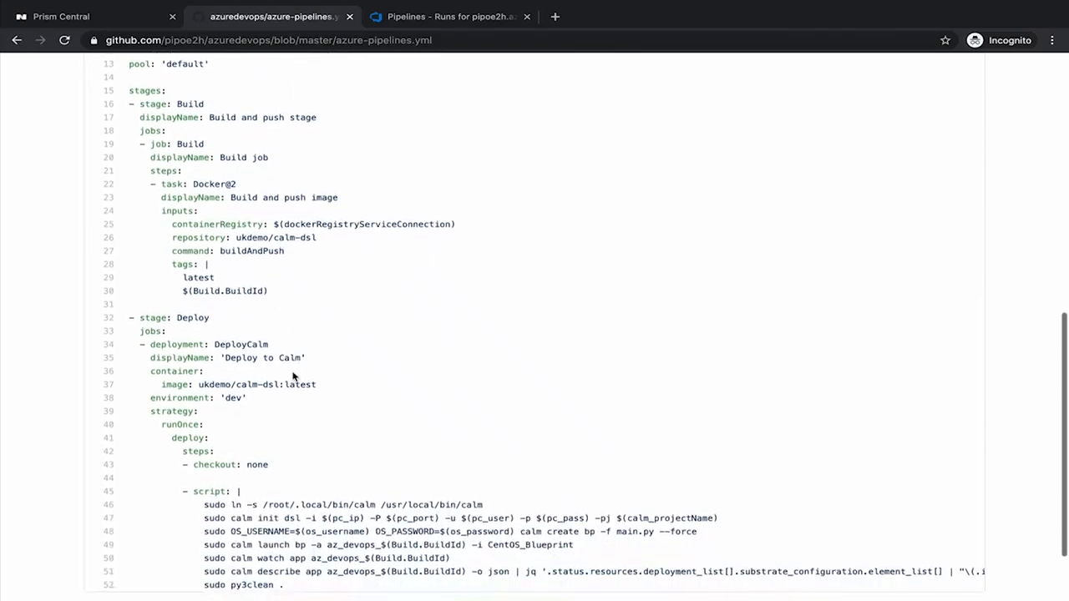
scroll("up", 3)
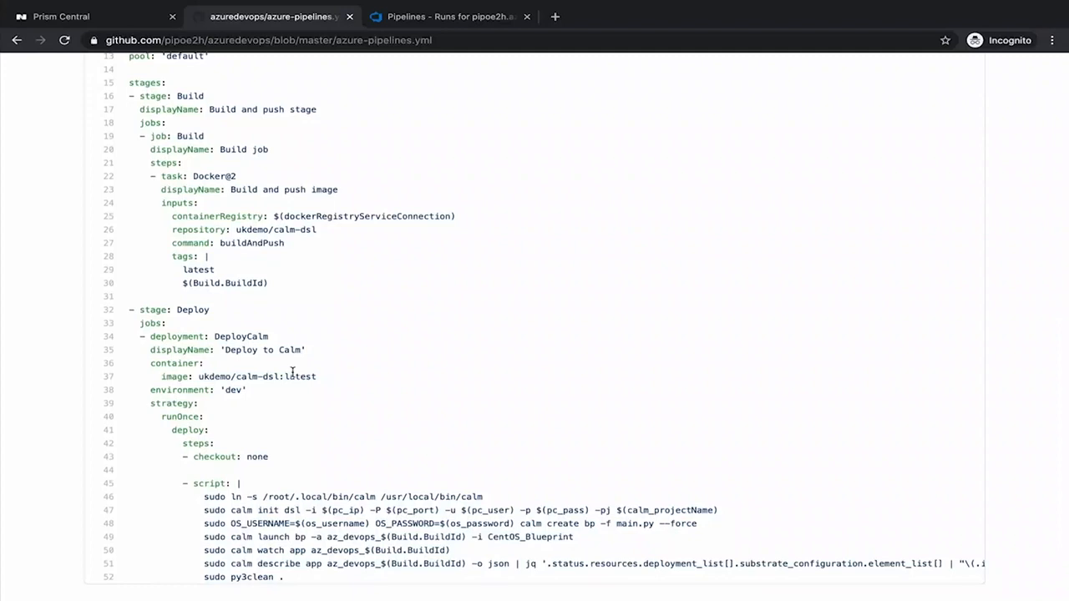
scroll("down", 3)
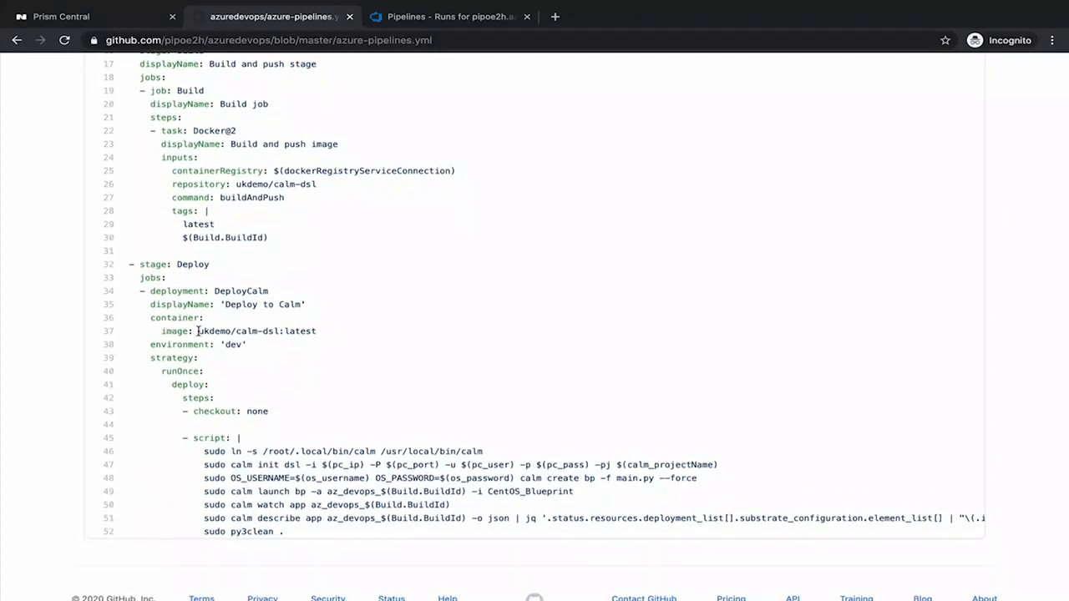
double_click(257, 331)
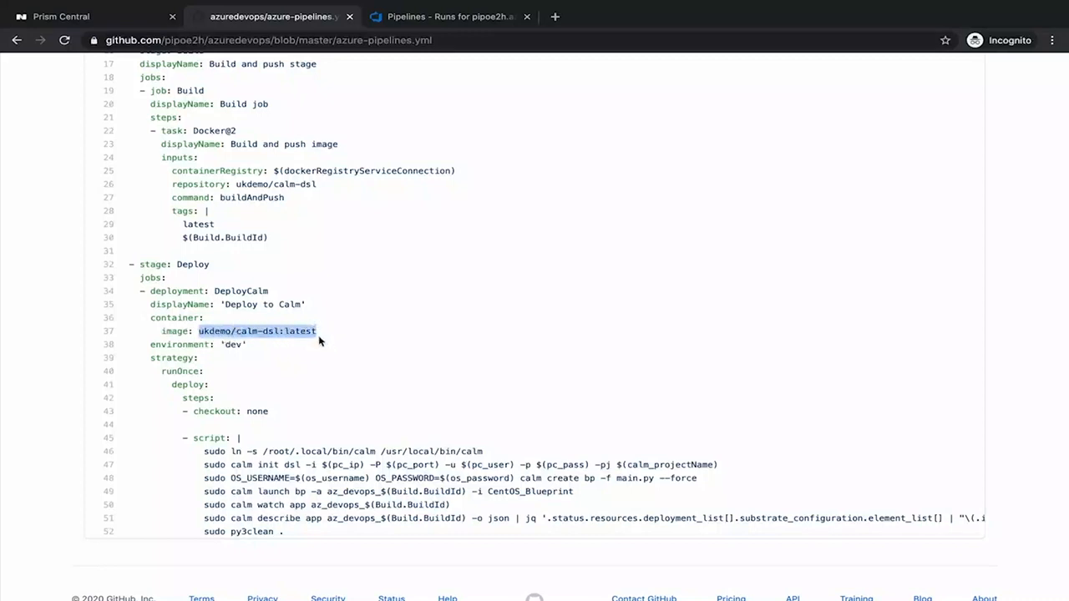
mouse_move(322, 308)
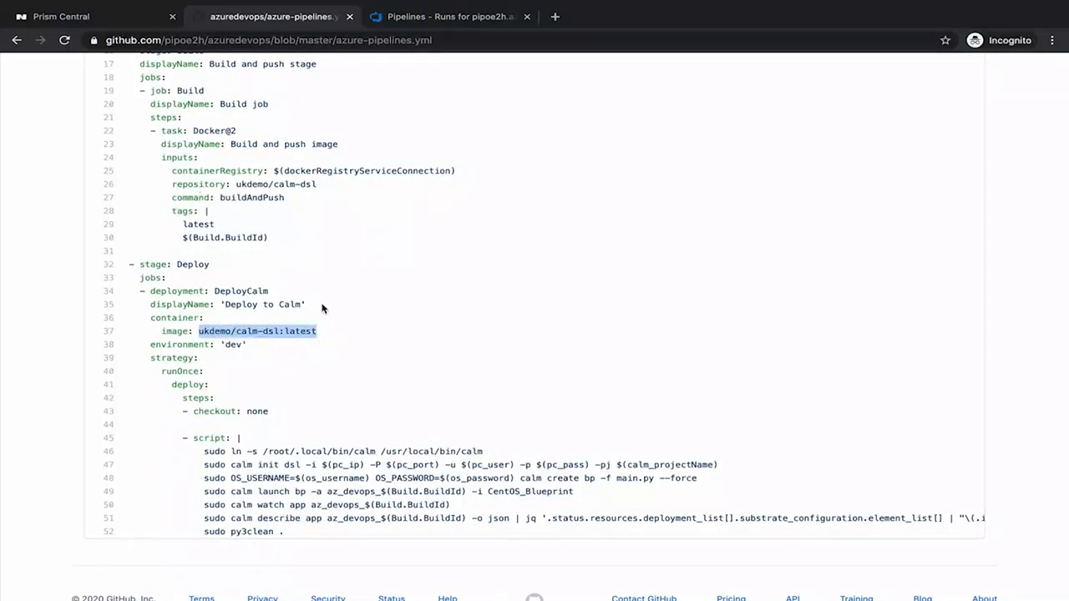
scroll("down", 3)
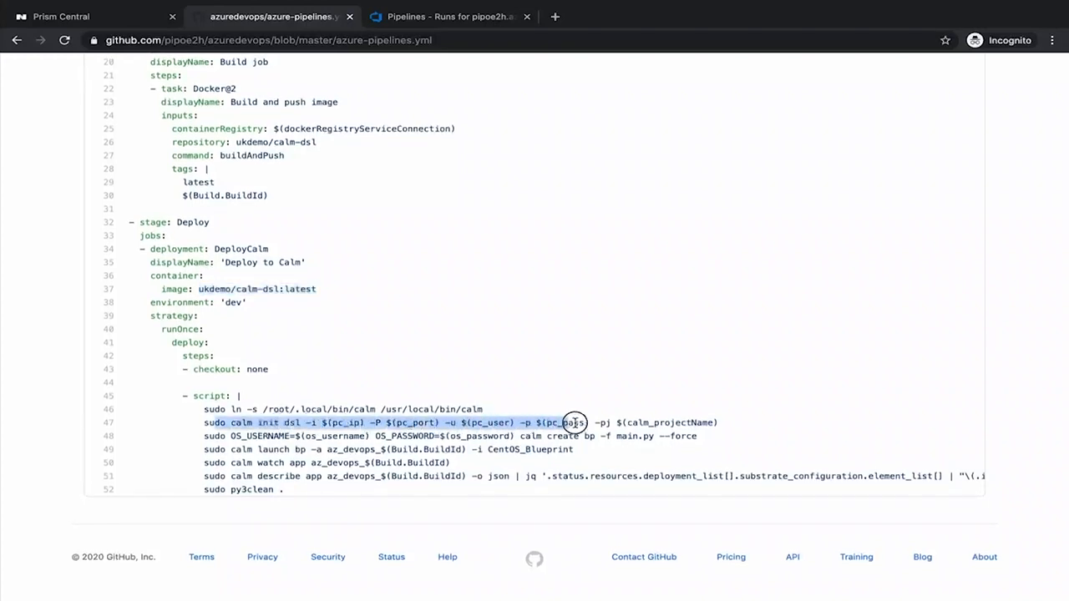
mouse_move(614, 408)
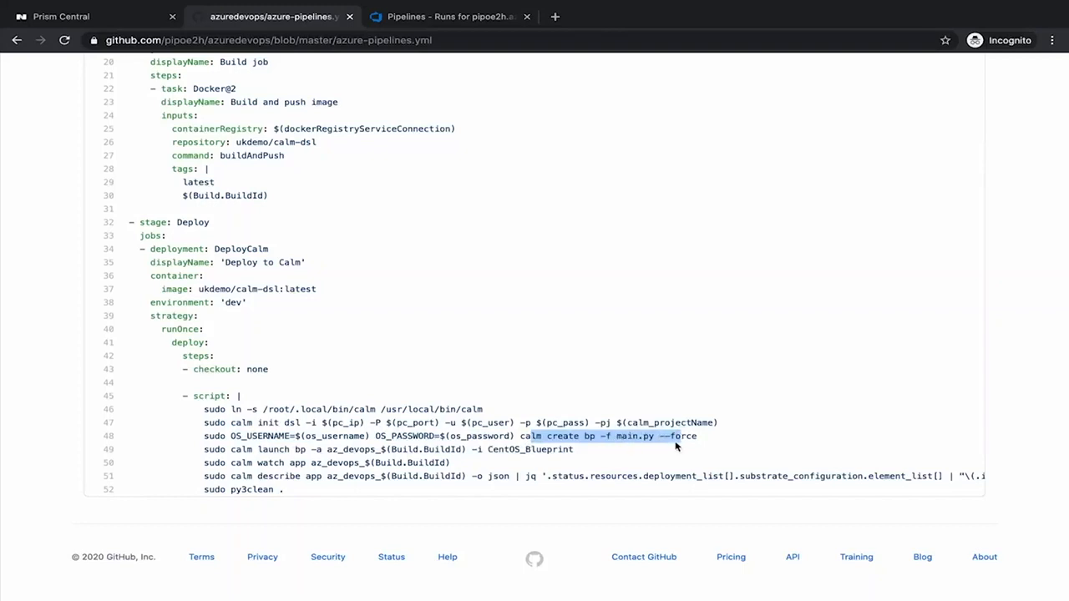
mouse_move(646, 459)
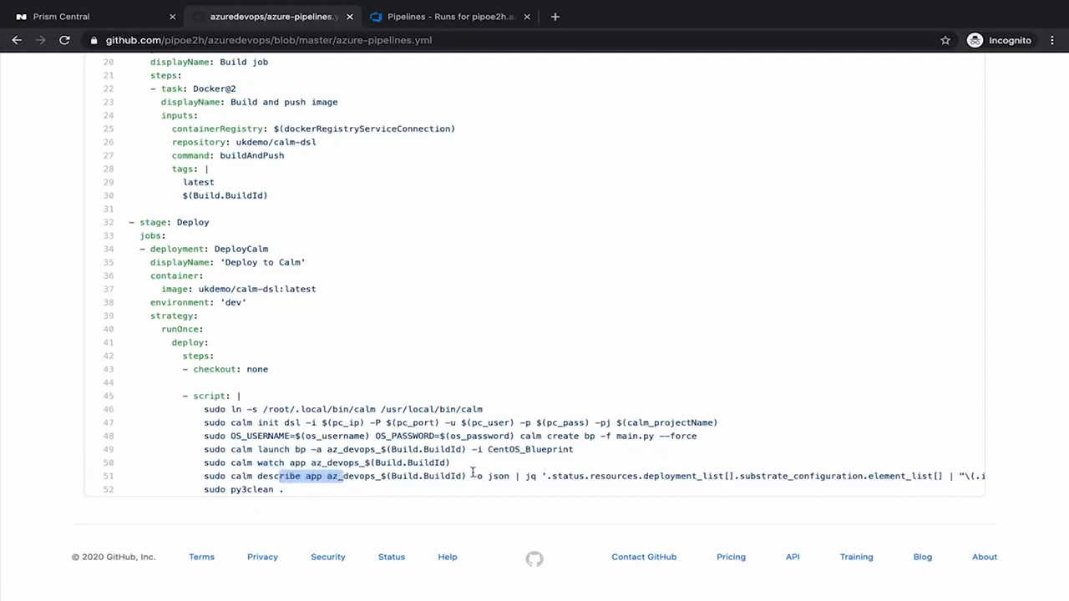
mouse_move(476, 476)
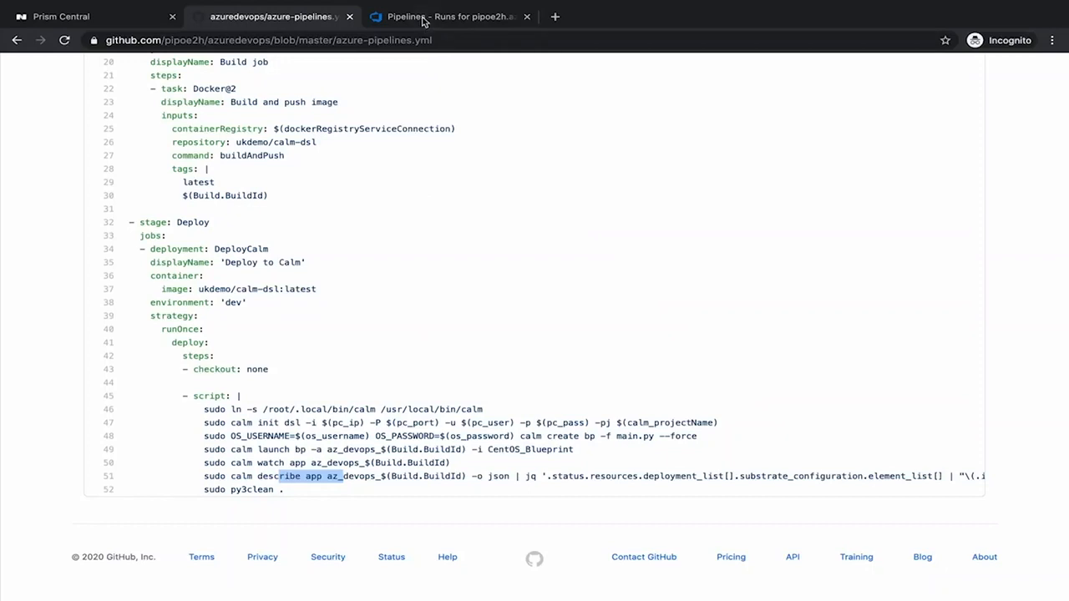
Open run #0.1.136 'Added: jq' from the pipeline's Runs list
left_click(448, 16)
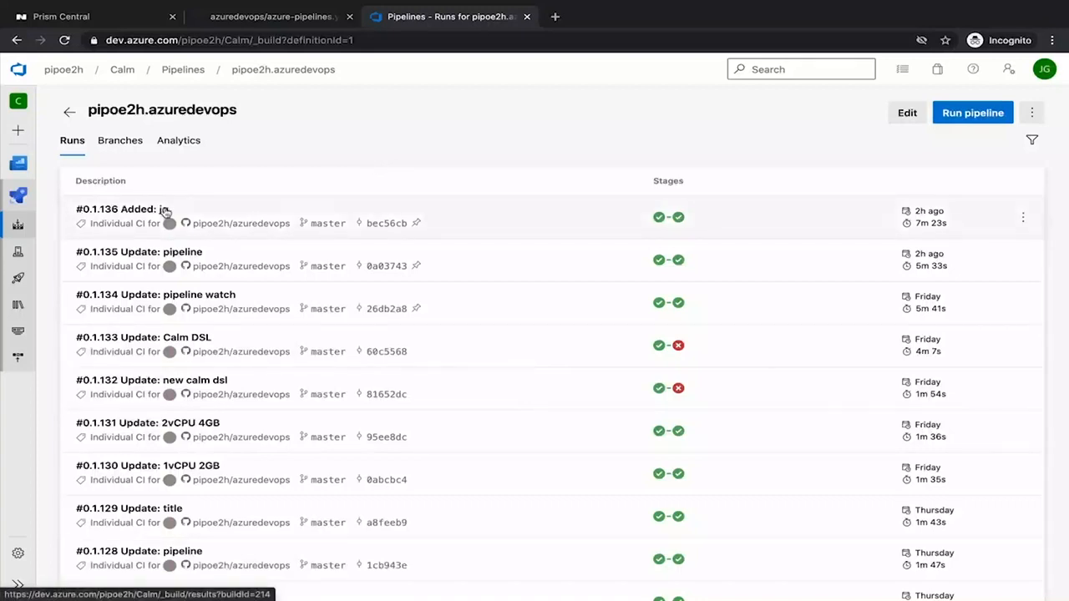
left_click(121, 209)
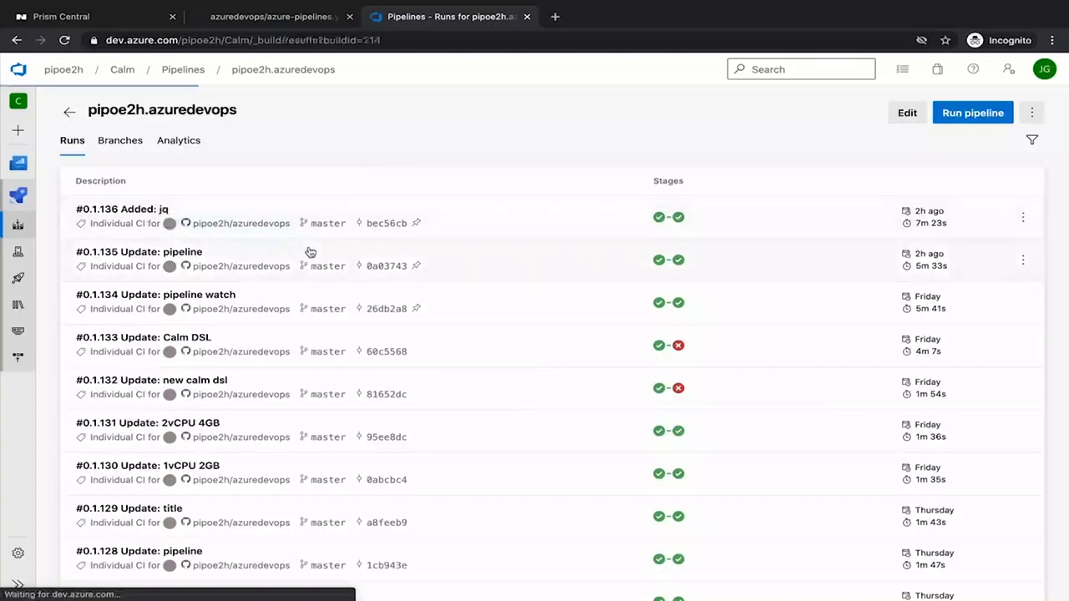
left_click(121, 209)
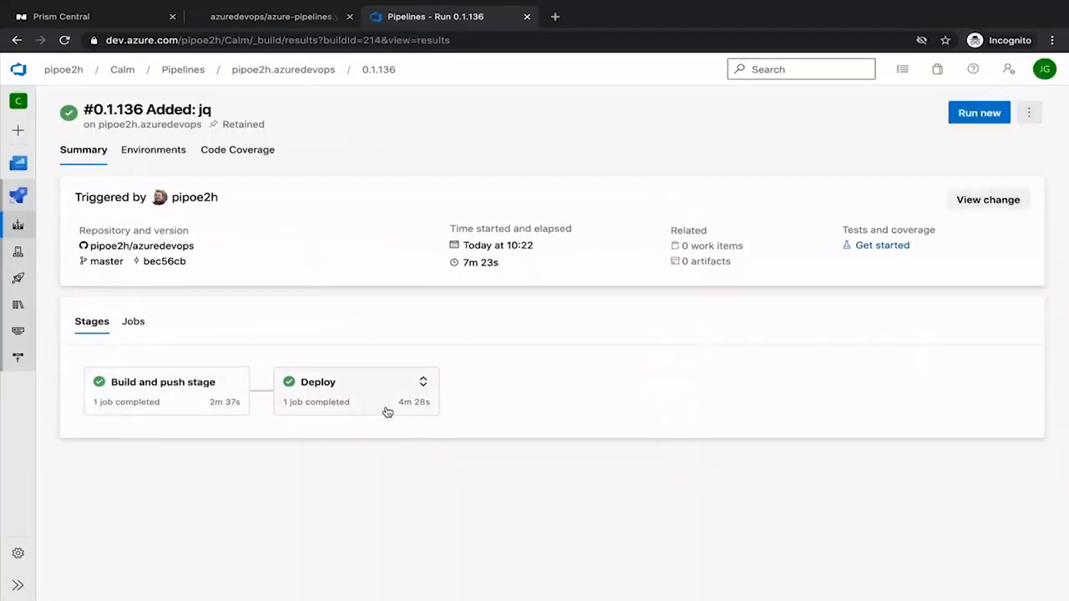
mouse_move(397, 411)
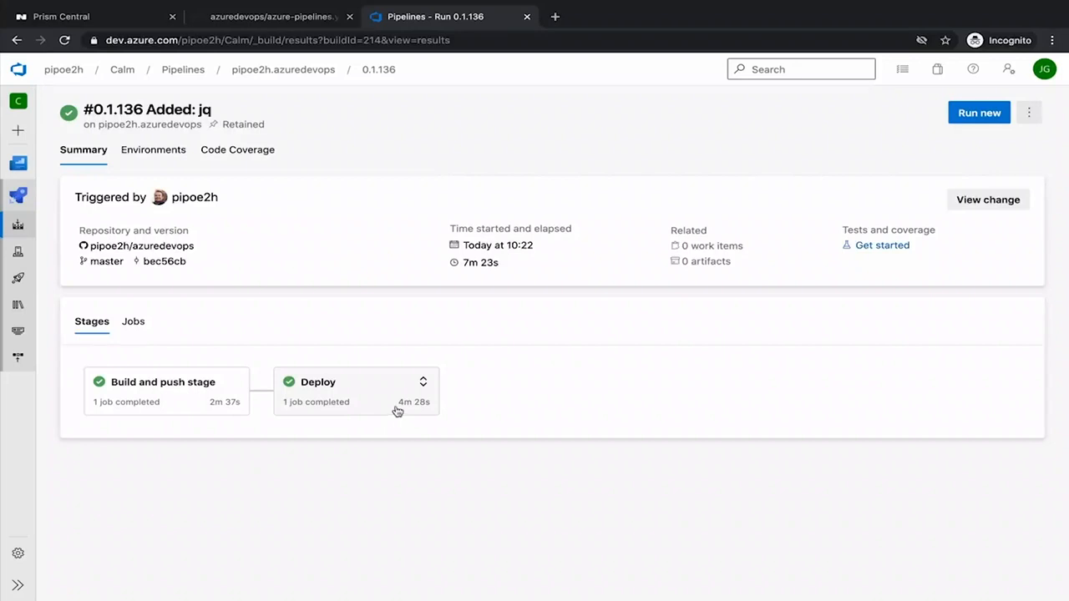
mouse_move(501, 413)
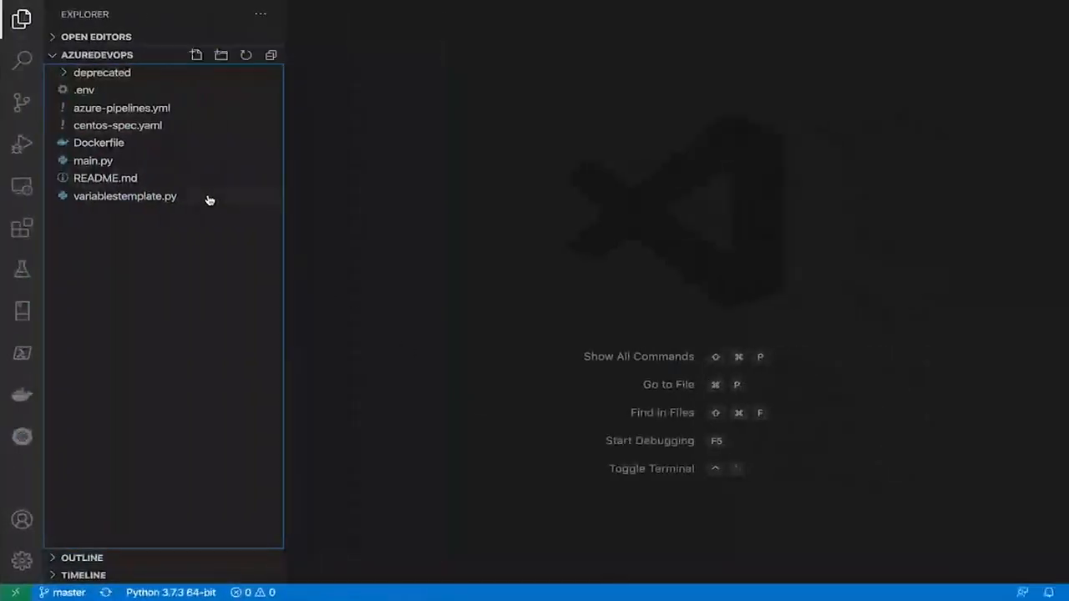
mouse_move(165, 215)
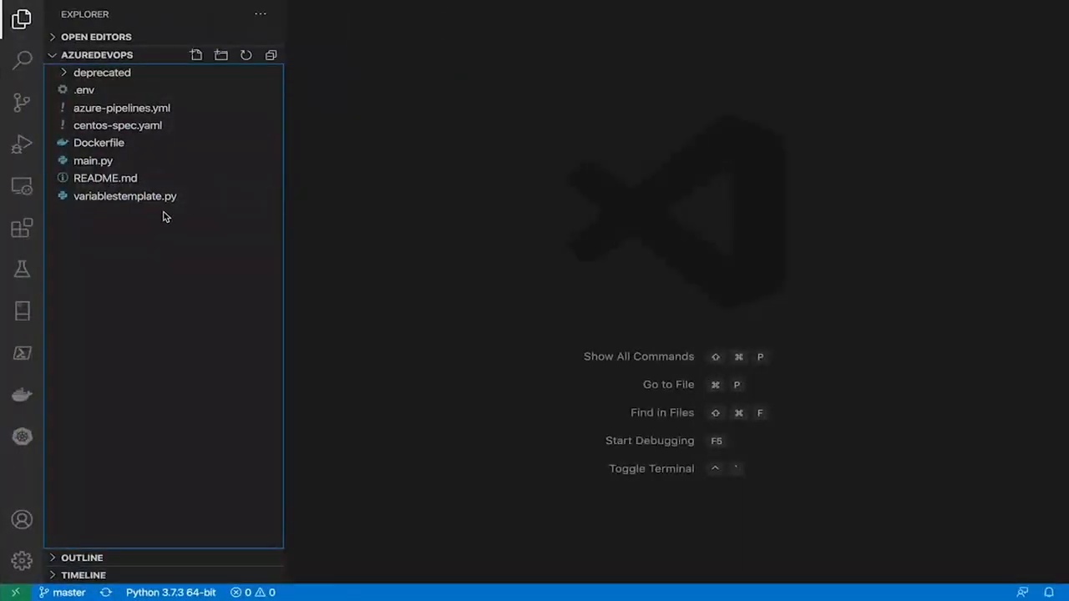
Set num_vcpus_per_socket to 1 and memory_size_mib to 2048 in centos-spec.yaml, then save
left_click(117, 124)
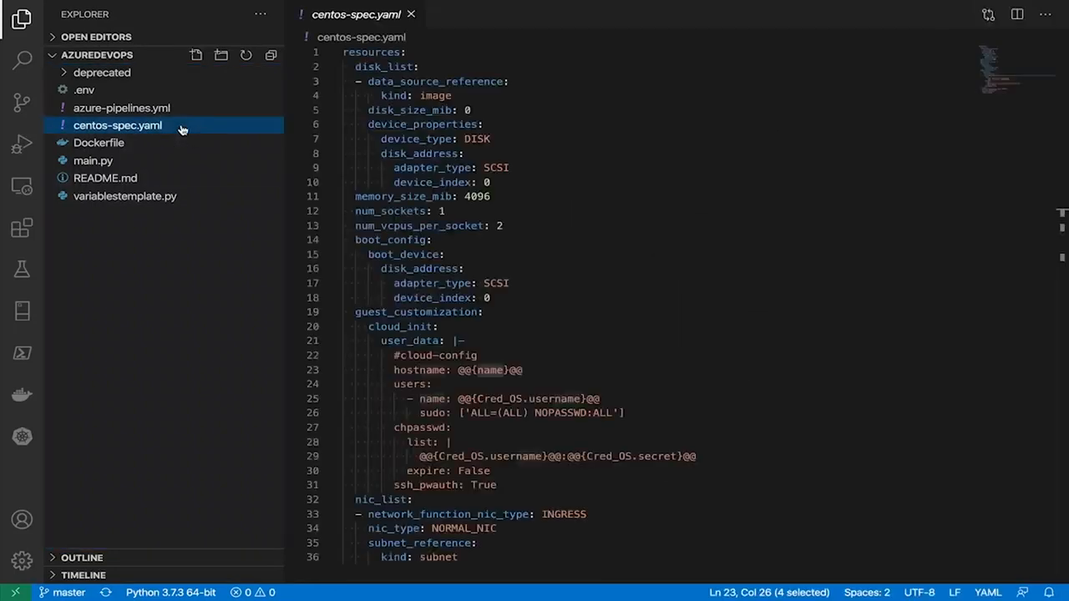
left_click(497, 212)
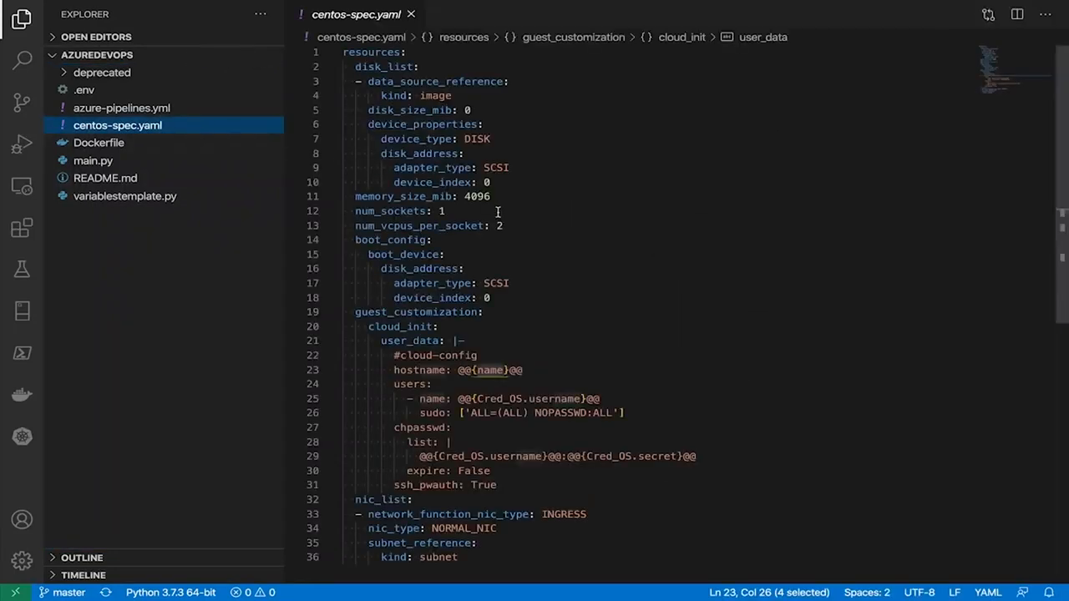
type("1")
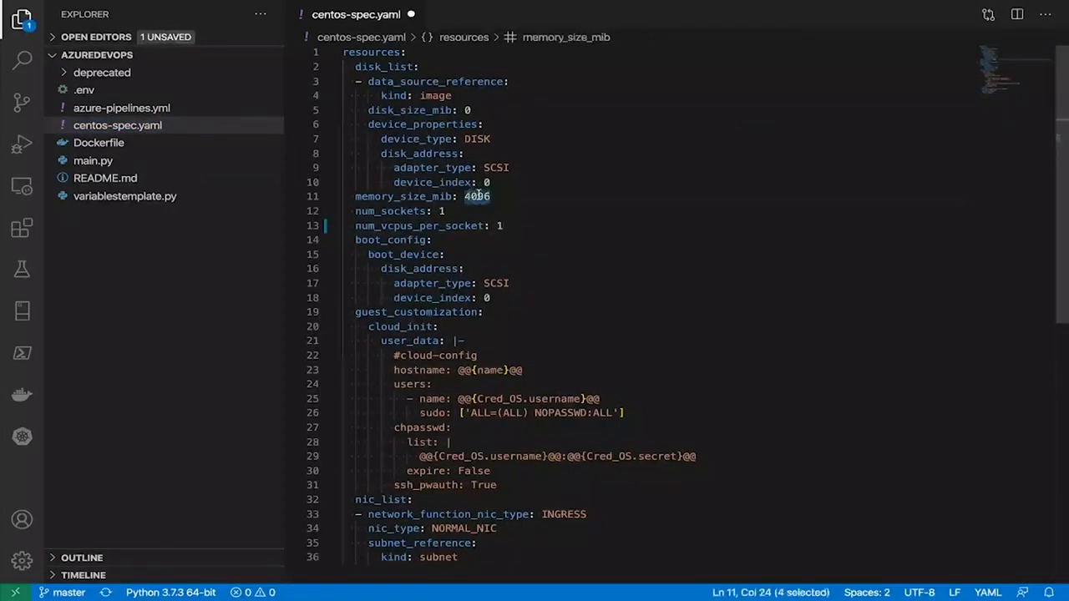
type("2048")
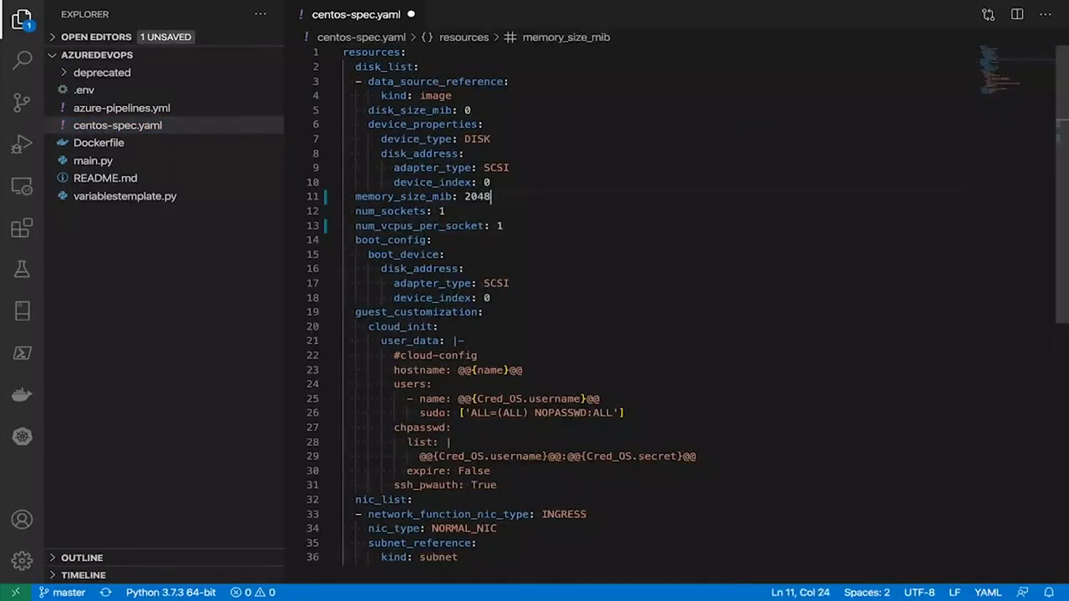
key("ctrl+s")
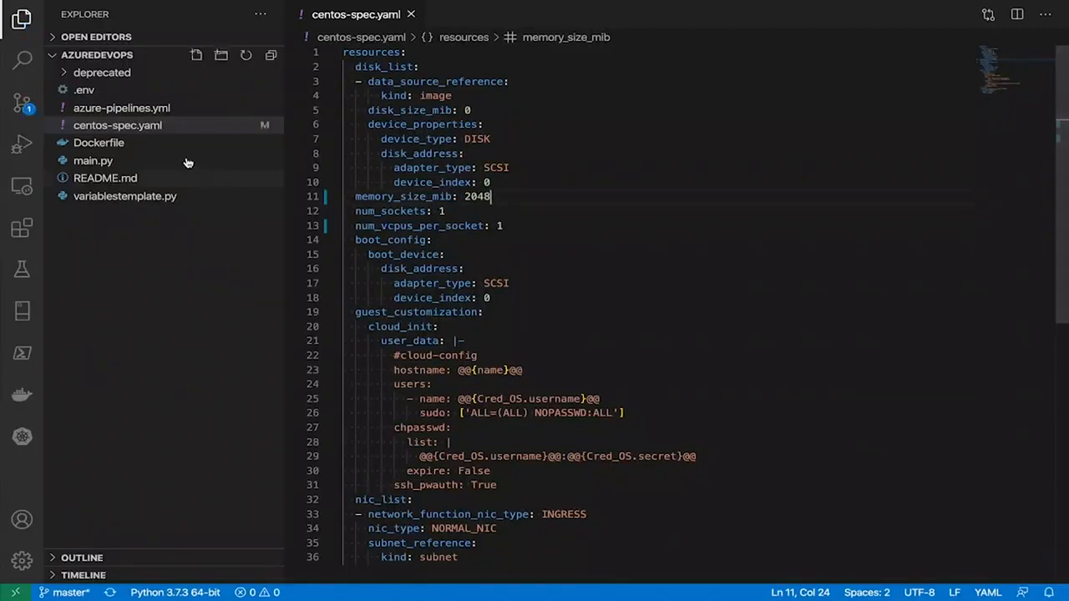
Stage and commit the spec change as 'Update: 1vCPU 2GB', then push it
left_click(21, 101)
type("Update: 1v")
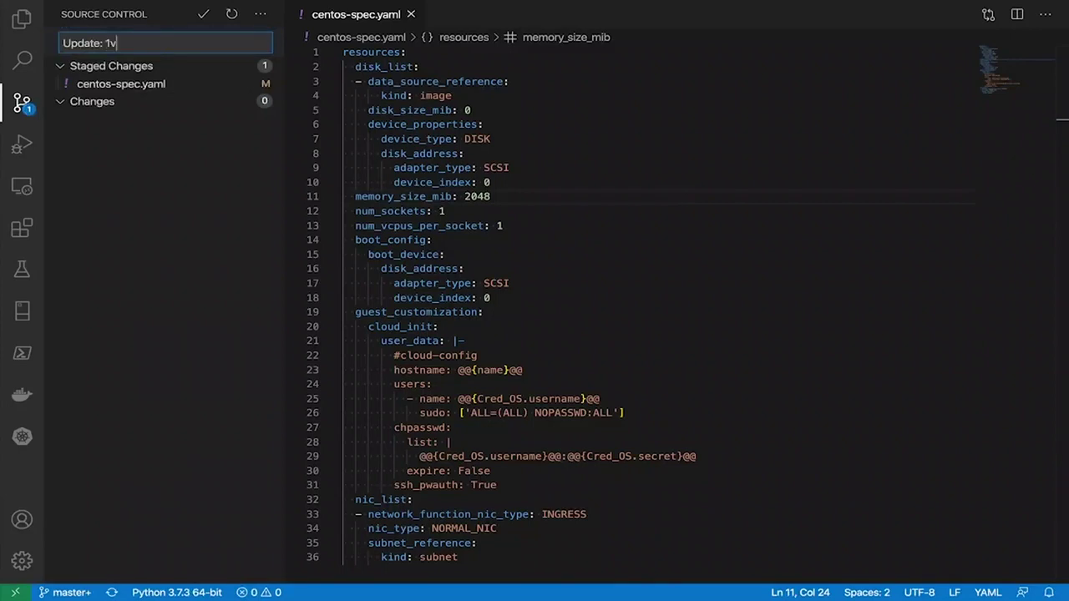
type("CPU 2GB")
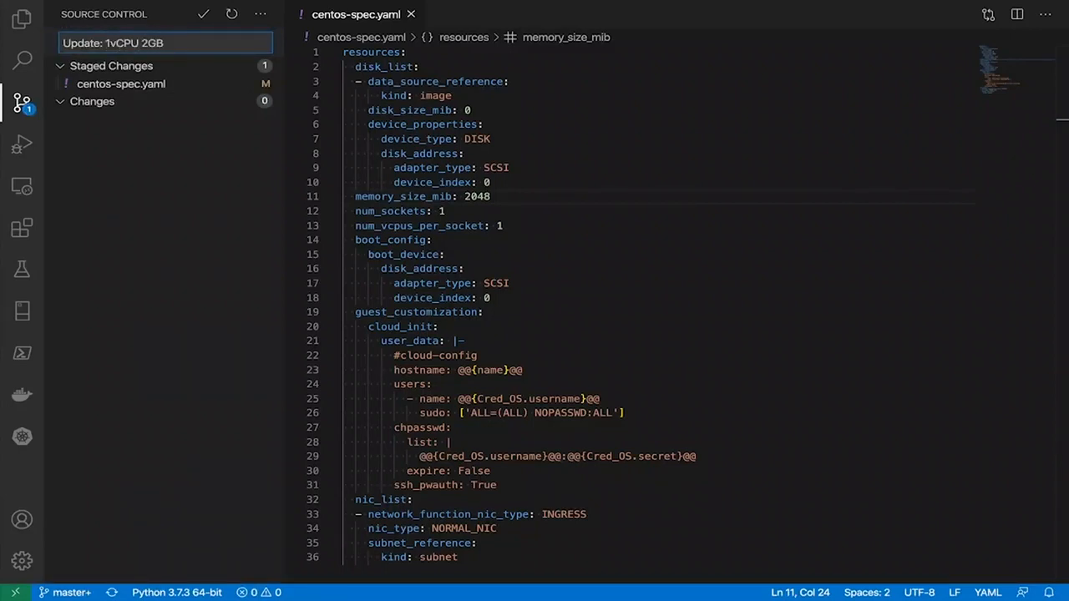
left_click(202, 14)
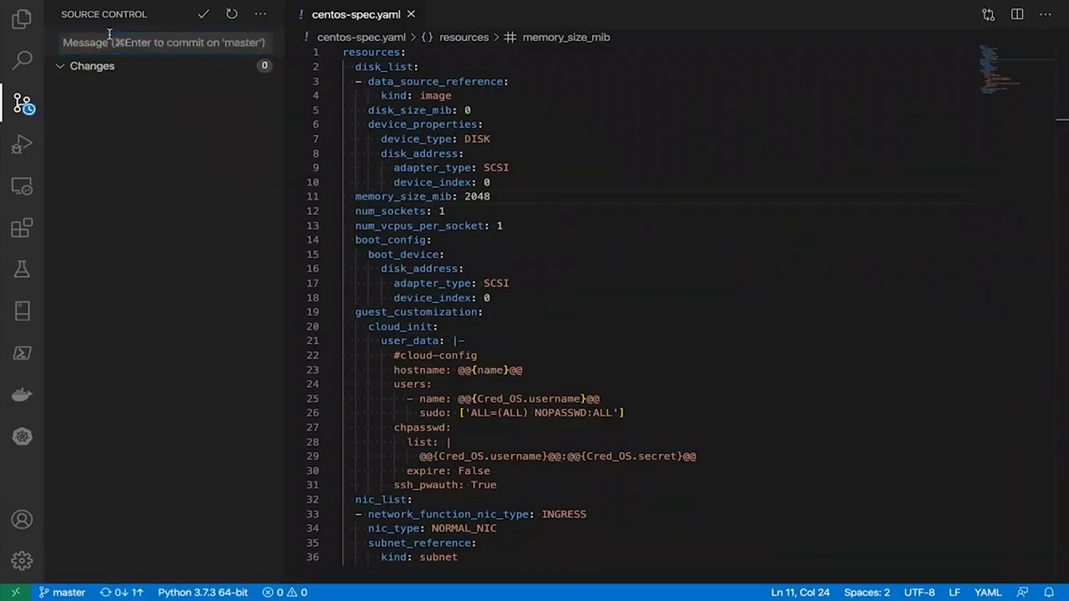
left_click(260, 14)
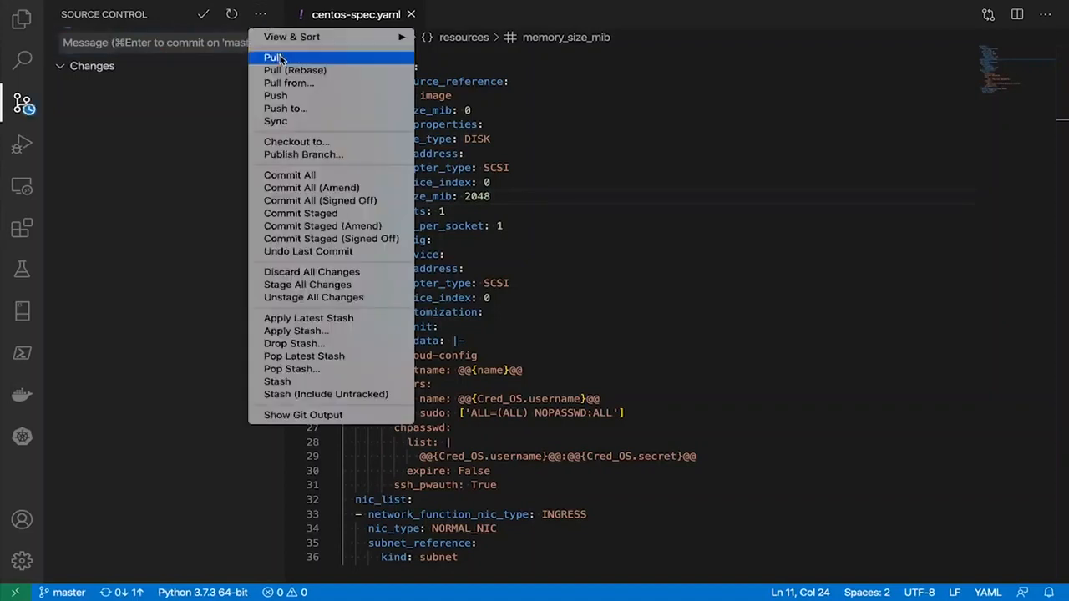
key("Escape")
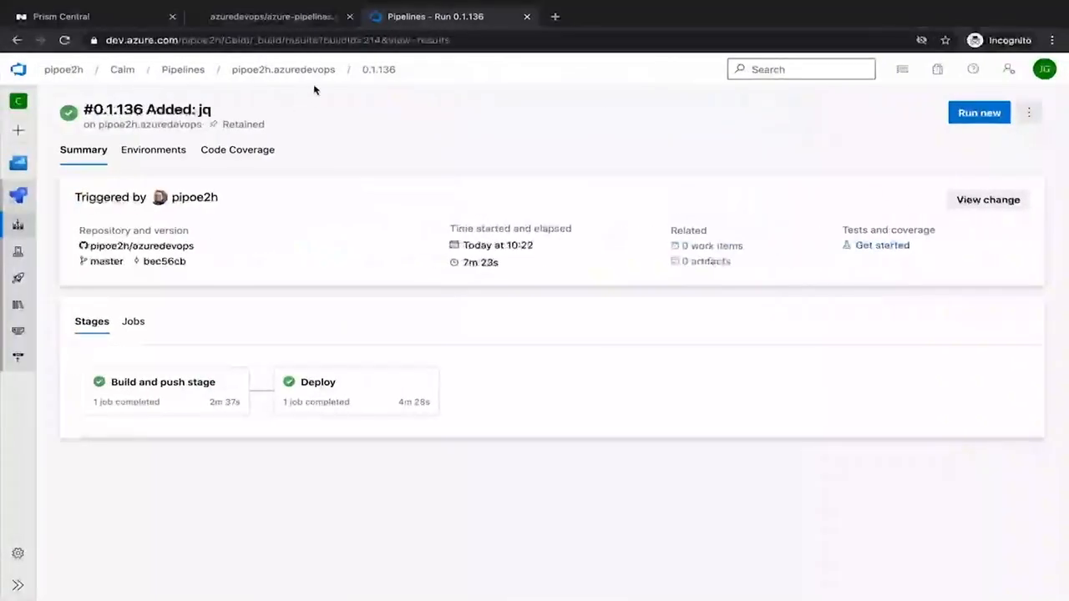
Load the new run in the Runs list and open run #0.1.137 'Update: 1vCPU 2GB'
left_click(282, 70)
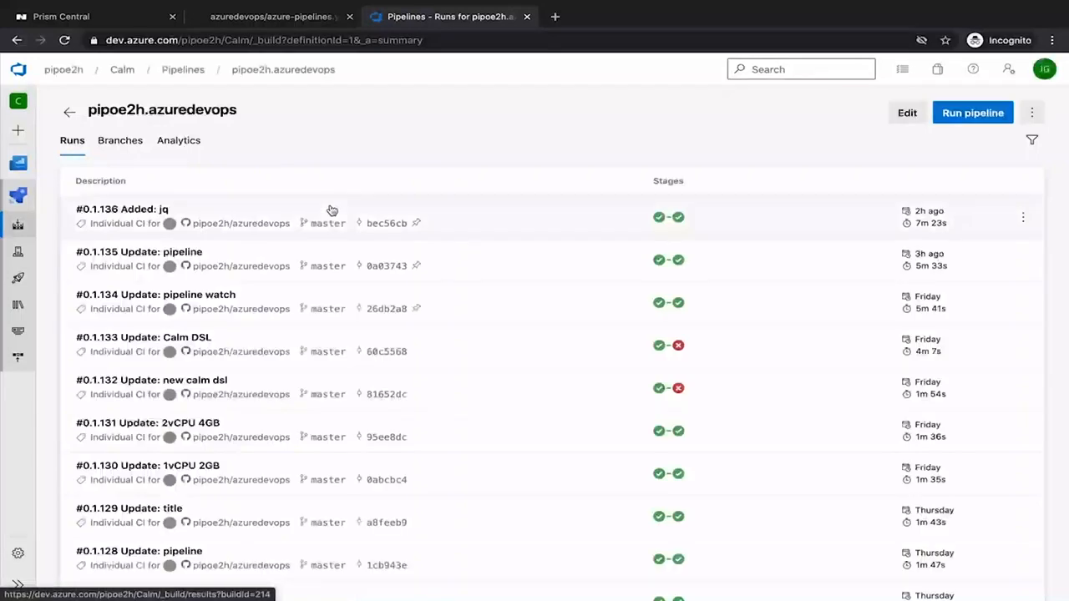
mouse_move(516, 214)
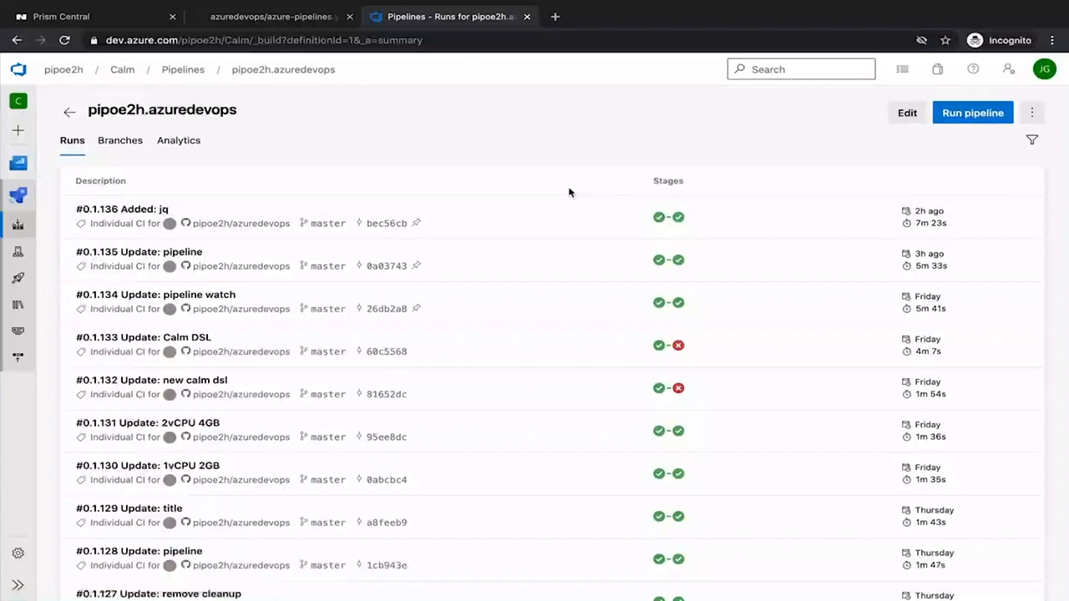
mouse_move(565, 187)
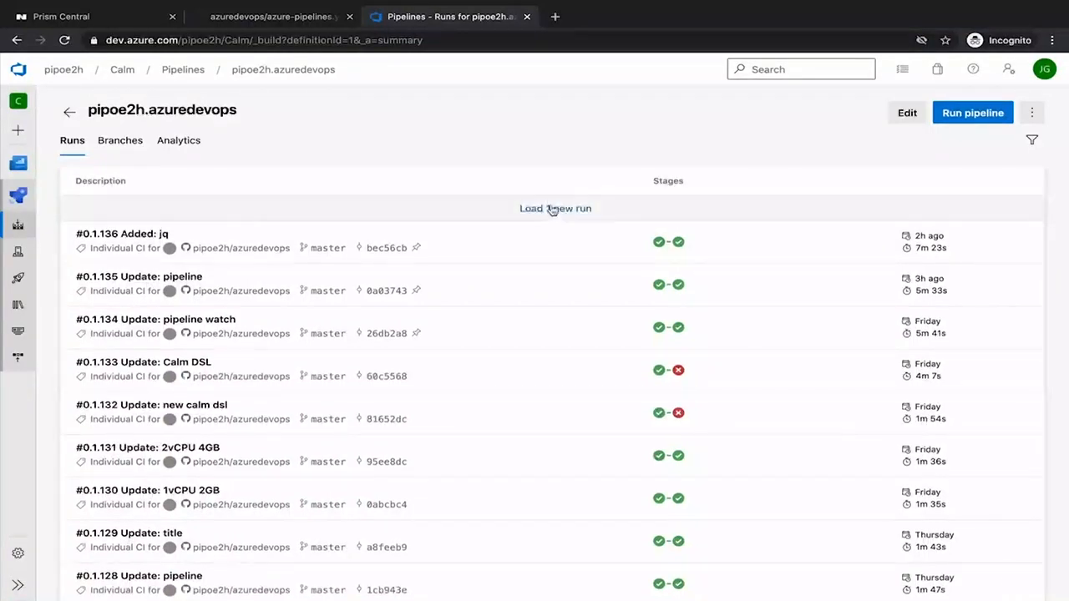
left_click(554, 209)
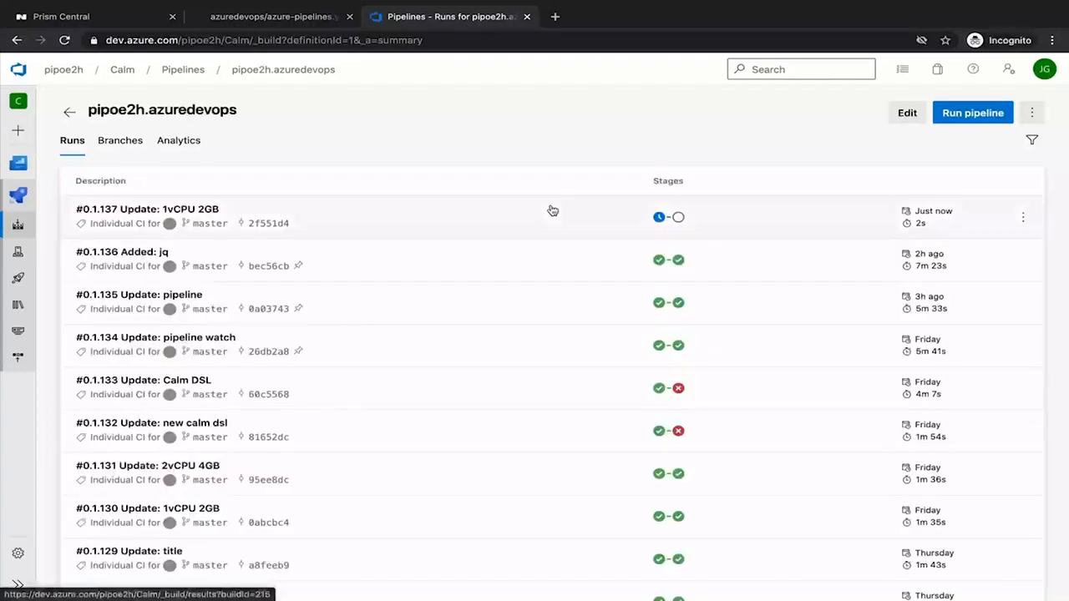
left_click(148, 216)
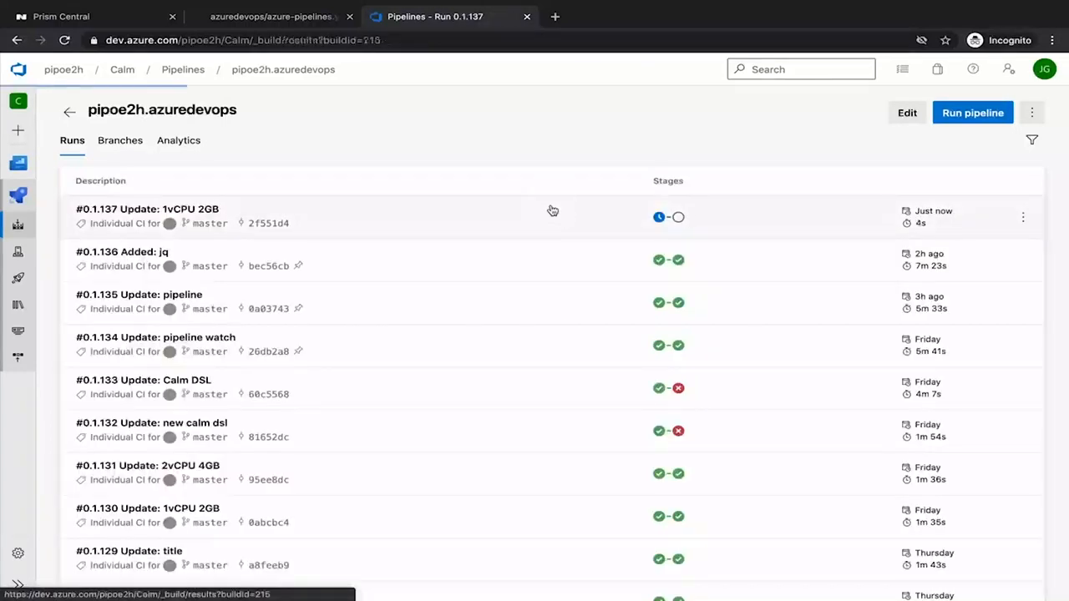
left_click(148, 209)
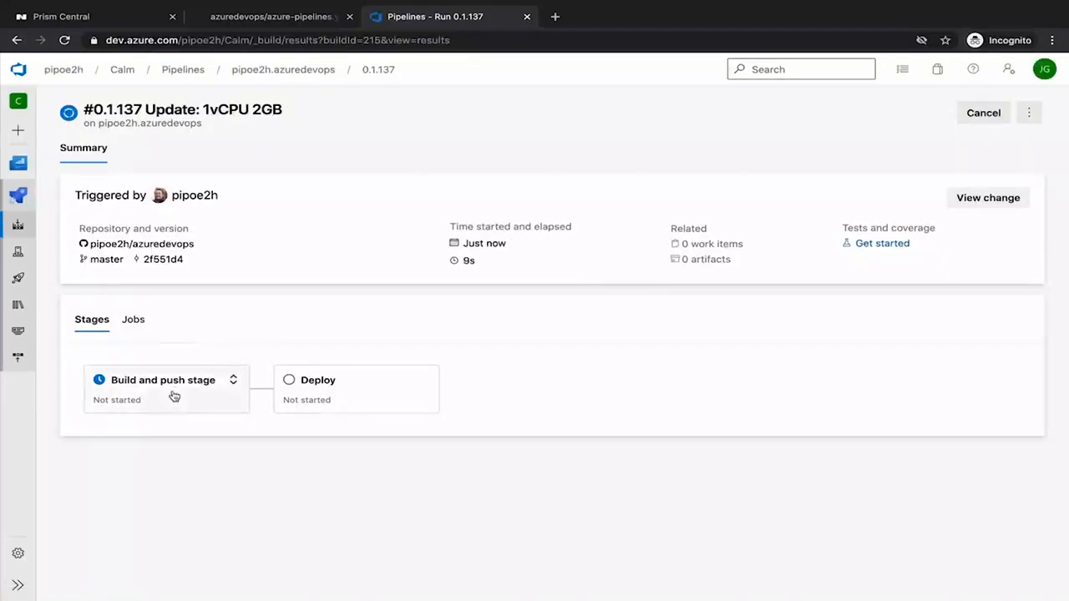
Follow the Build and push image logs until the Build job succeeds in 17s
left_click(162, 380)
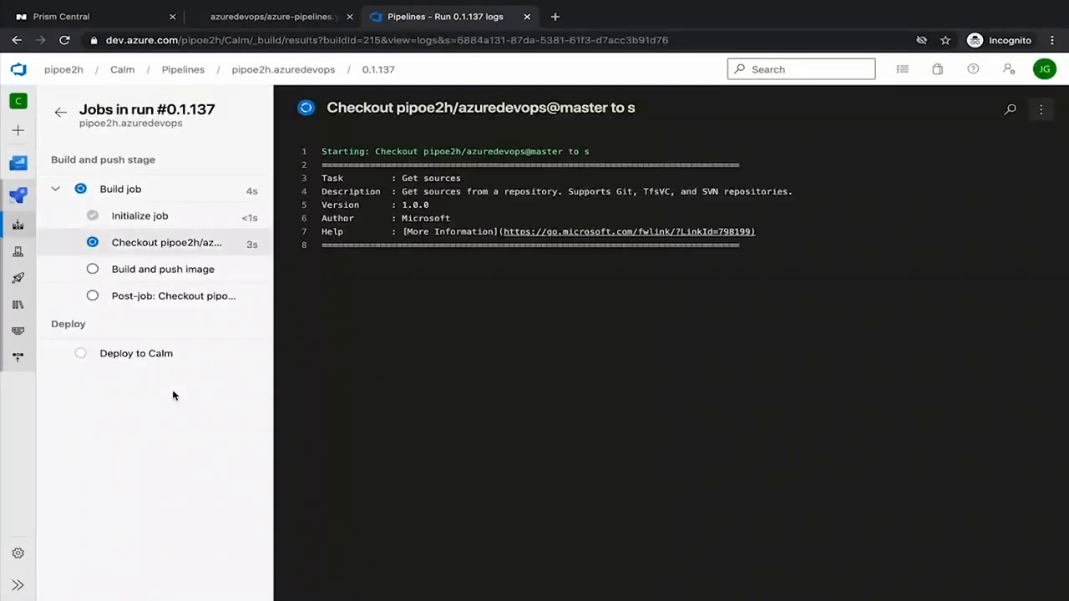
left_click(163, 269)
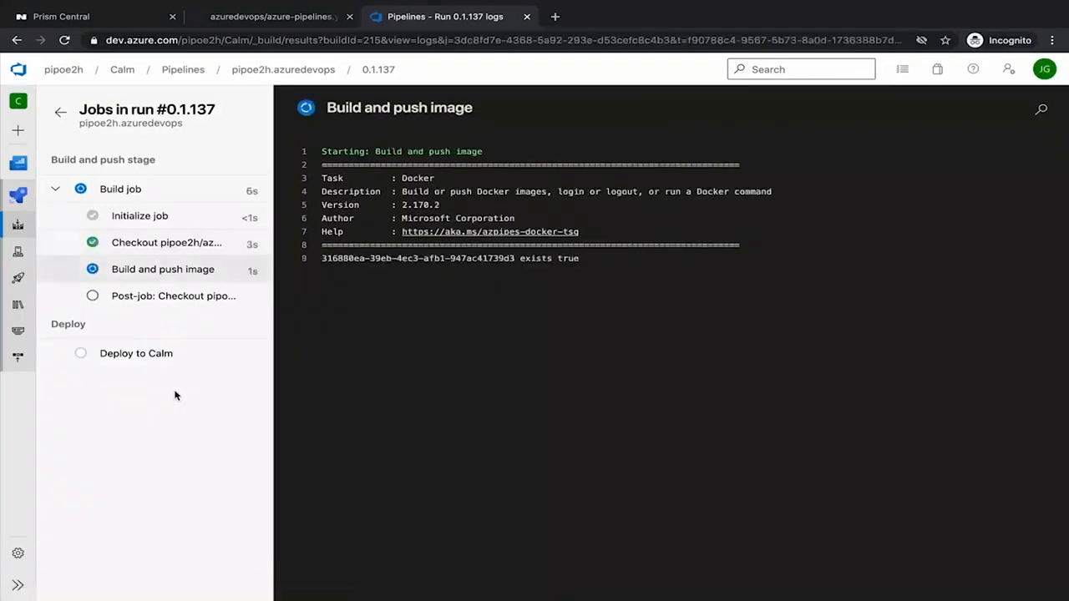
scroll("down", 3)
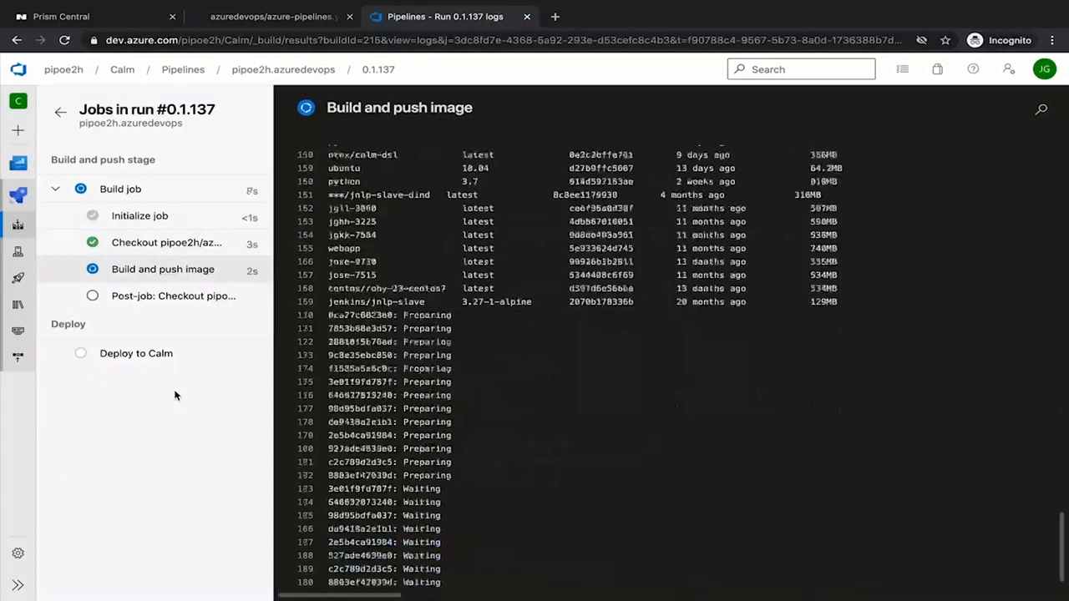
scroll("down", 3)
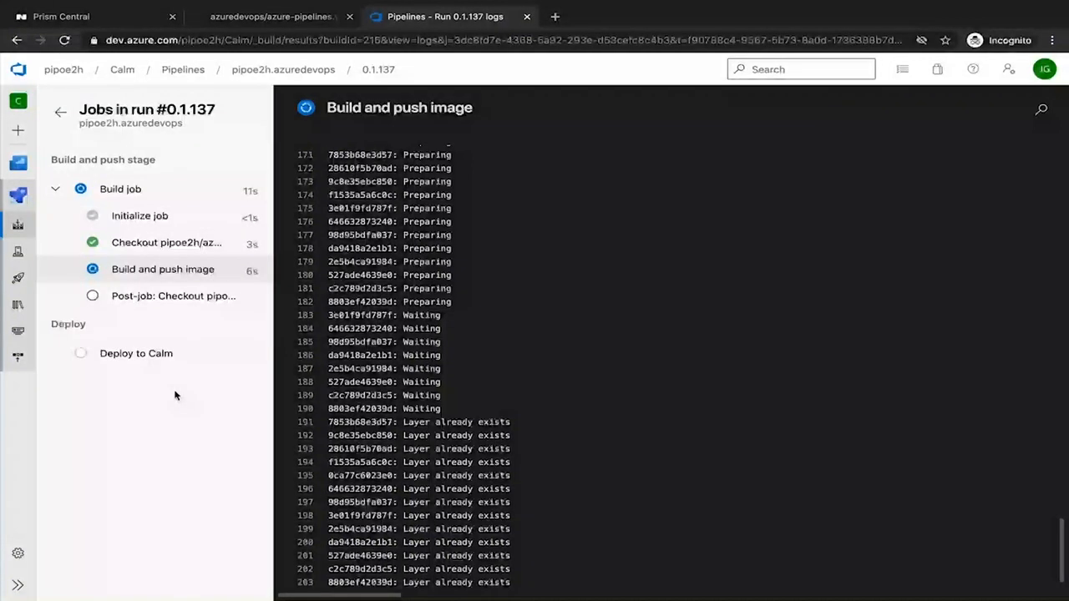
scroll("down", 3)
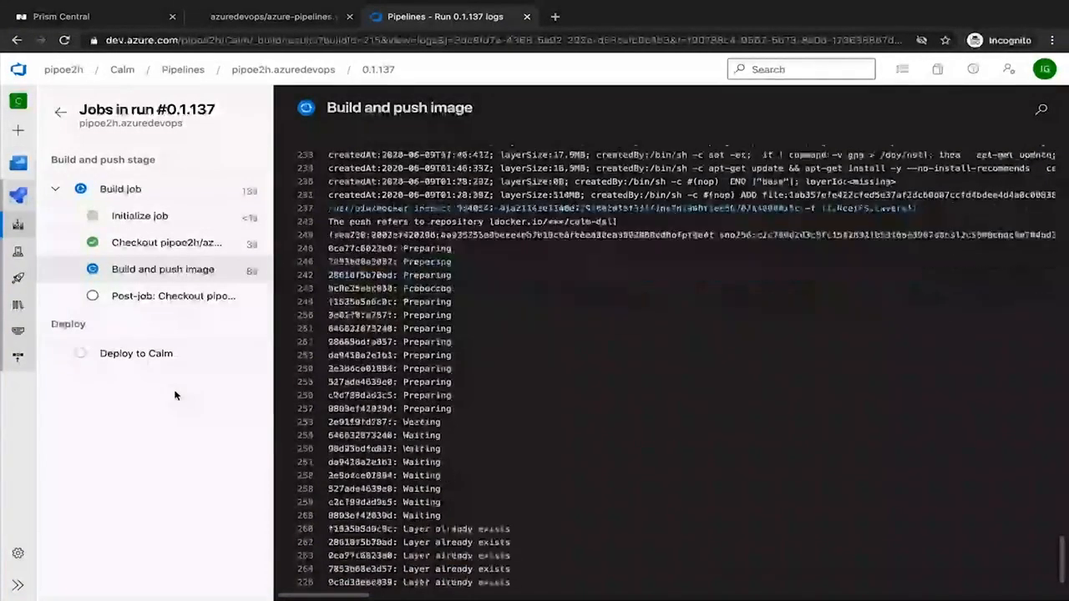
left_click(172, 295)
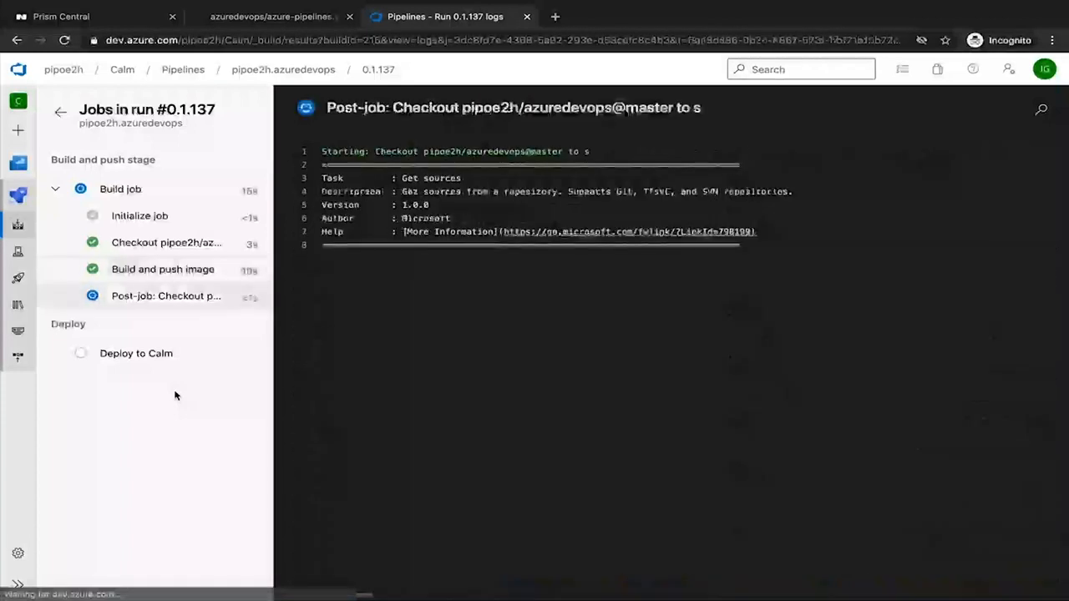
left_click(120, 188)
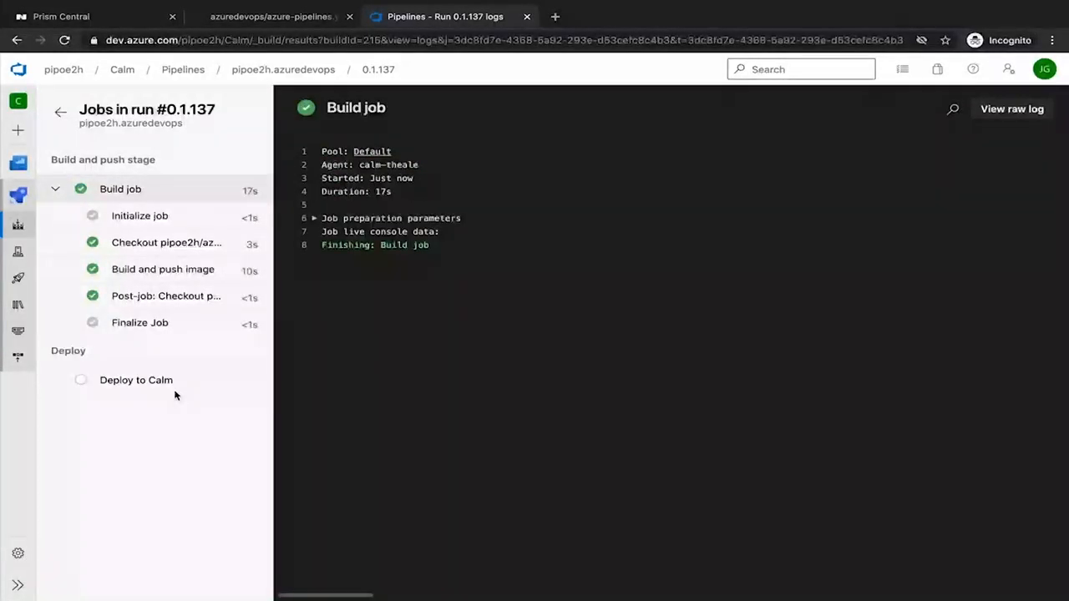
left_click(136, 380)
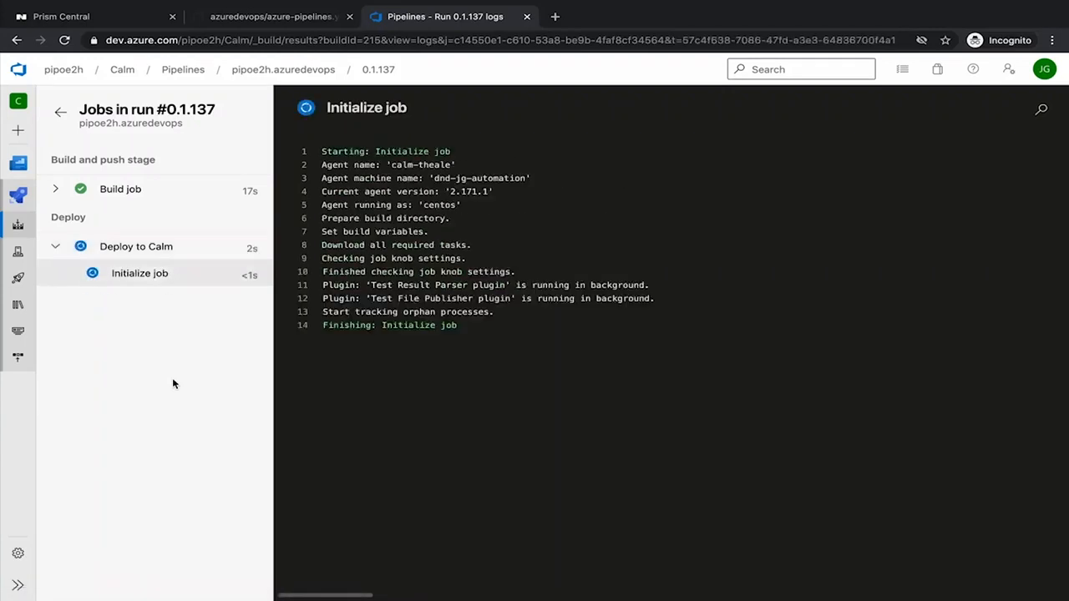
View Deploy to Calm's container initialization log, then the CmdLine step's Calm DSL output
left_click(157, 300)
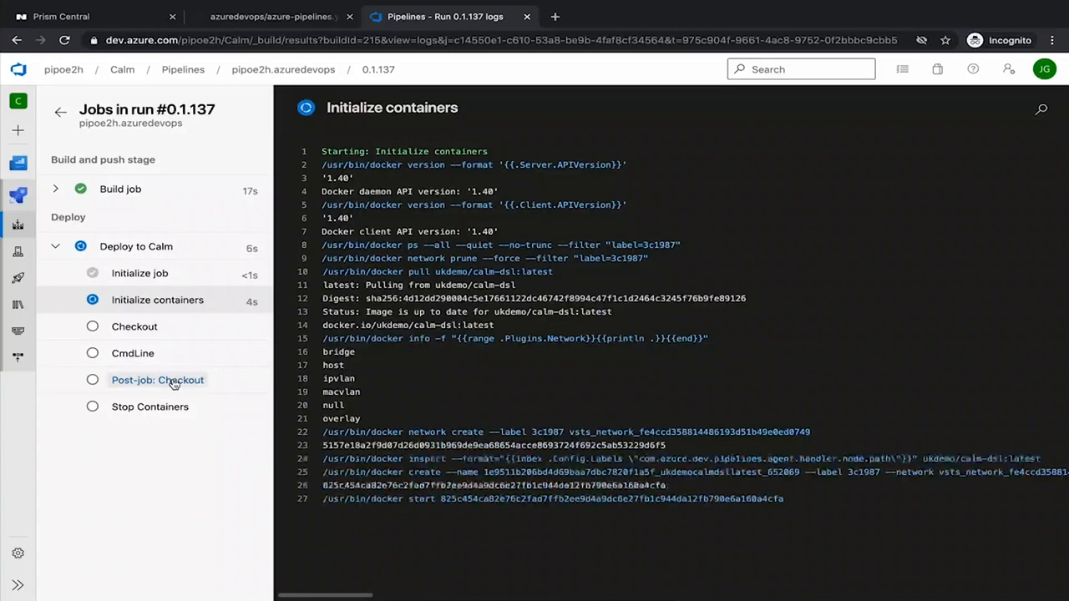
scroll("down", 3)
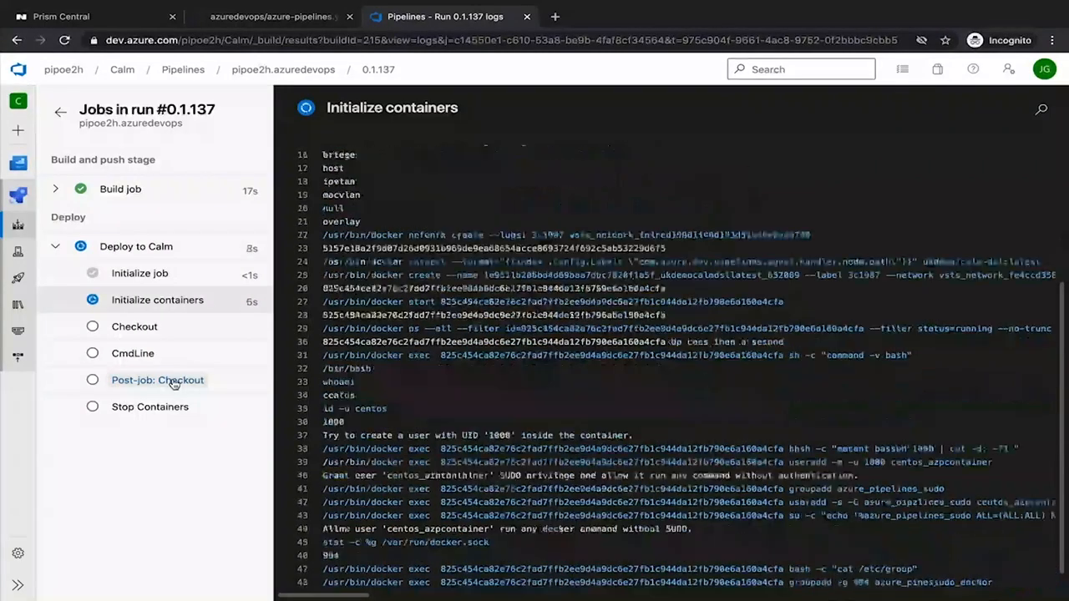
left_click(132, 353)
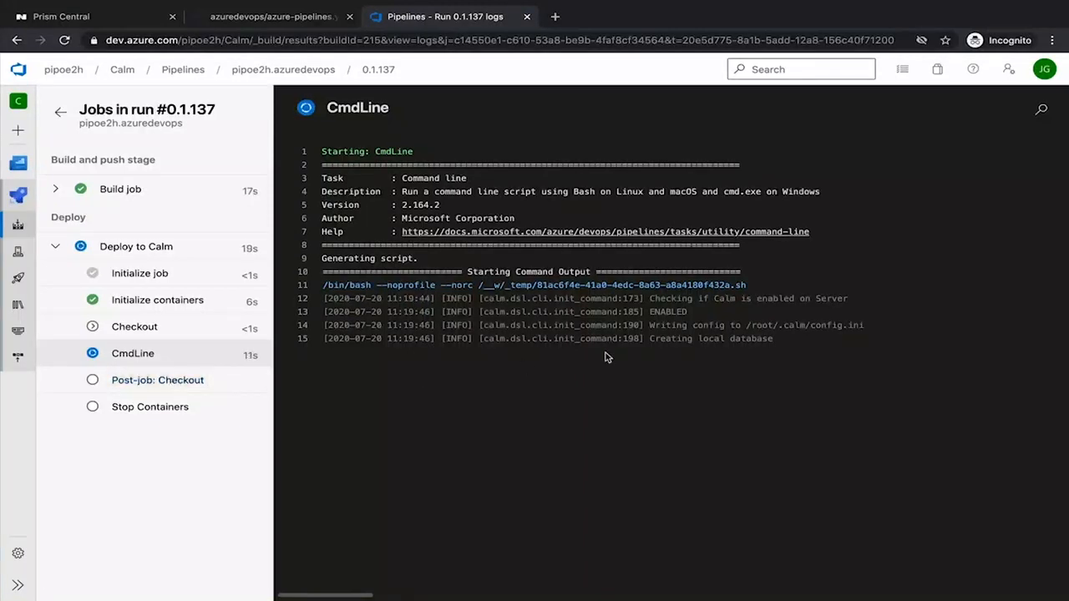
mouse_move(783, 358)
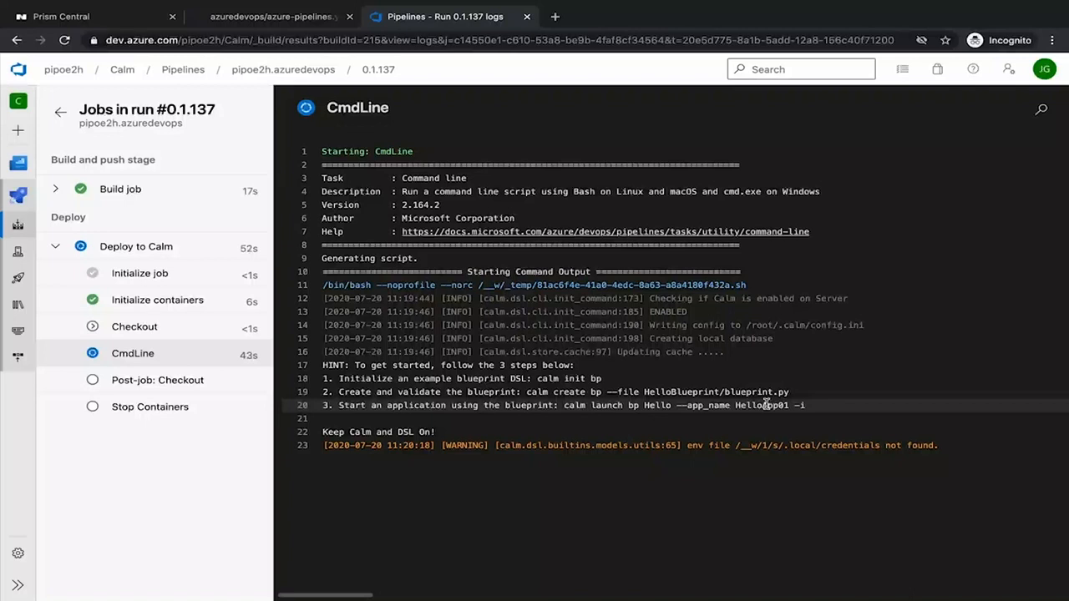
mouse_move(766, 424)
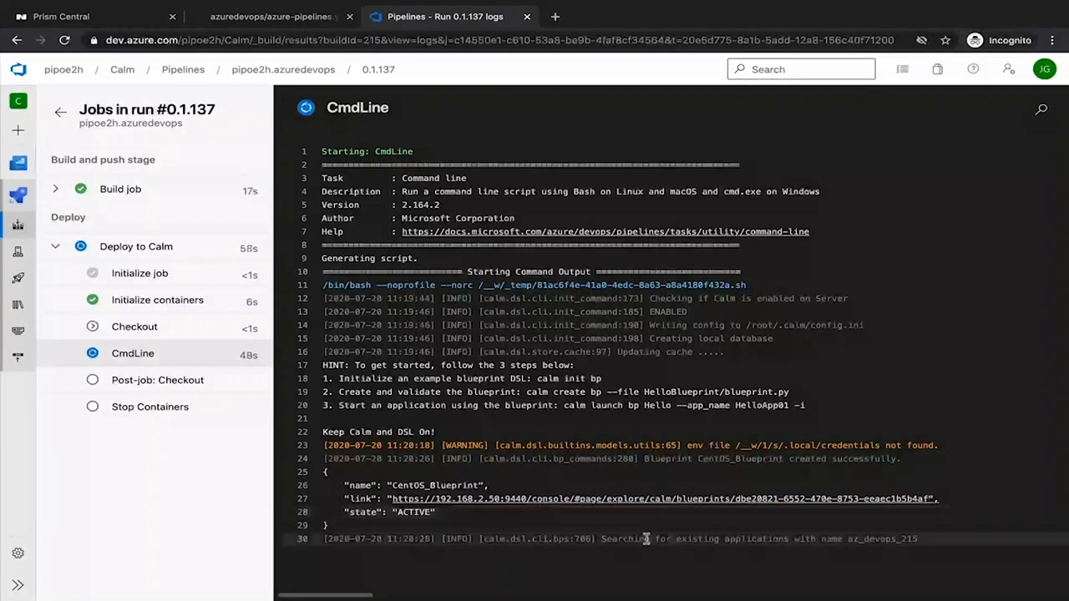
Scroll the CmdLine log to see CentOS_Blueprint created and az_devops_215 launched successfully
scroll("down", 3)
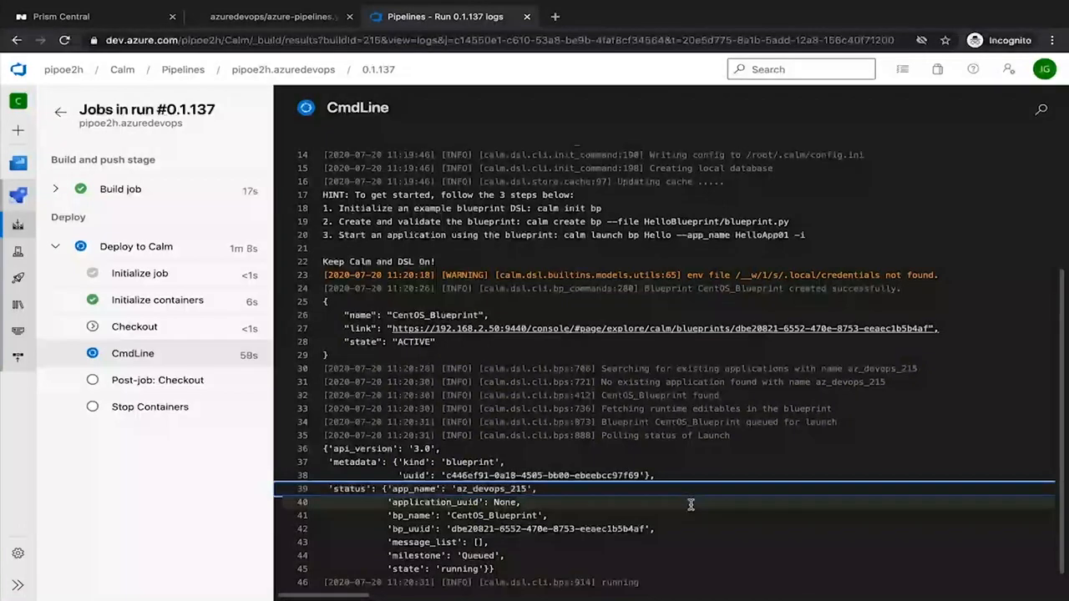
scroll("down", 3)
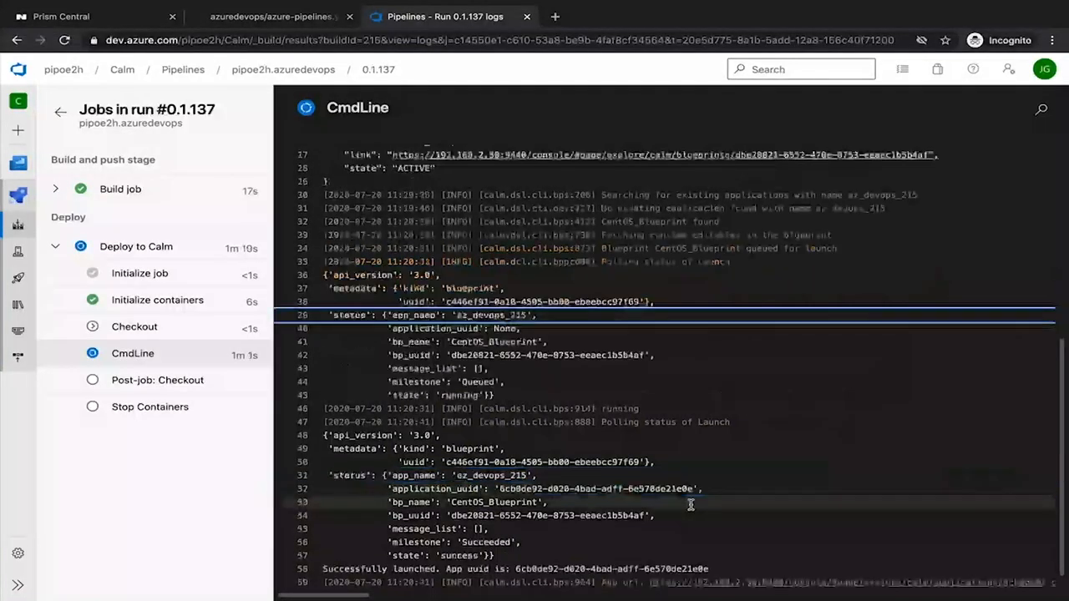
scroll("down", 3)
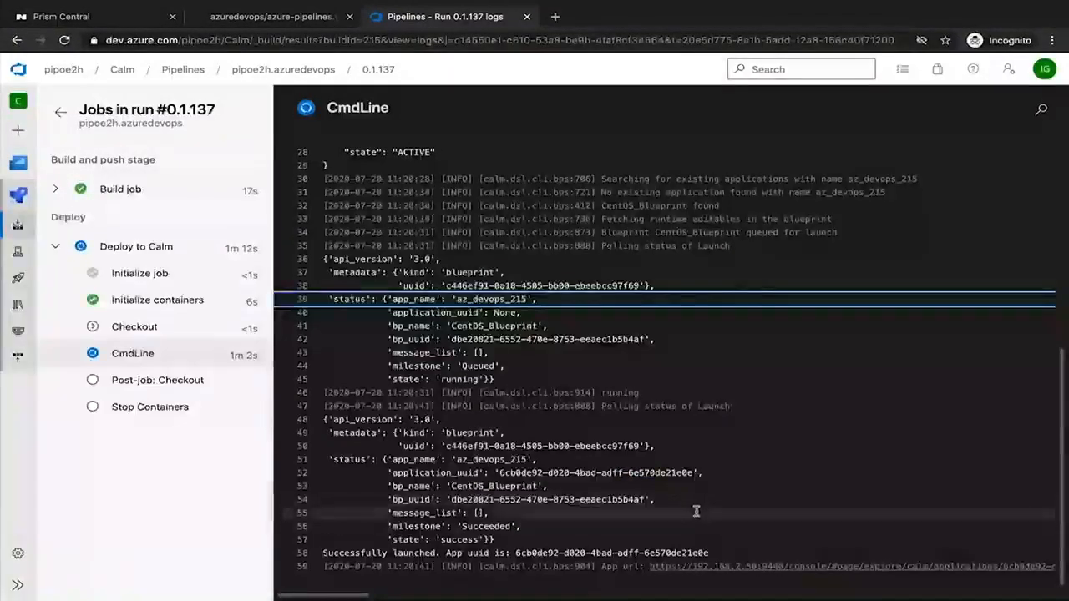
scroll("down", 3)
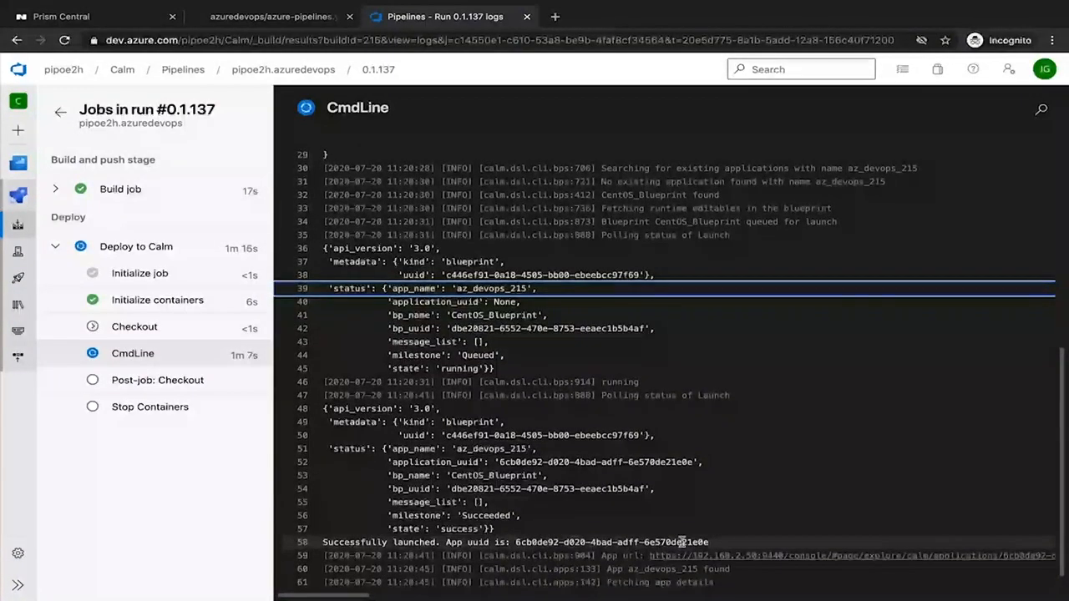
scroll("down", 3)
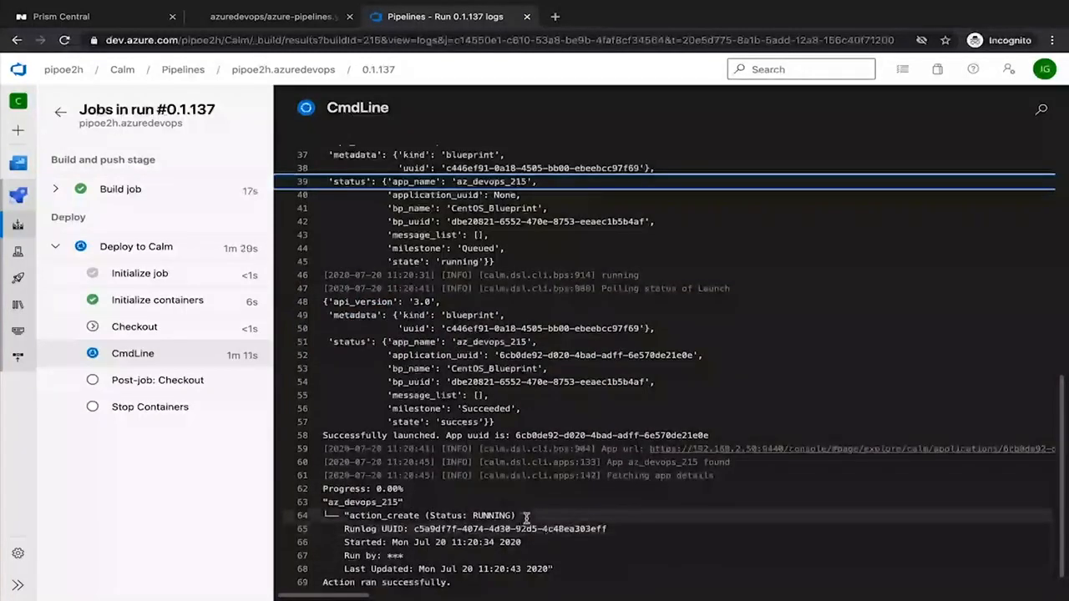
mouse_move(166, 144)
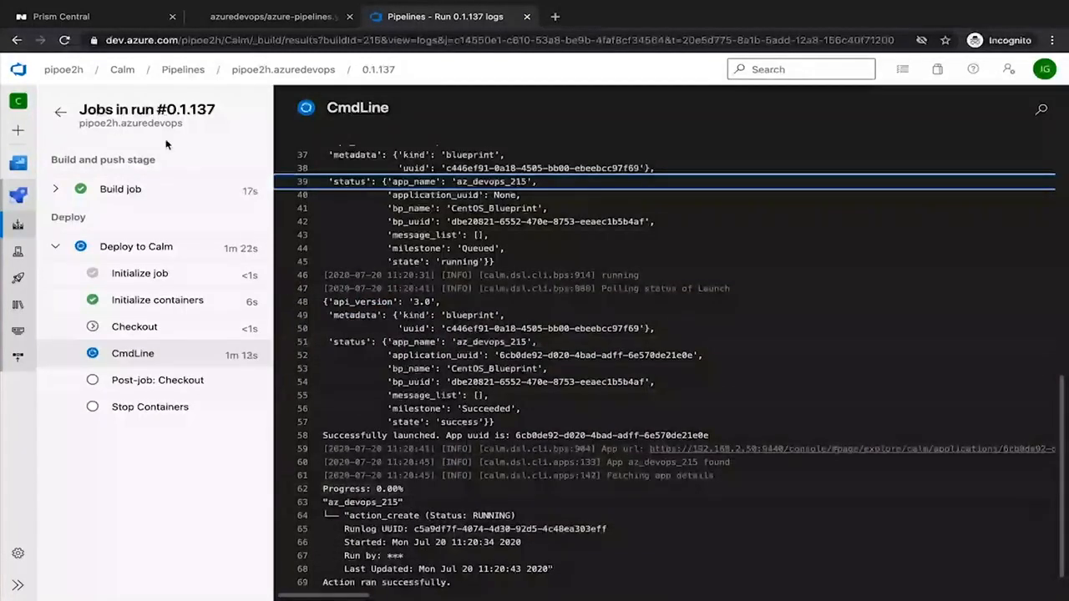
In Prism Central's Calm Applications list, open the az_devops_215 application
left_click(60, 16)
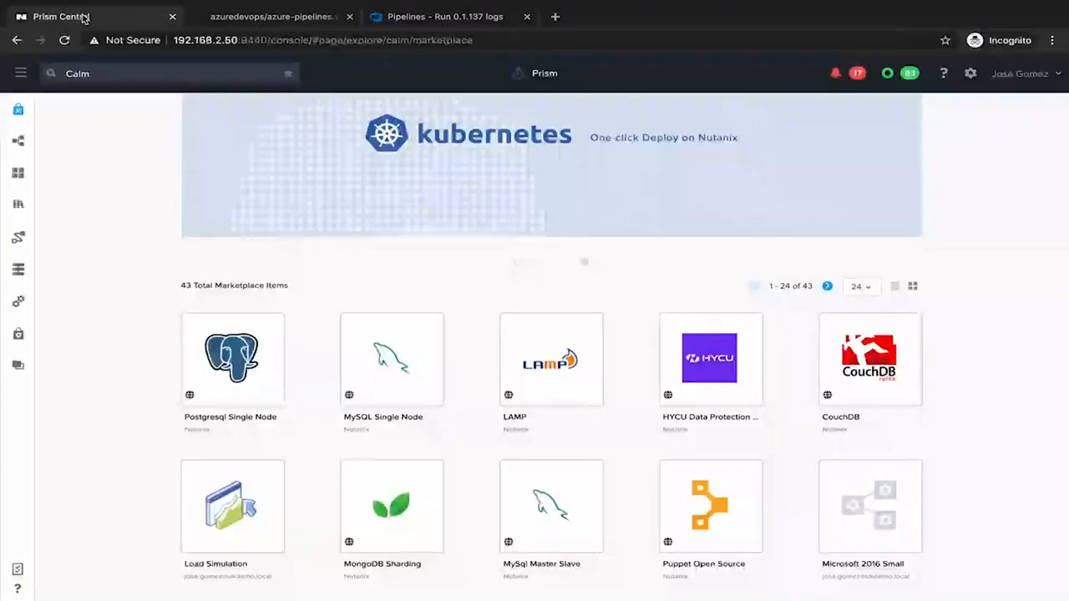
mouse_move(19, 173)
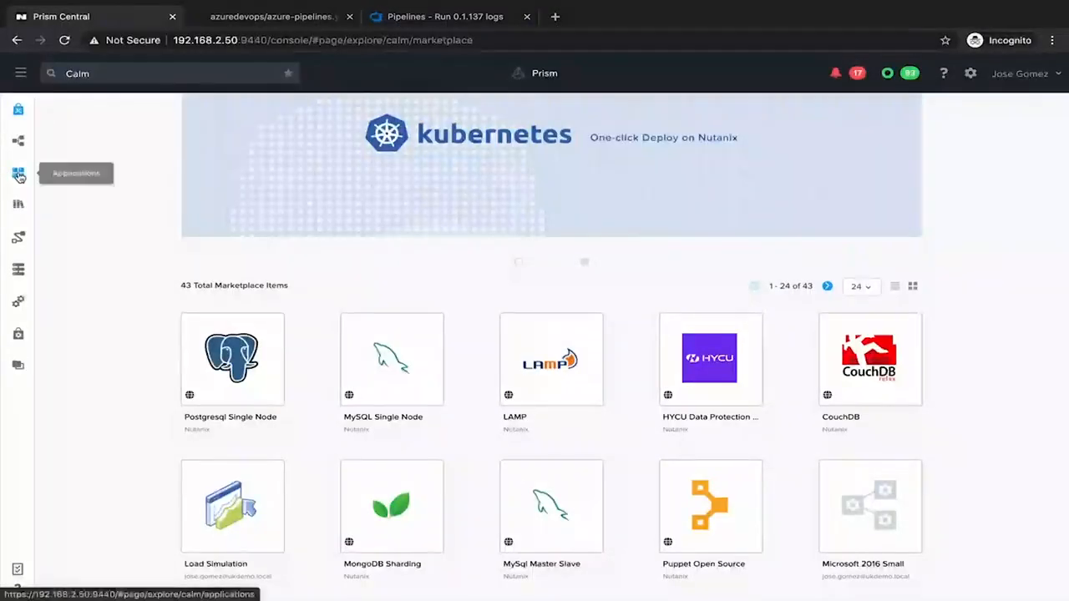
left_click(18, 175)
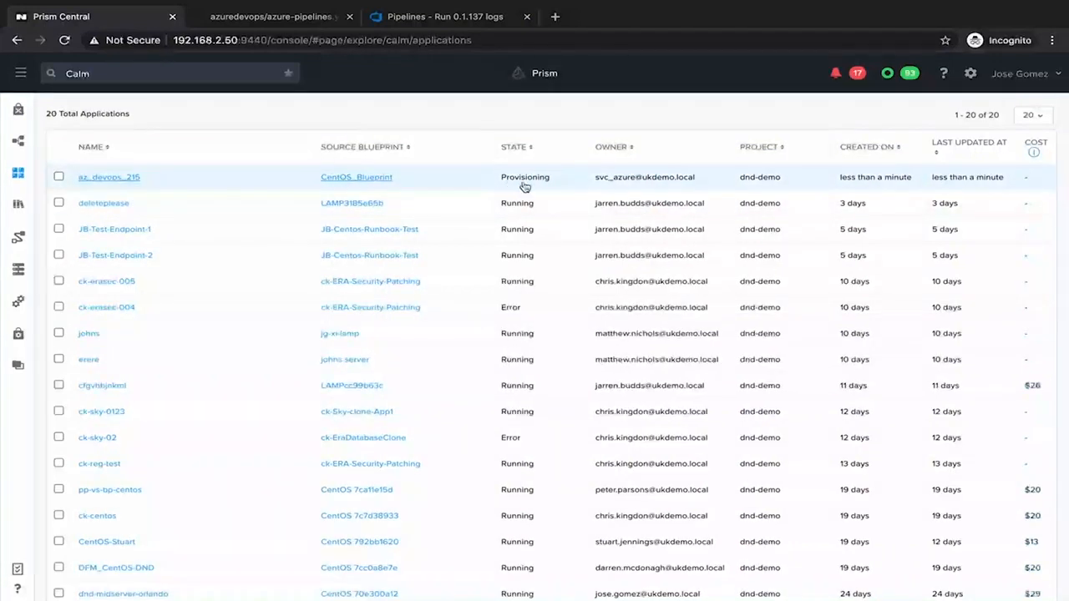
mouse_move(499, 184)
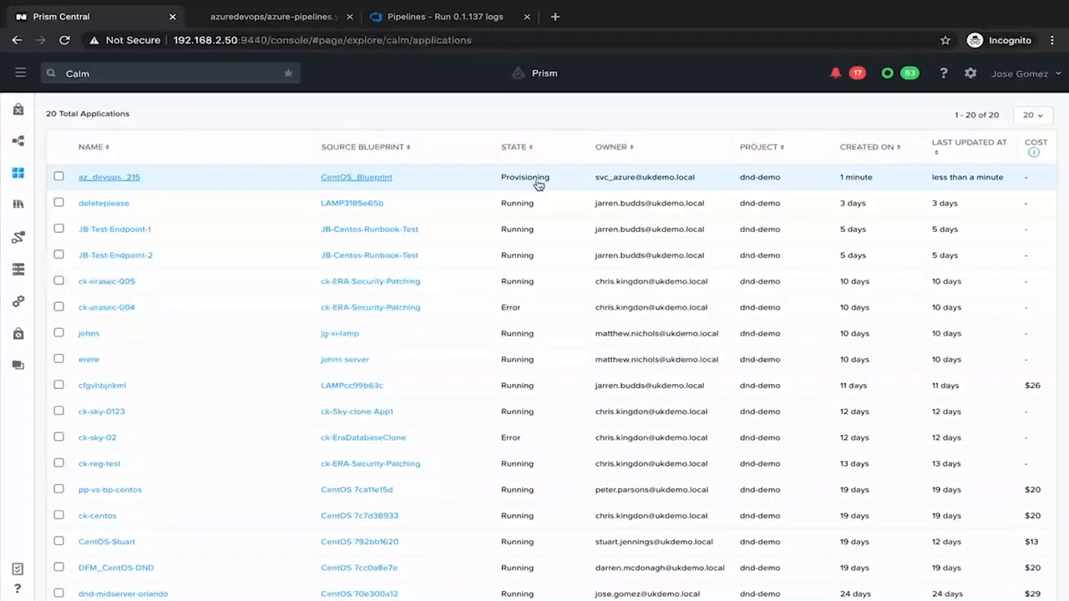
mouse_move(612, 184)
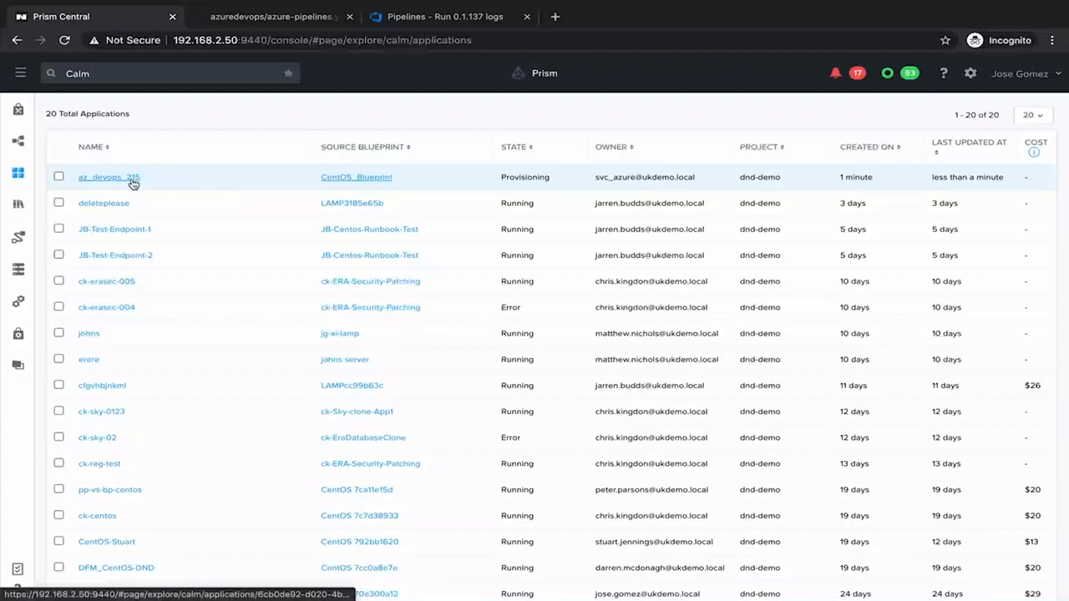
left_click(108, 176)
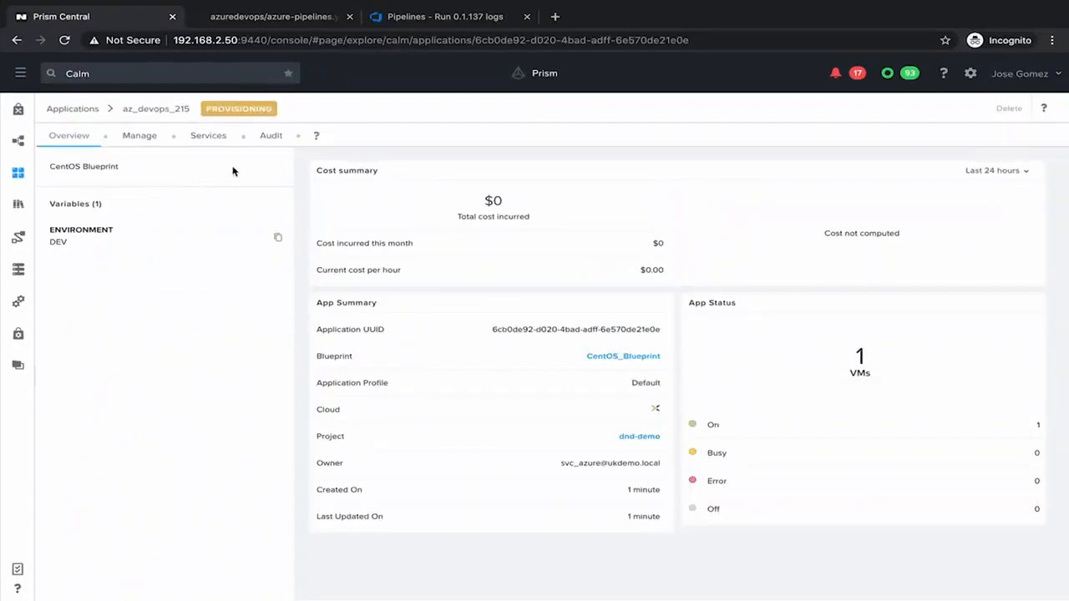
In az_devops_215's Audit log, expand Create, Fetch AHV_CENTOS_76 and CentOS - Provision Nutanix output
left_click(271, 136)
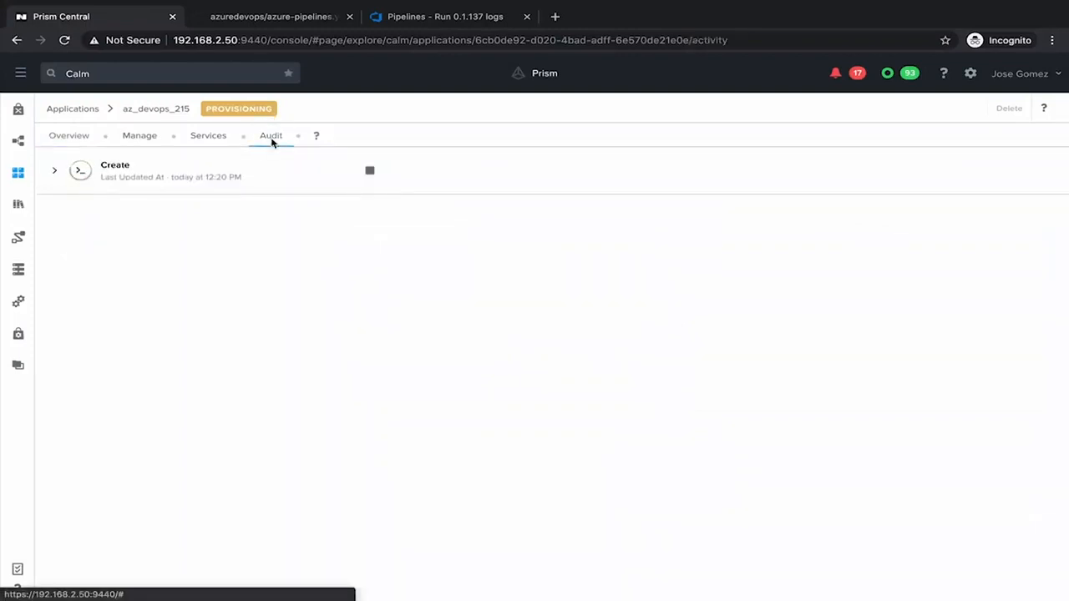
left_click(54, 170)
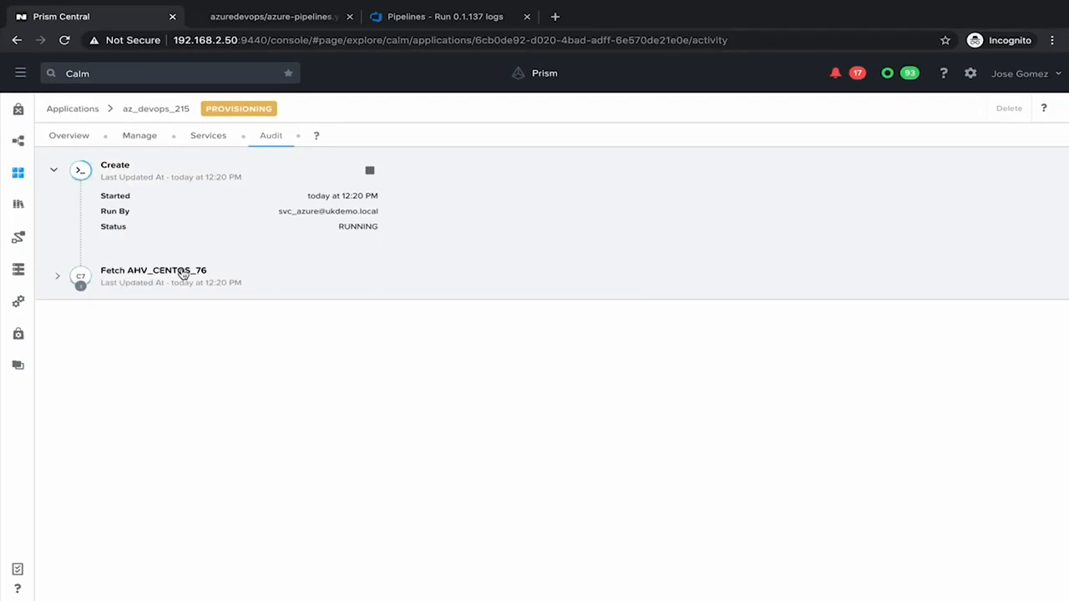
left_click(57, 275)
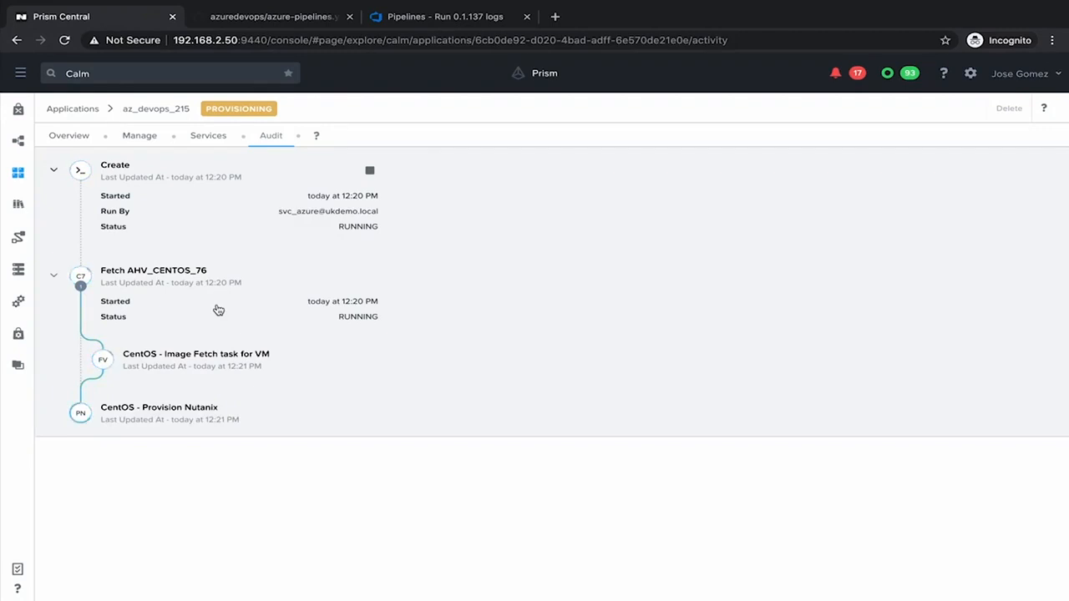
mouse_move(212, 413)
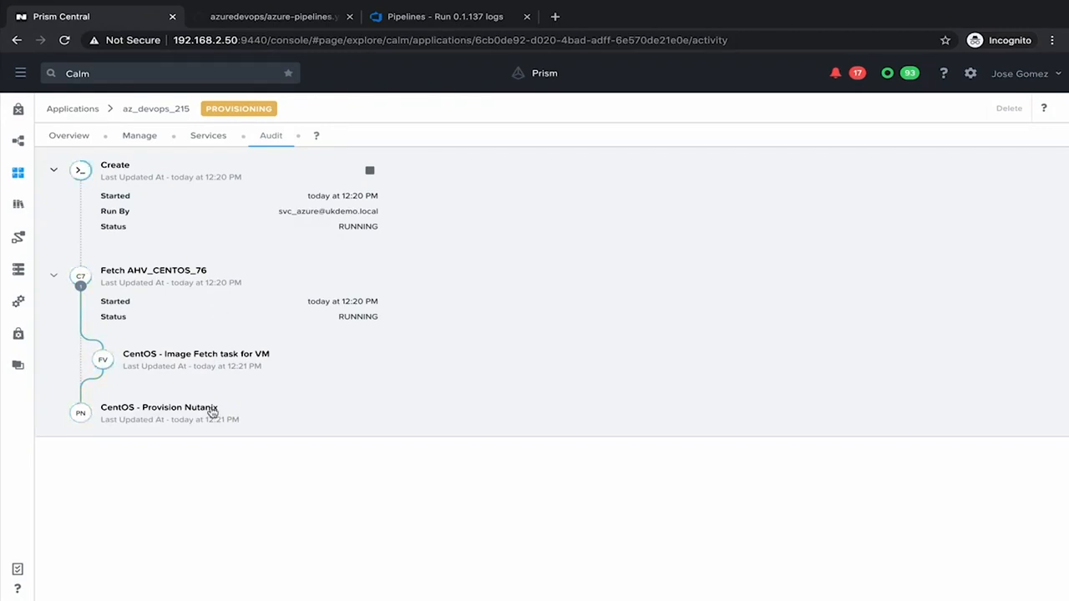
left_click(159, 406)
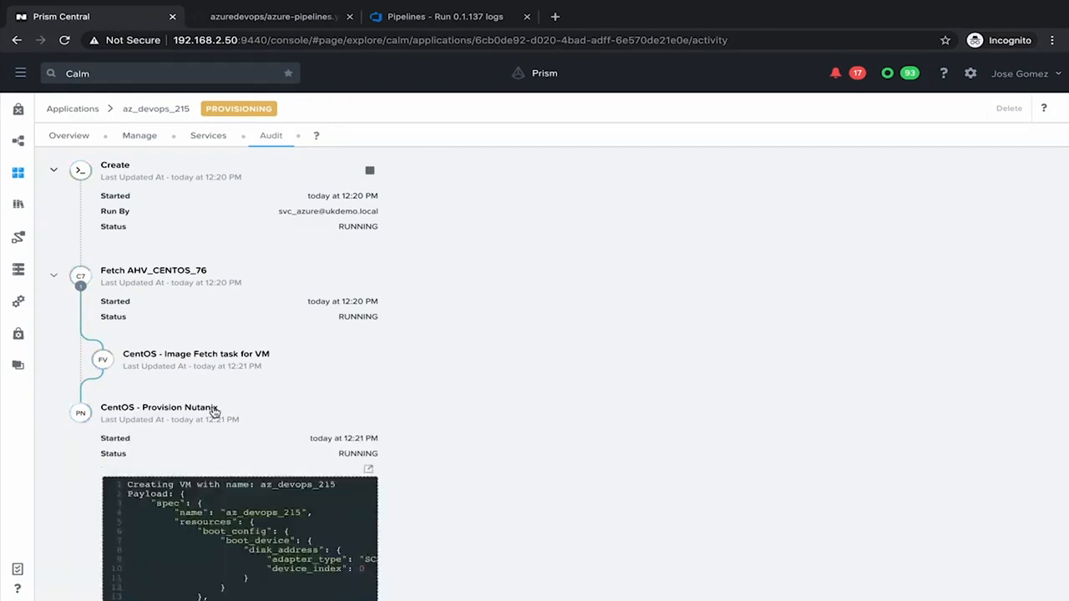
mouse_move(267, 444)
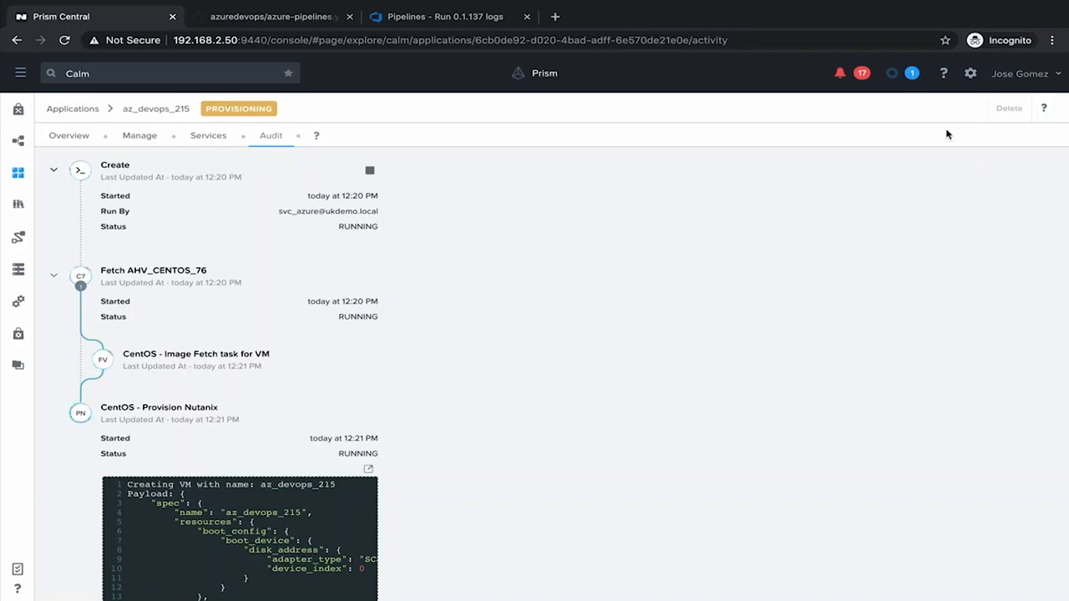
Open the az_devops_215 VM from recent tasks to see IP 192.168.108.104 on cluster Theale
left_click(891, 72)
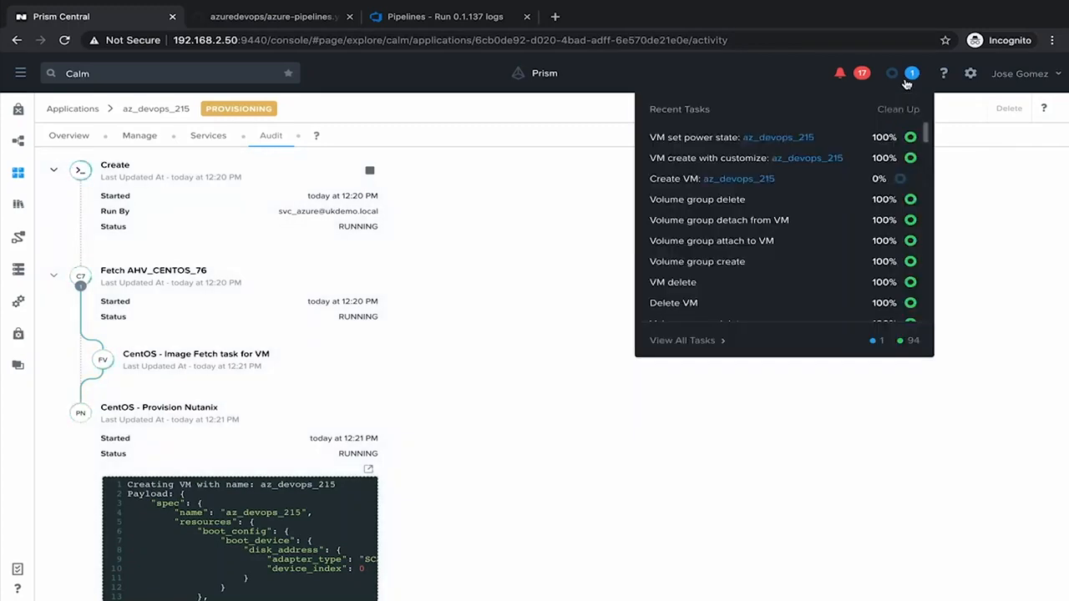
mouse_move(783, 146)
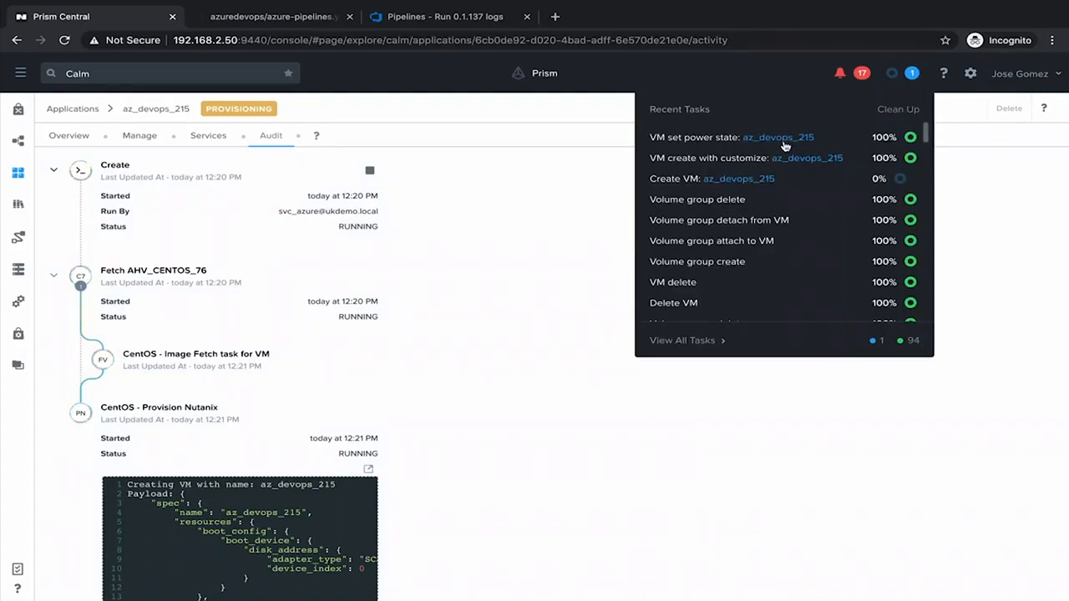
mouse_move(806, 158)
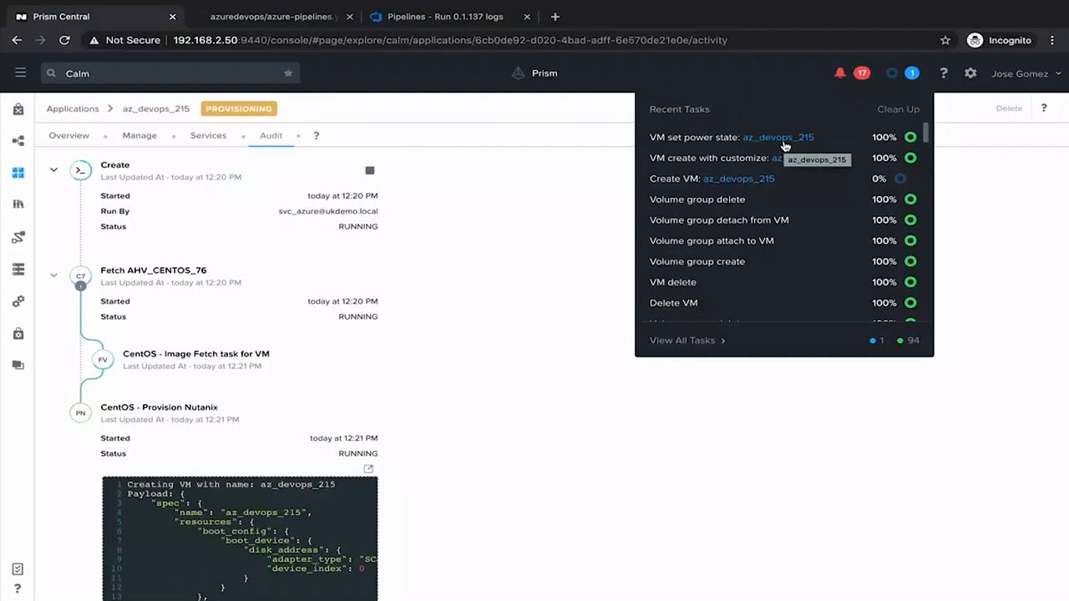
left_click(805, 158)
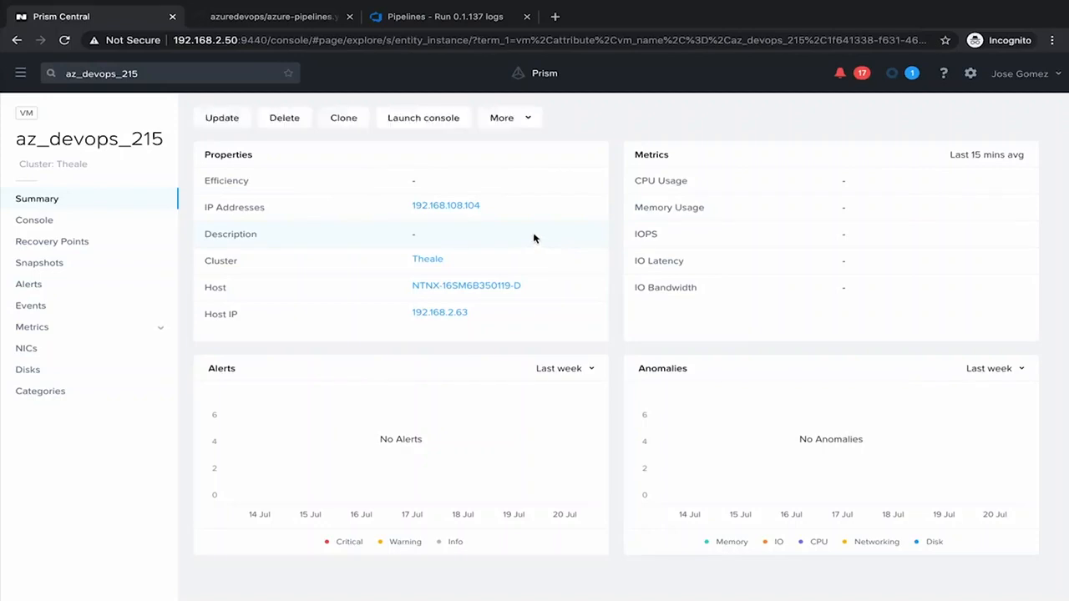
Launch the az_devops_215 console to reach the CentOS Linux 7 login prompt
left_click(422, 117)
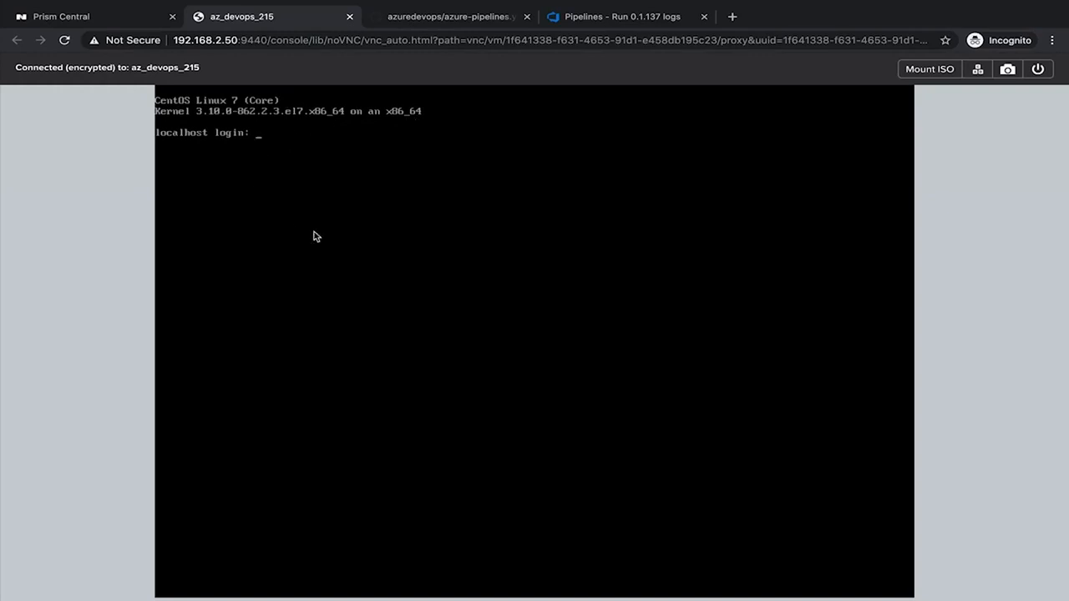
mouse_move(211, 143)
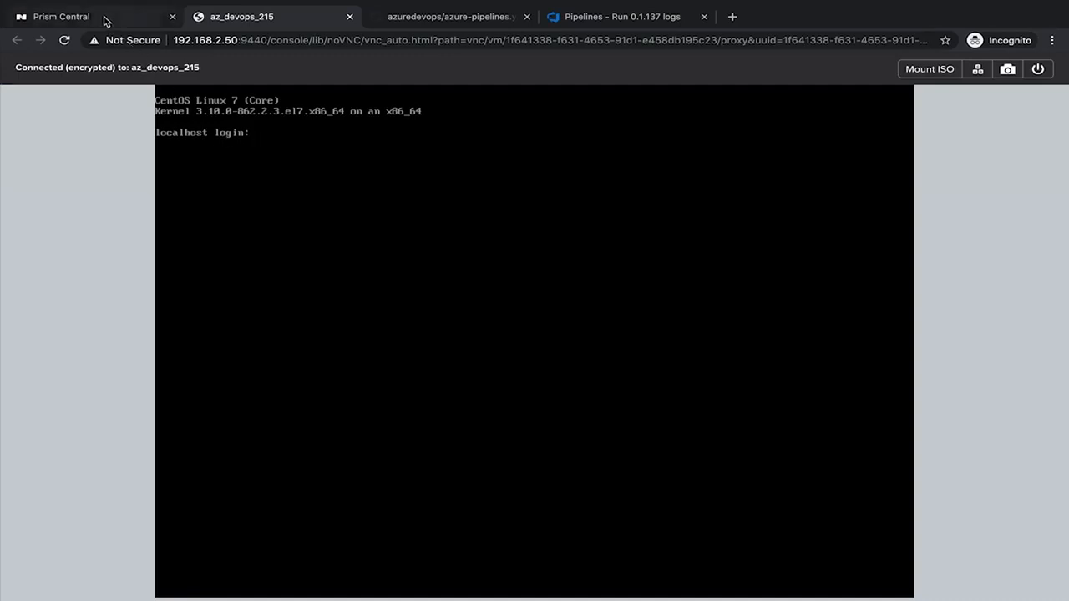
Return to Prism Central and open the az_devops_215 application from Calm Applications
left_click(61, 15)
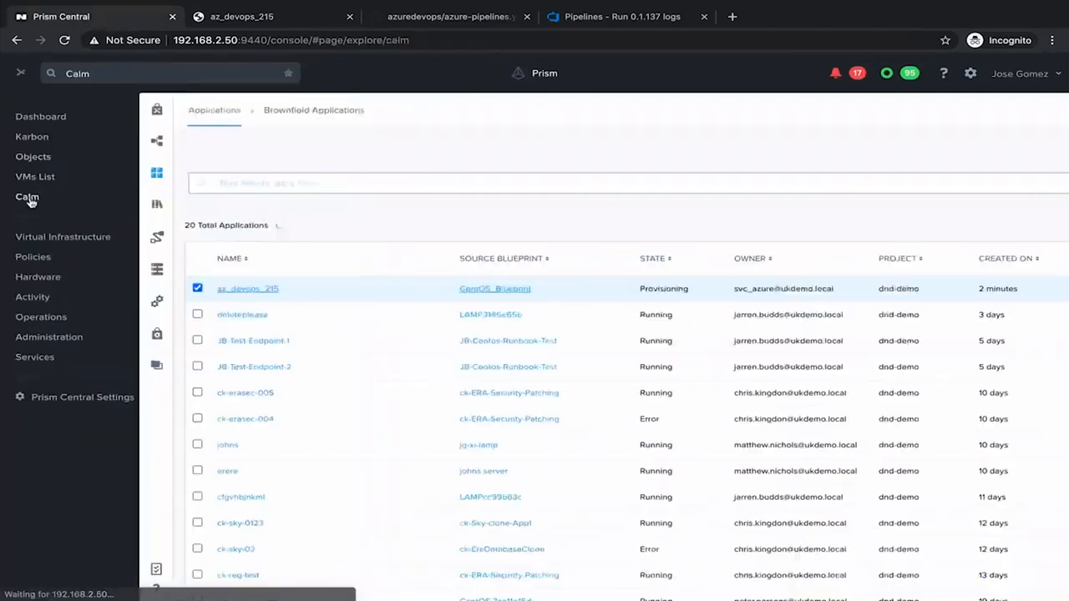
left_click(20, 72)
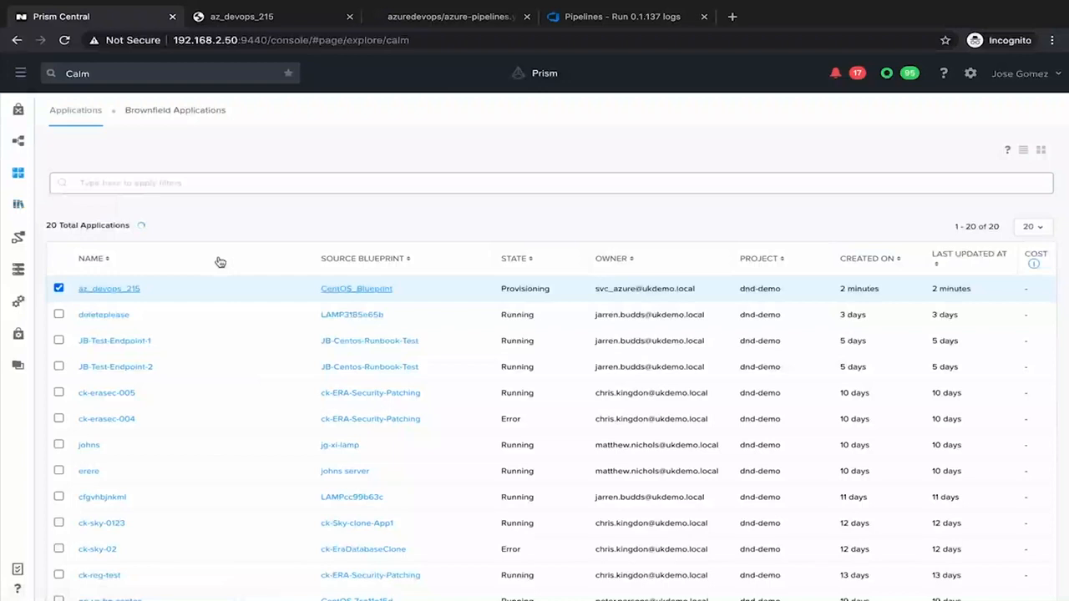
left_click(108, 288)
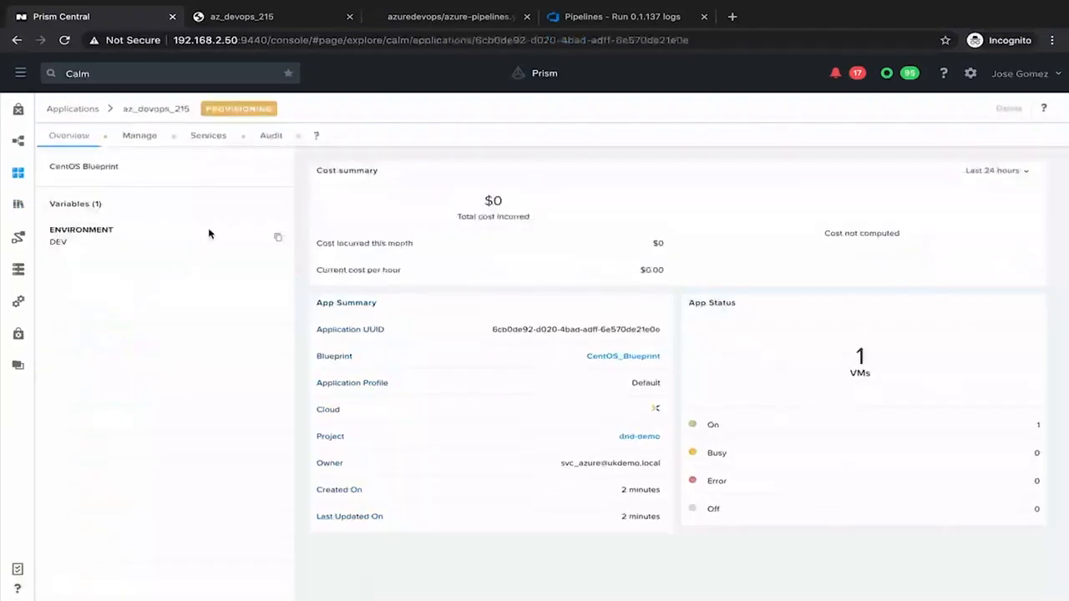
Expand Create and CentOS - Substrate Create in the application's Audit log
left_click(270, 135)
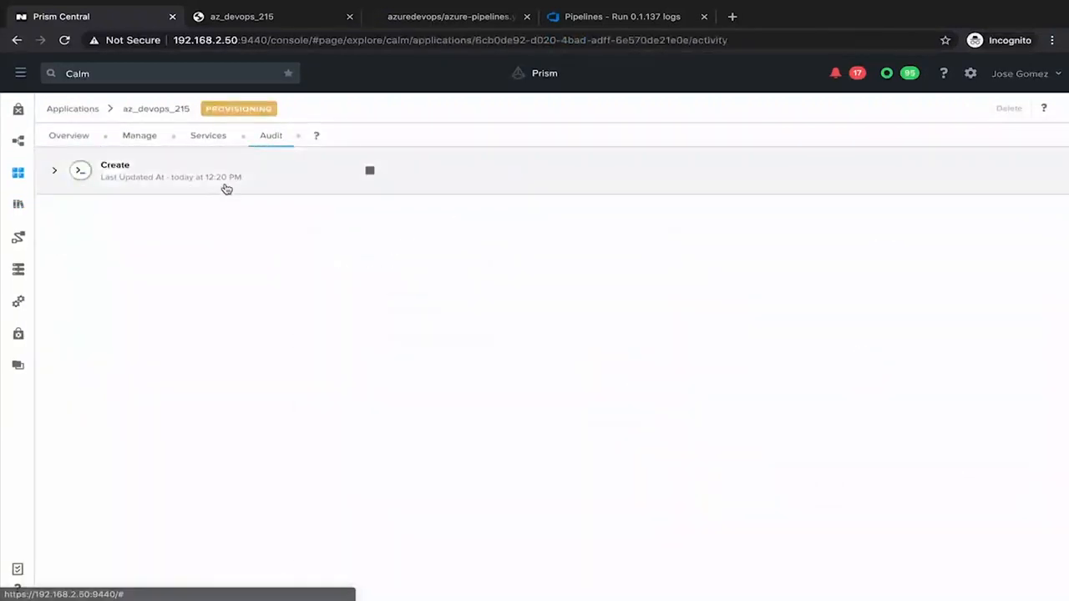
left_click(55, 170)
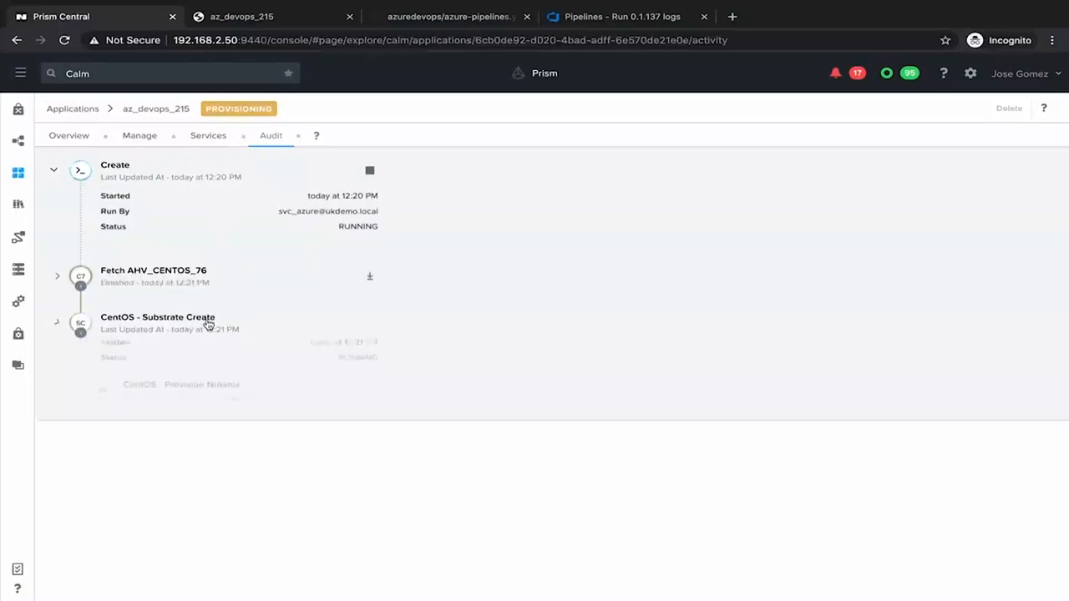
left_click(53, 322)
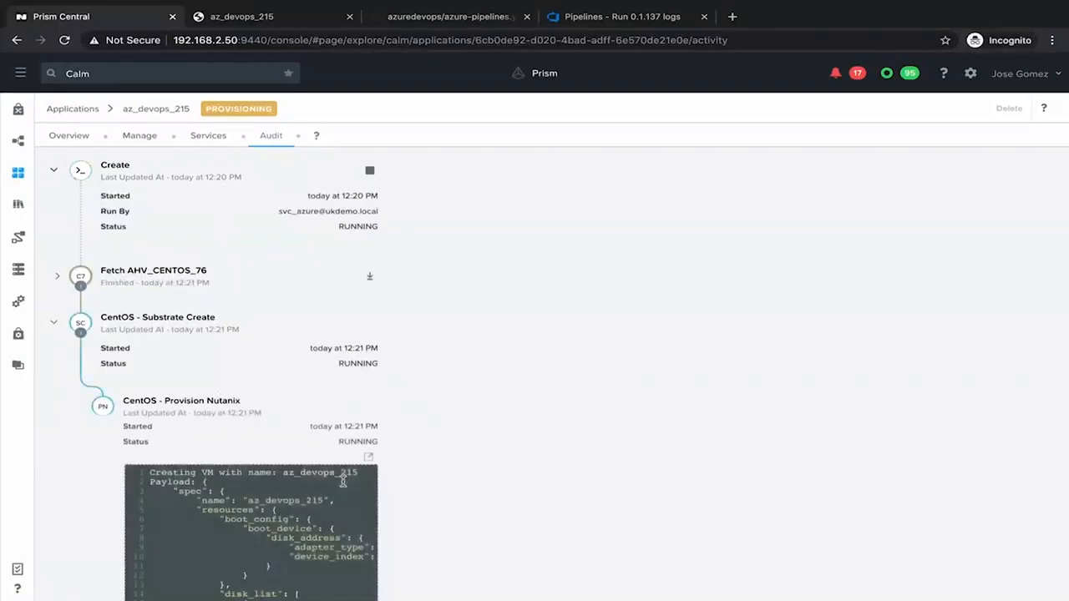
scroll("down", 3)
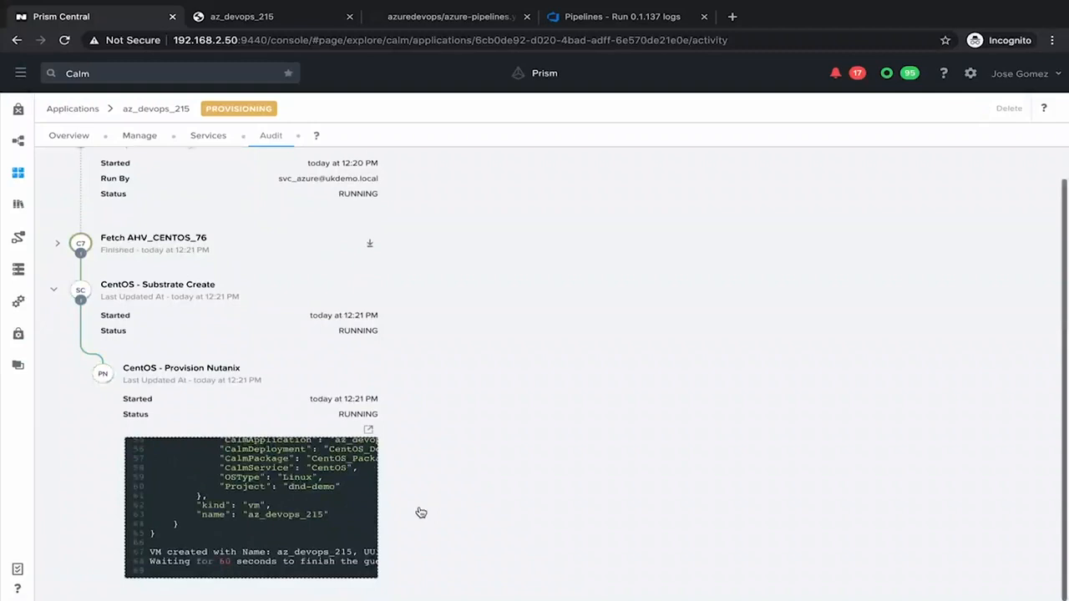
mouse_move(319, 556)
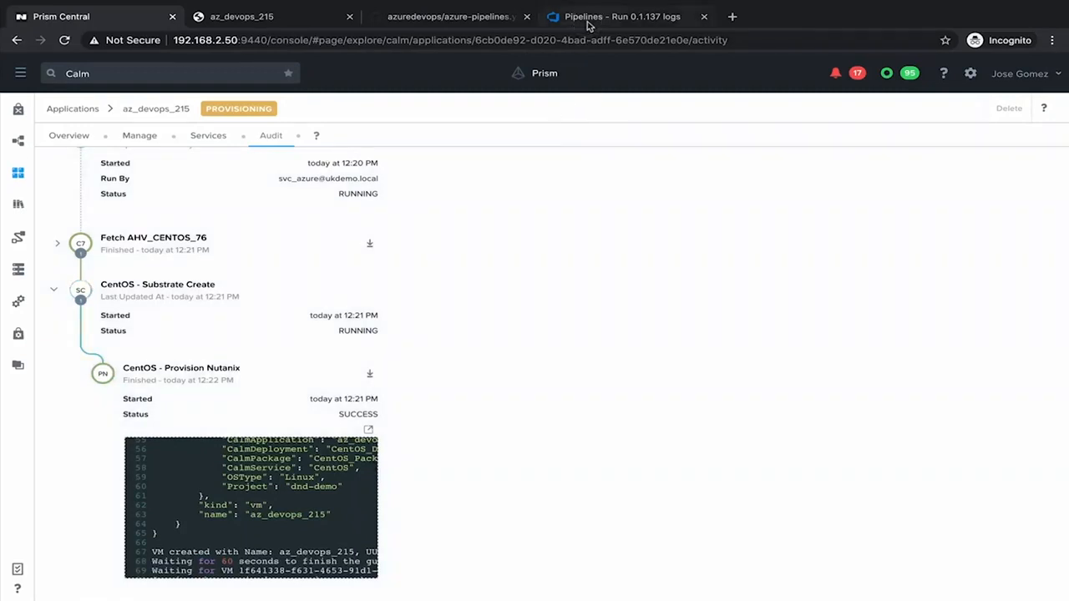
Follow the CmdLine log polling az_devops_215's create action, still at 0% progress
left_click(621, 16)
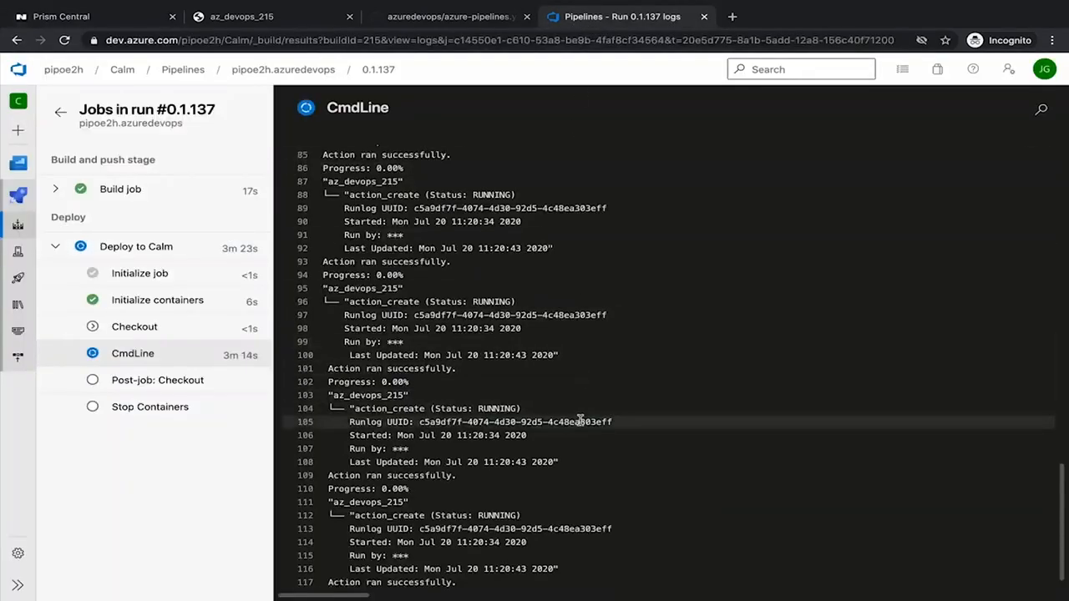
scroll("down", 3)
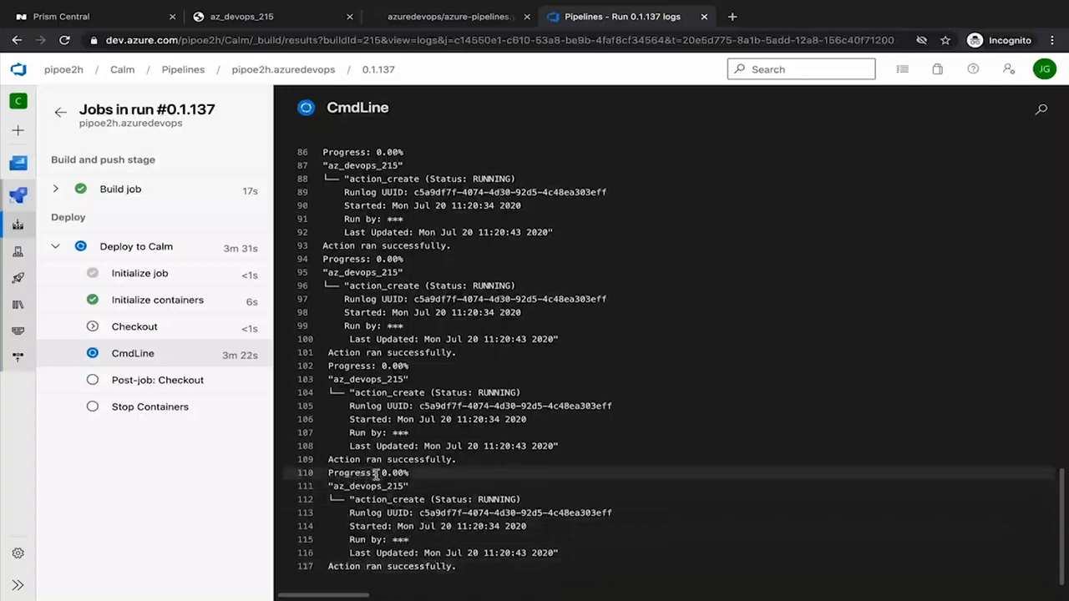
mouse_move(697, 534)
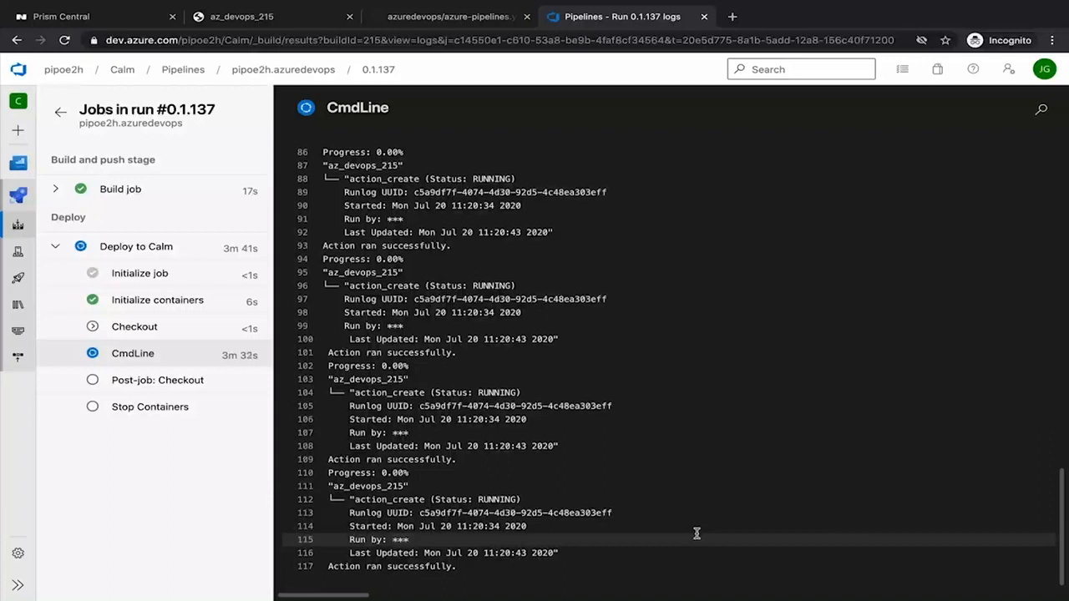
scroll("down", 3)
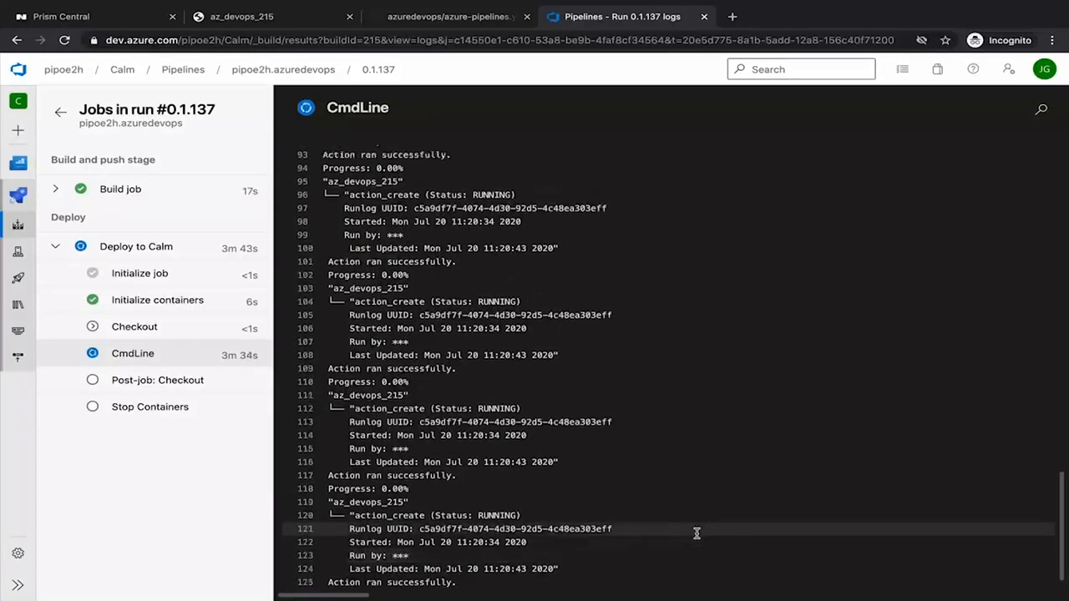
scroll("down", 3)
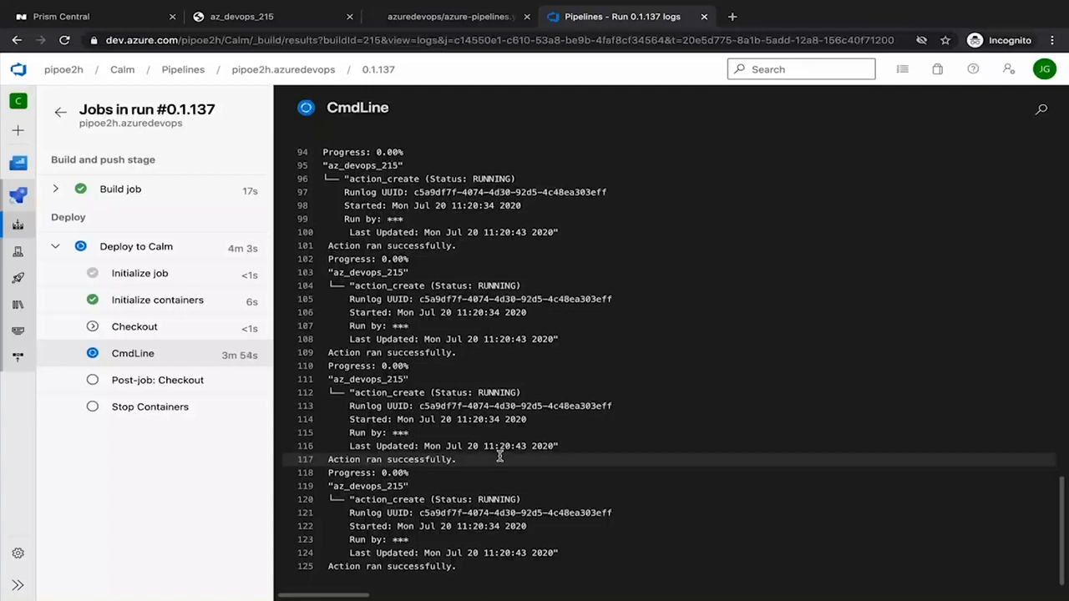
scroll("down", 3)
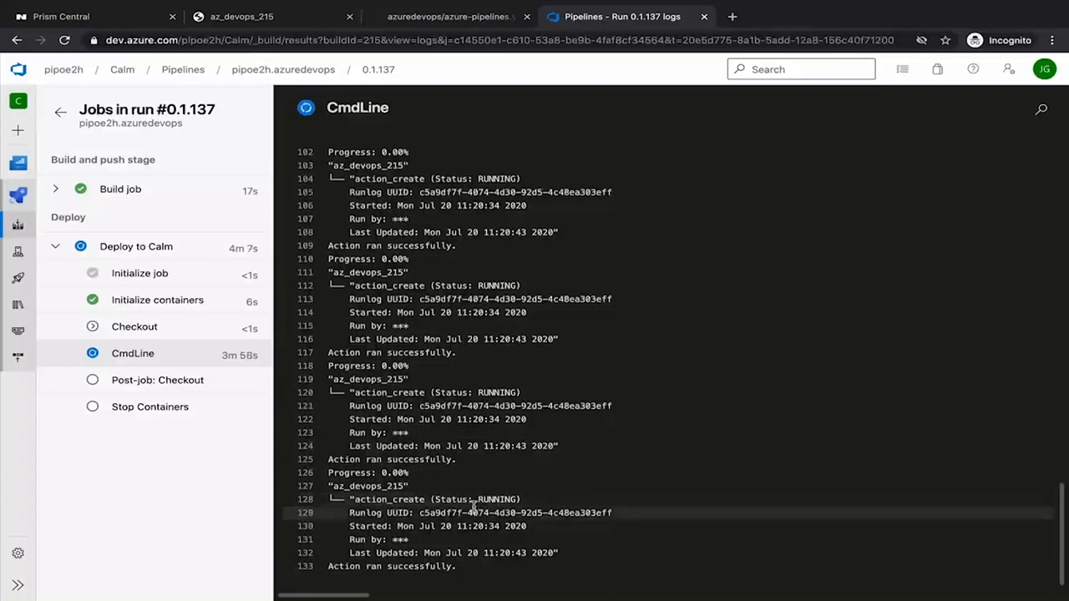
left_click(60, 16)
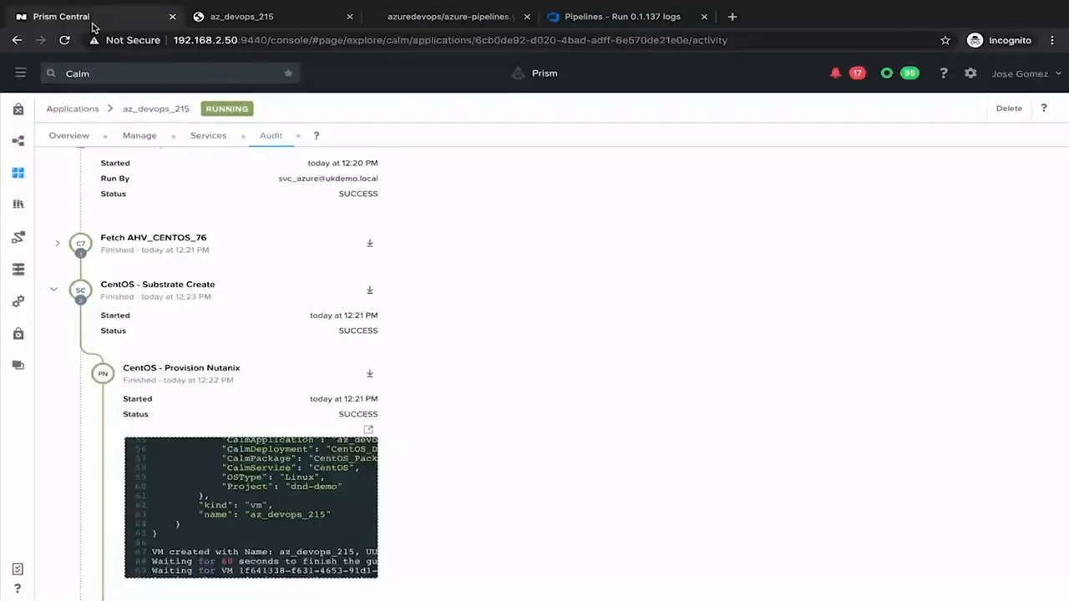
scroll("down", 3)
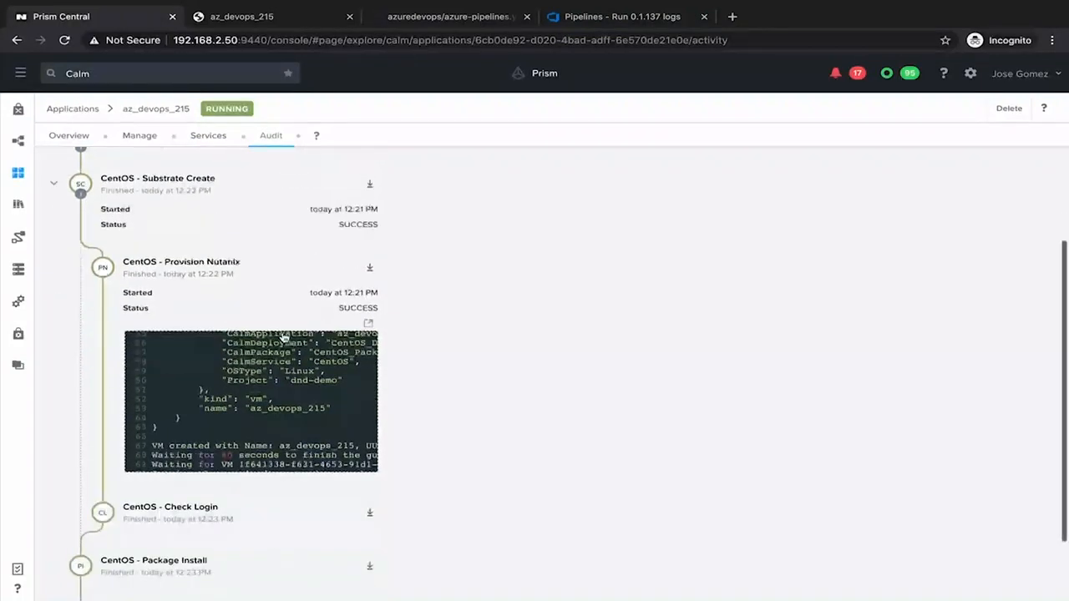
scroll("down", 3)
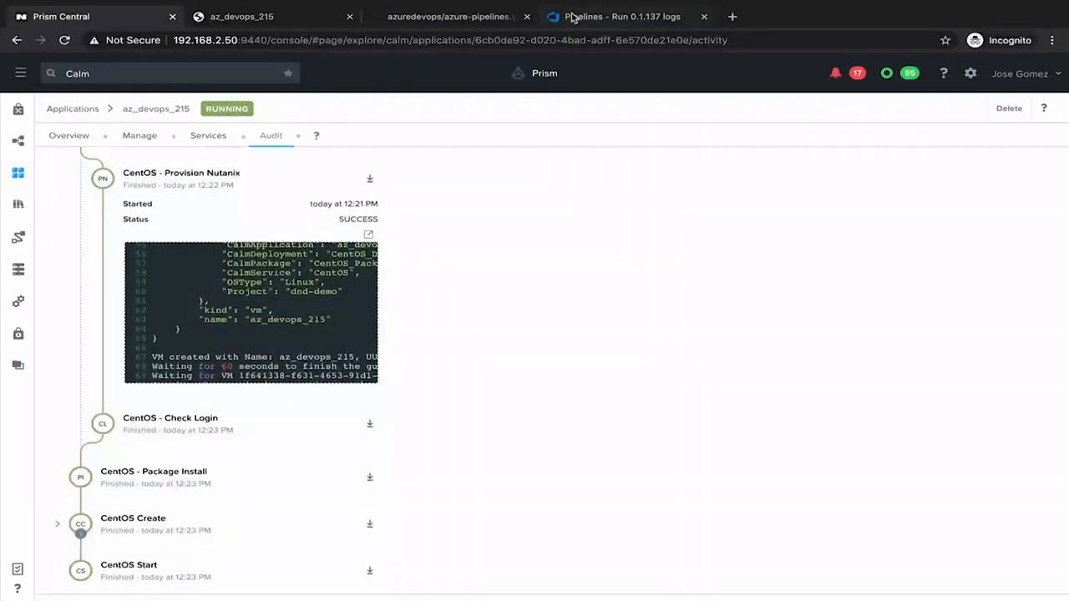
left_click(623, 15)
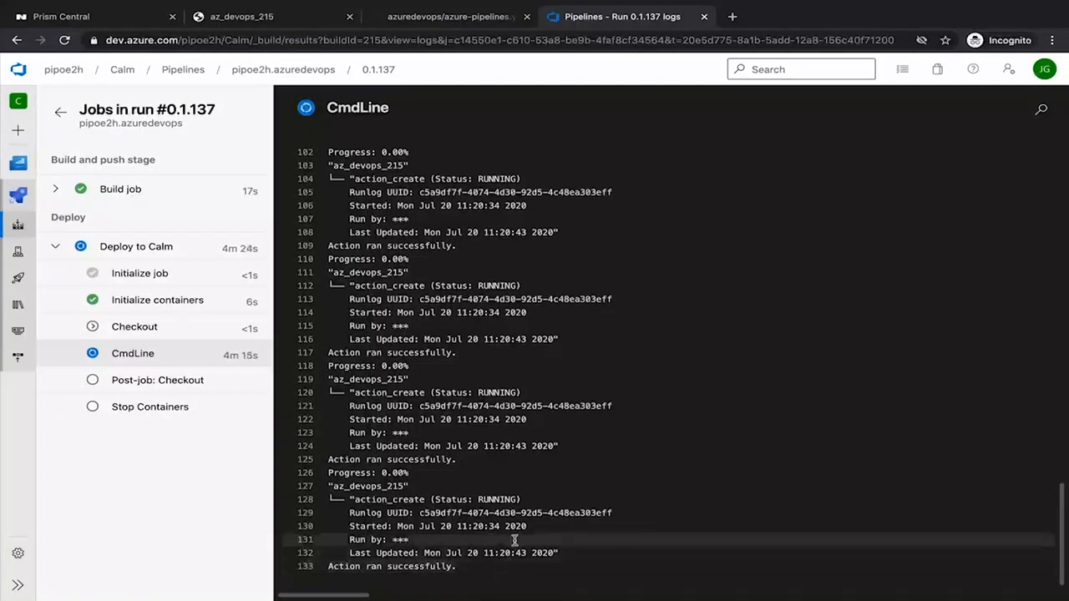
After Deploy to Calm succeeds, read the CmdLine log ending with az_devops_215 and IP 192.168.108.104
scroll("down", 3)
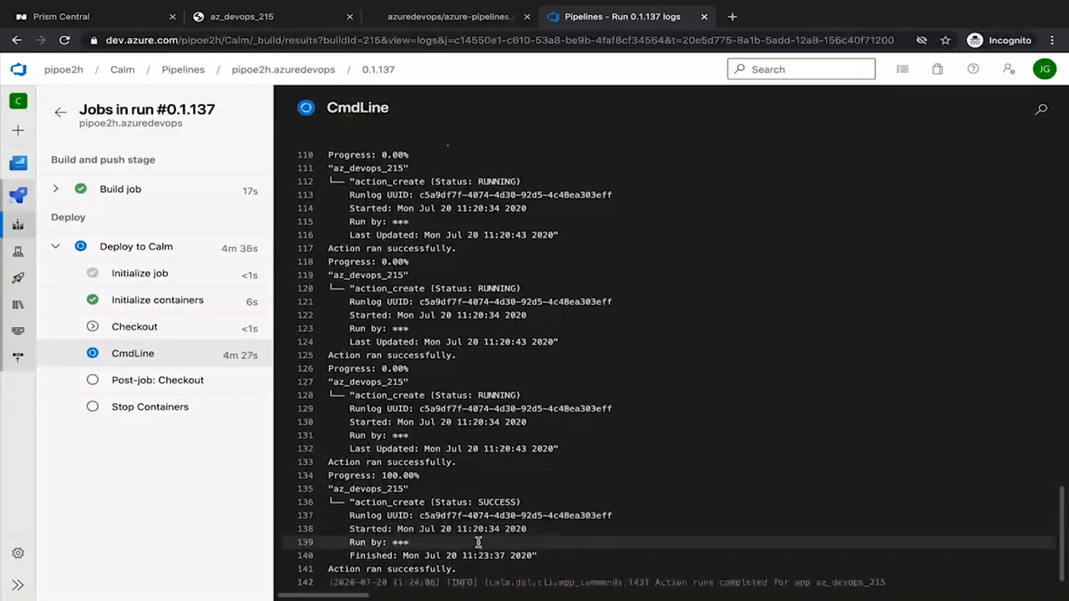
scroll("down", 3)
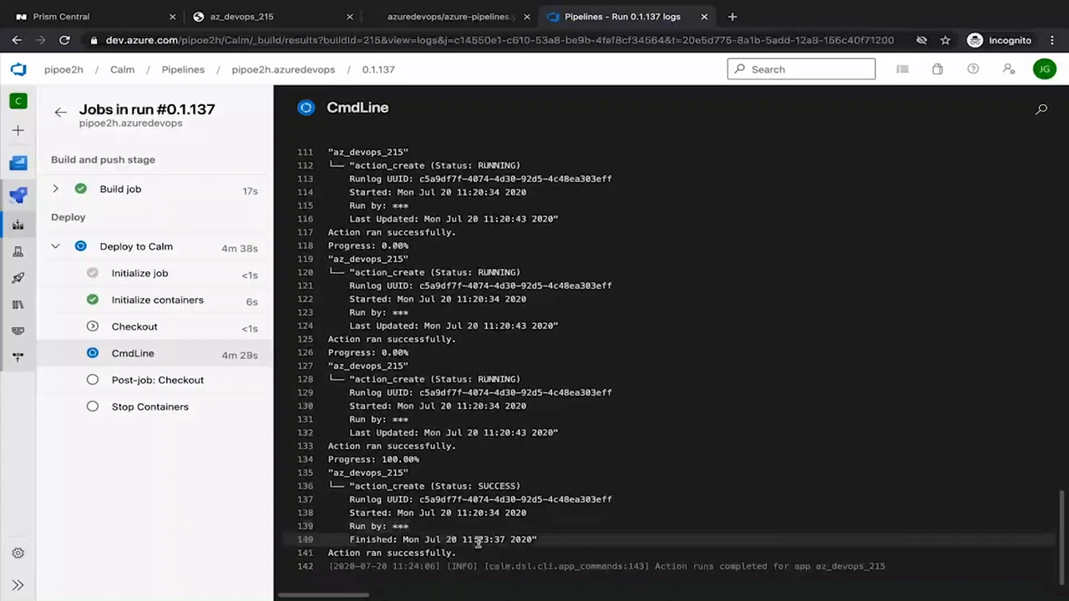
scroll("down", 3)
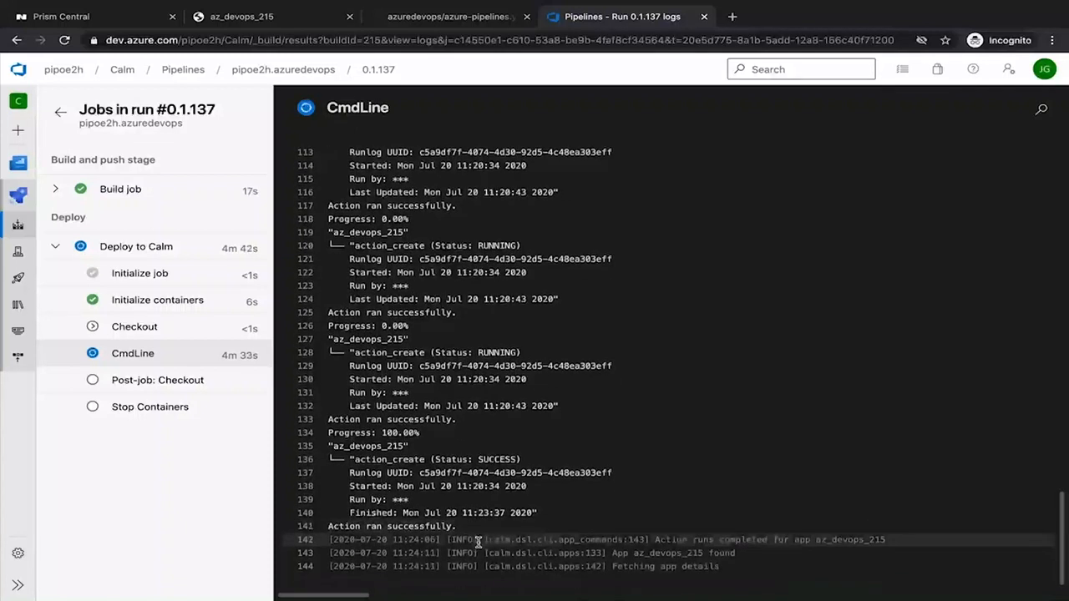
left_click(150, 407)
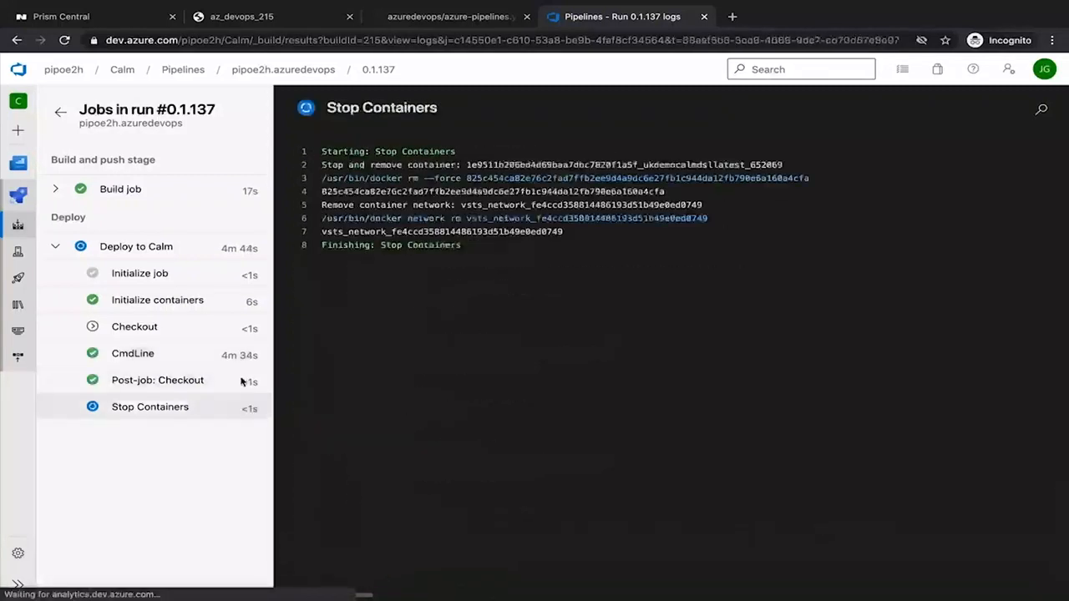
left_click(133, 353)
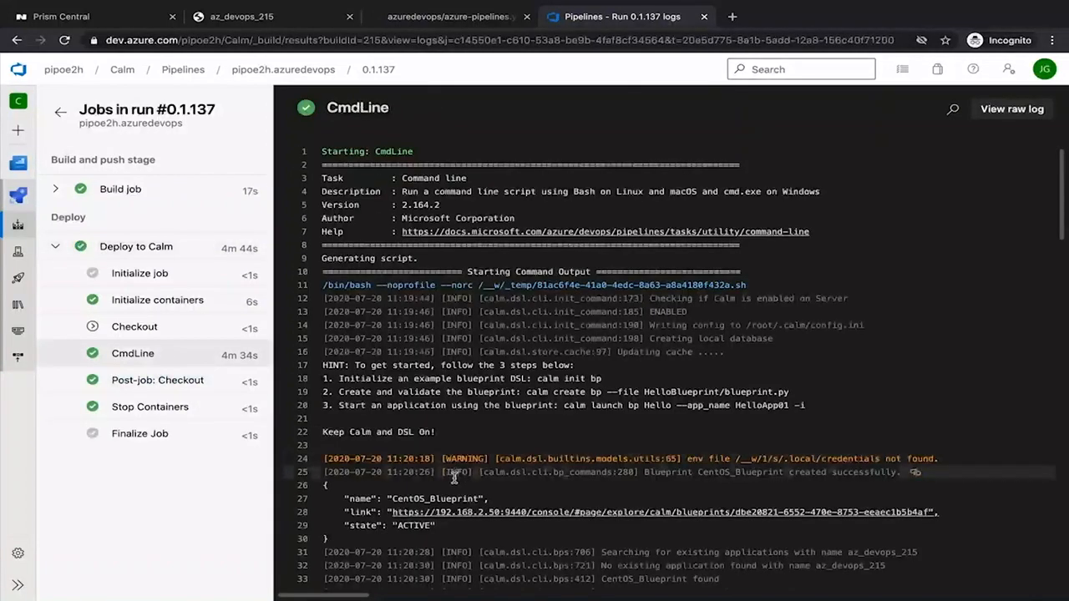
scroll("down", 3)
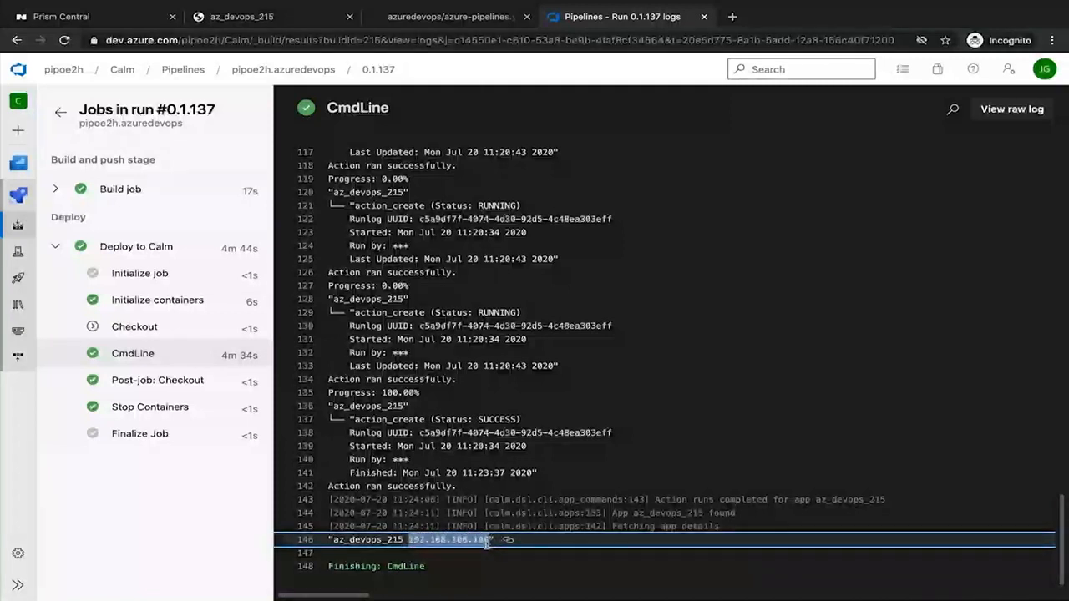
mouse_move(316, 312)
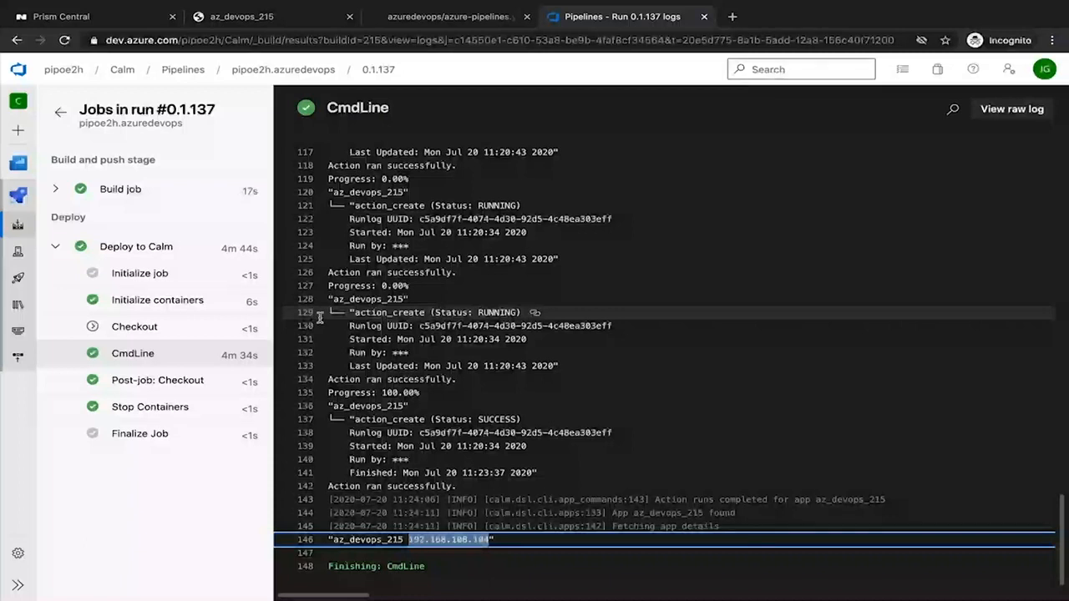
Return to GitHub's azure-pipelines.yml and scroll to the top of the file
left_click(448, 16)
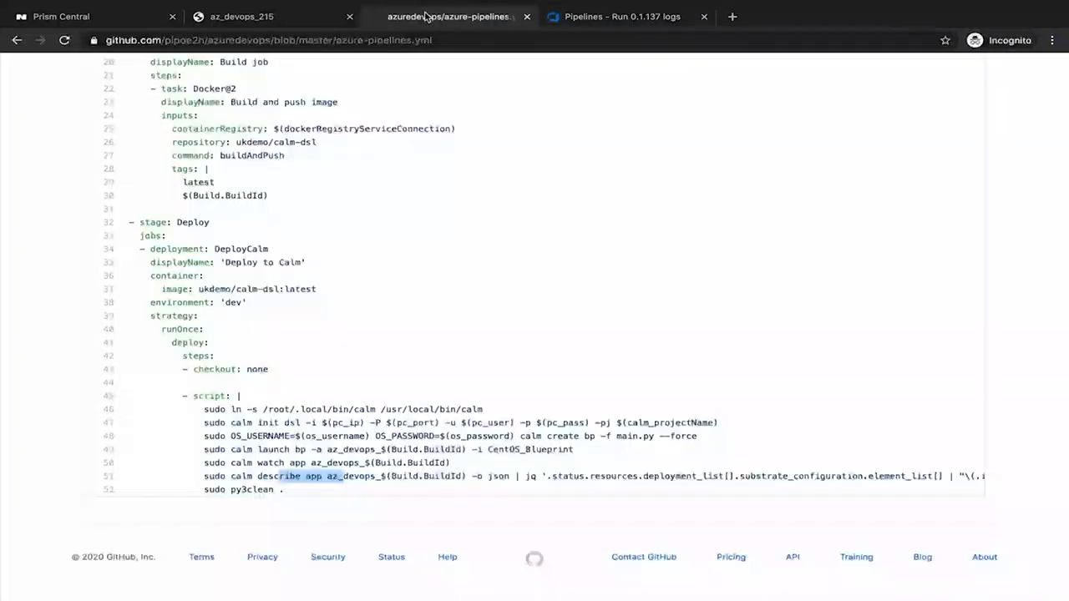
scroll("up", 3)
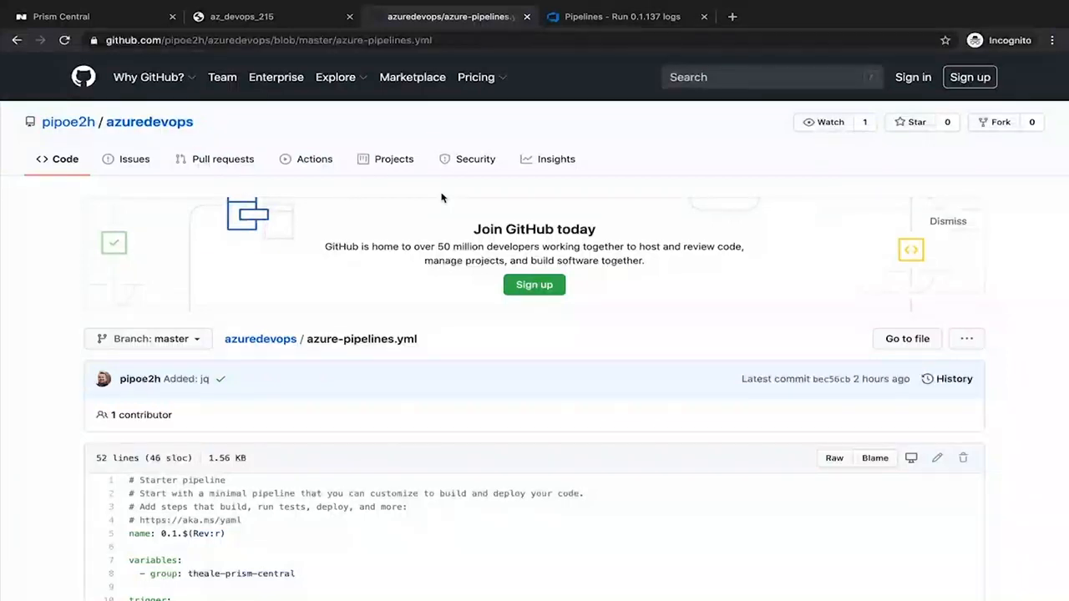
mouse_move(438, 199)
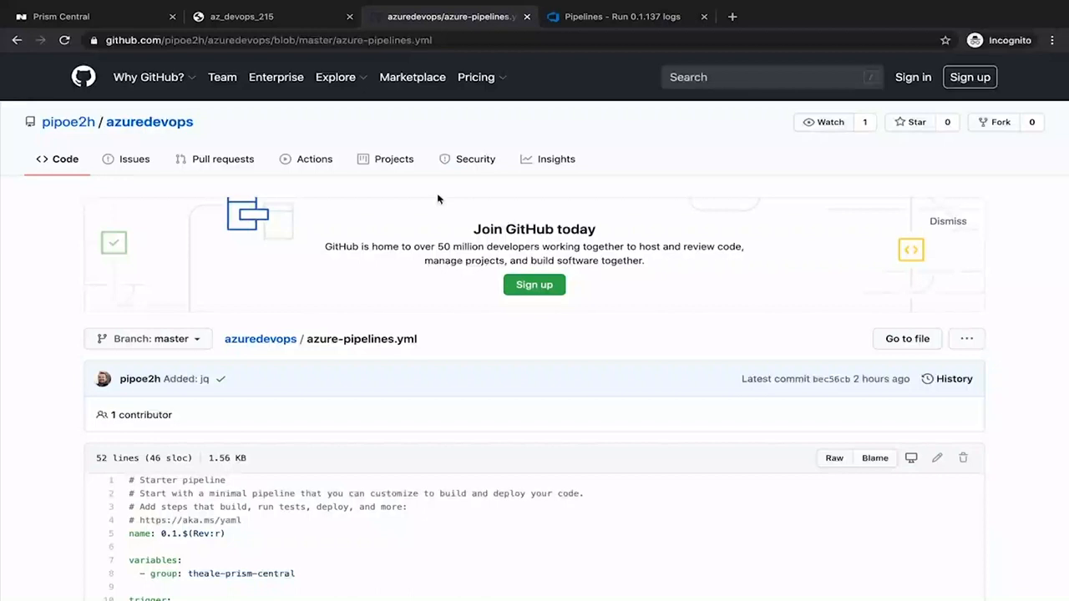